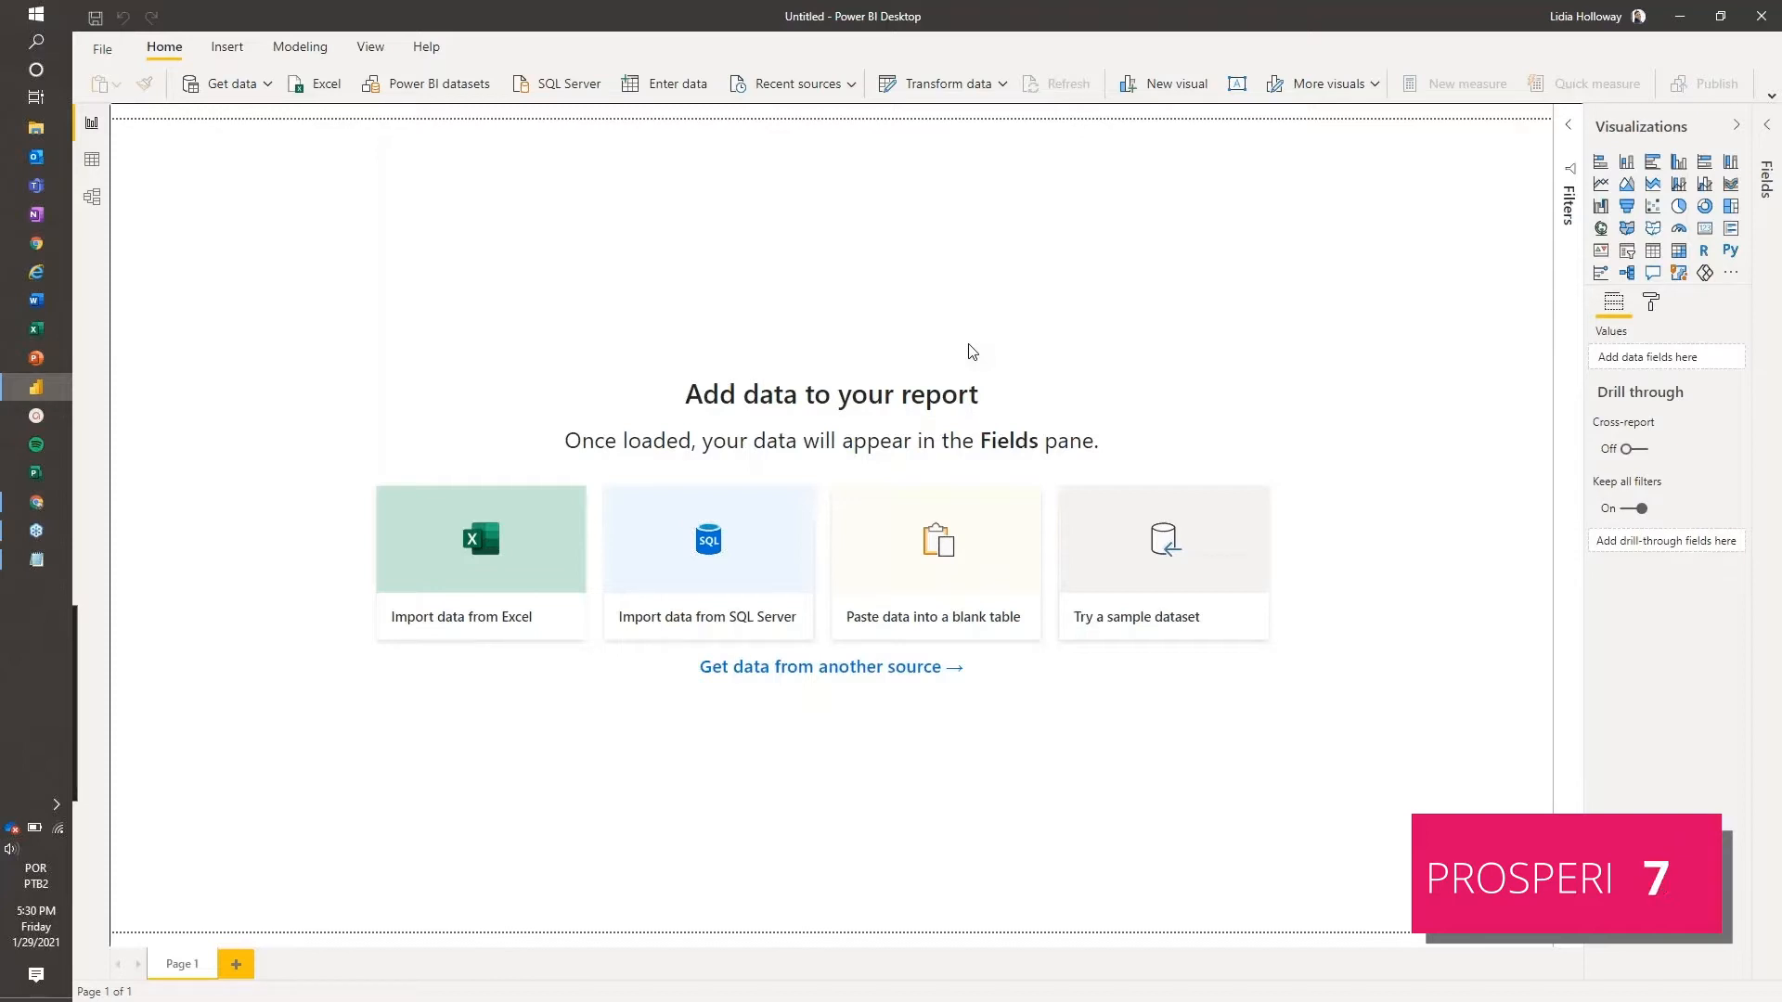
mouse_move(548, 305)
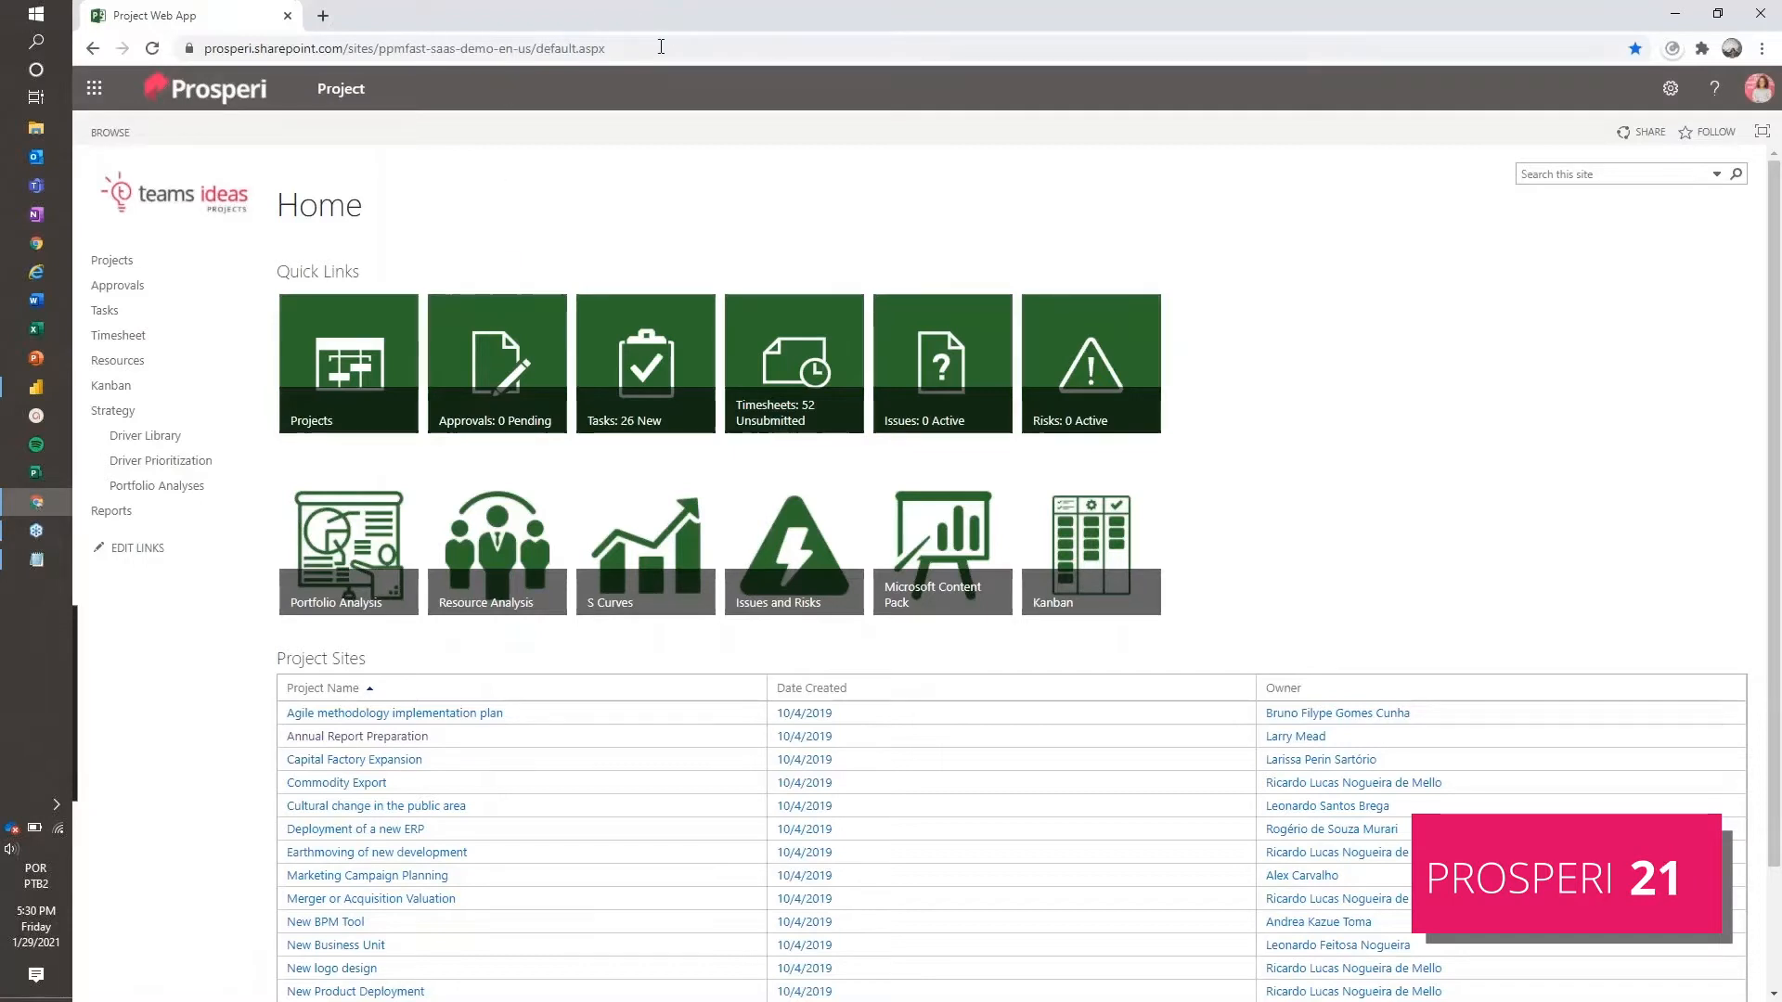
Select the Project Web App site address in the browser address bar
left_click(404, 48)
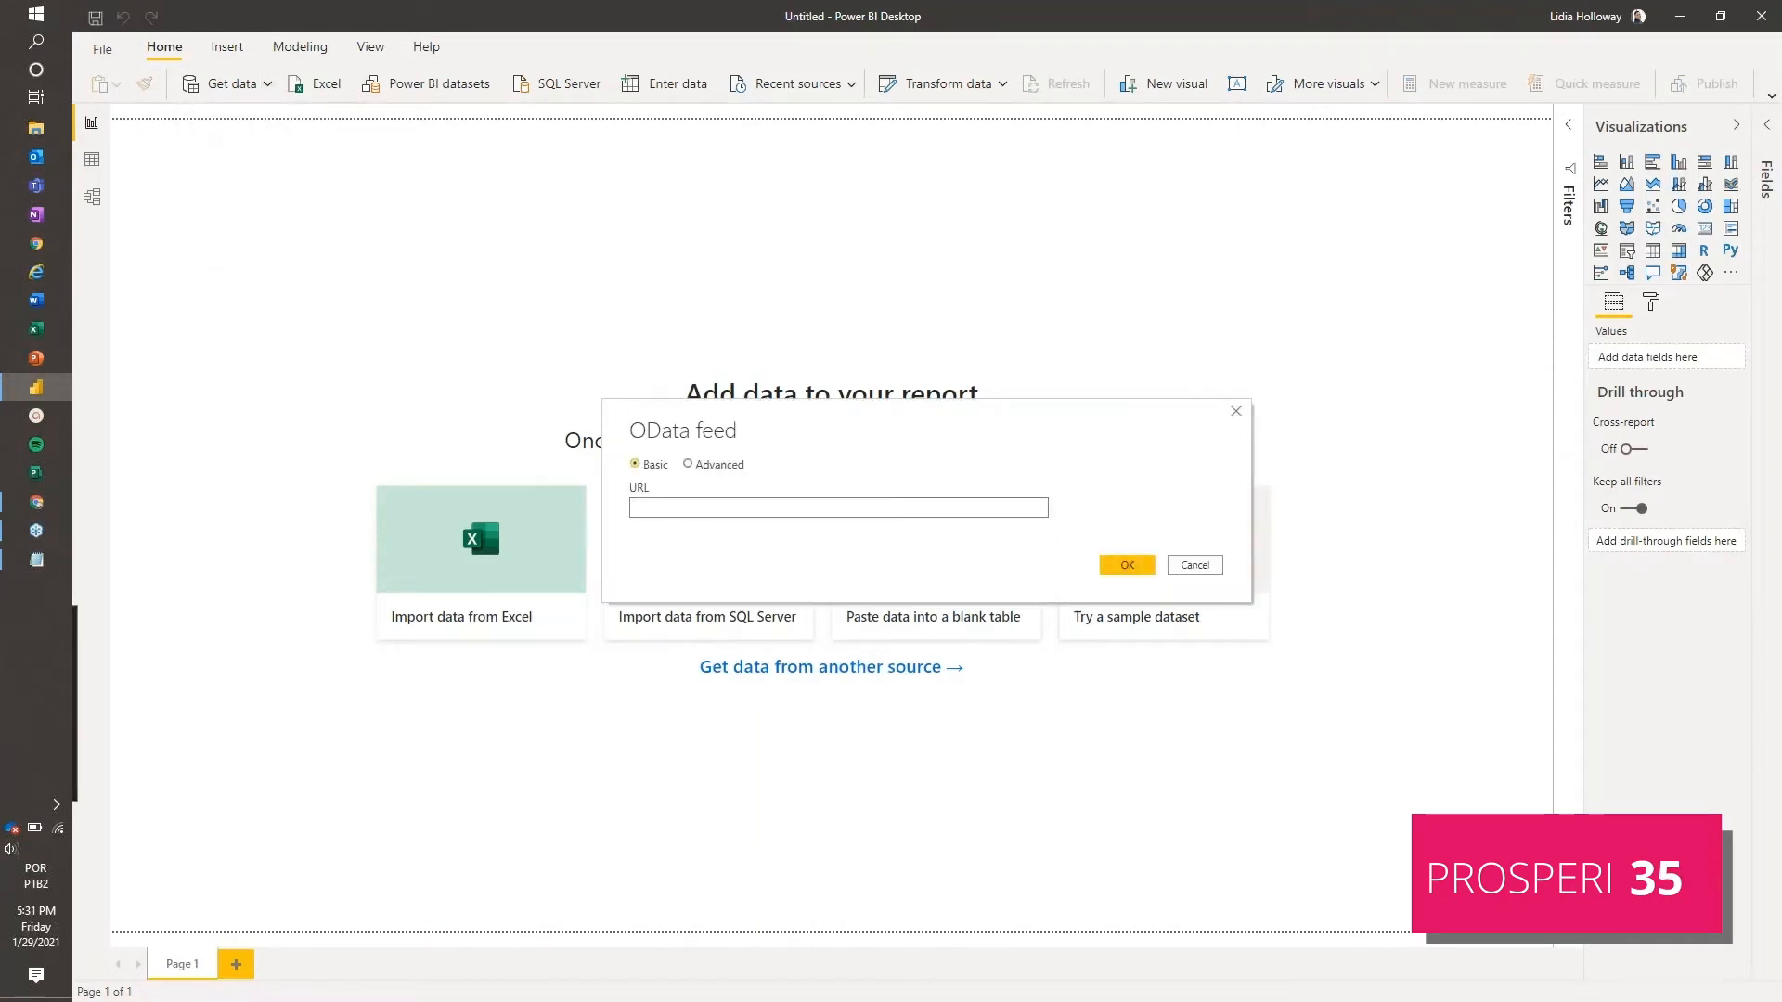
Enter the feed URL for the ppmfast-saas-demo-en-us site ending in /_api/ProjectData
left_click(837, 506)
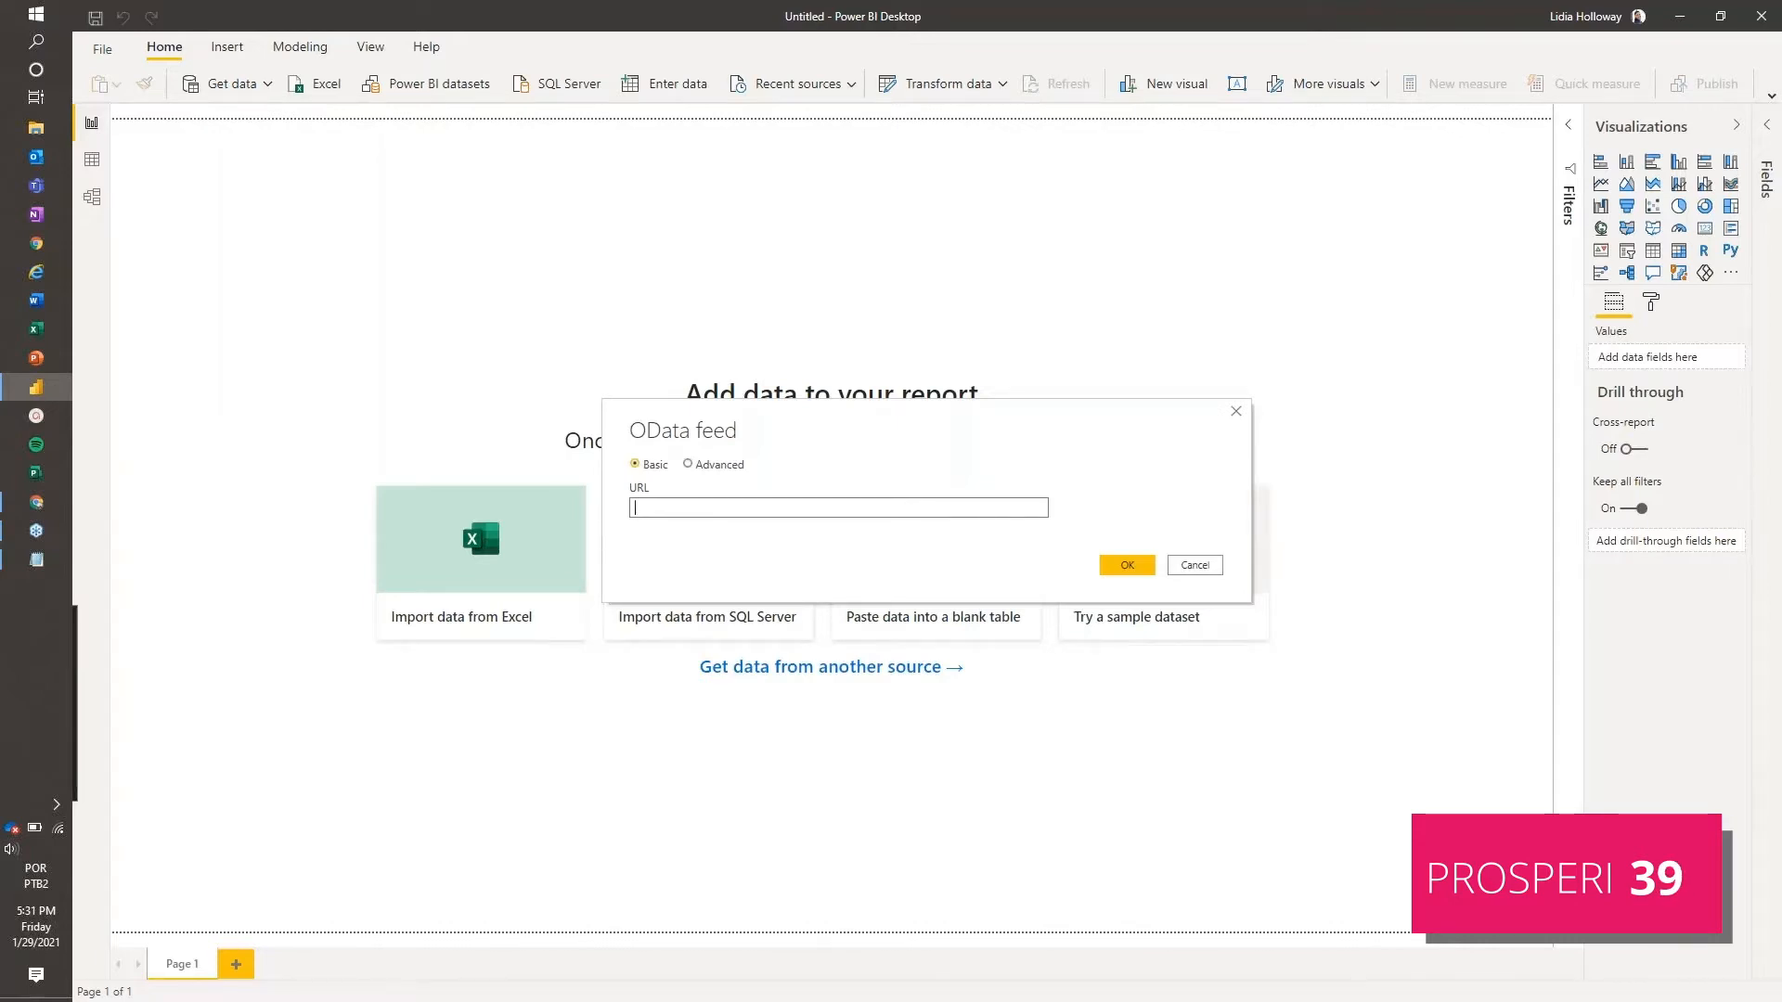
type("https://prosperi.sharepoint.com/sites/ppmfast-saas-demo-en-us/default.aspx")
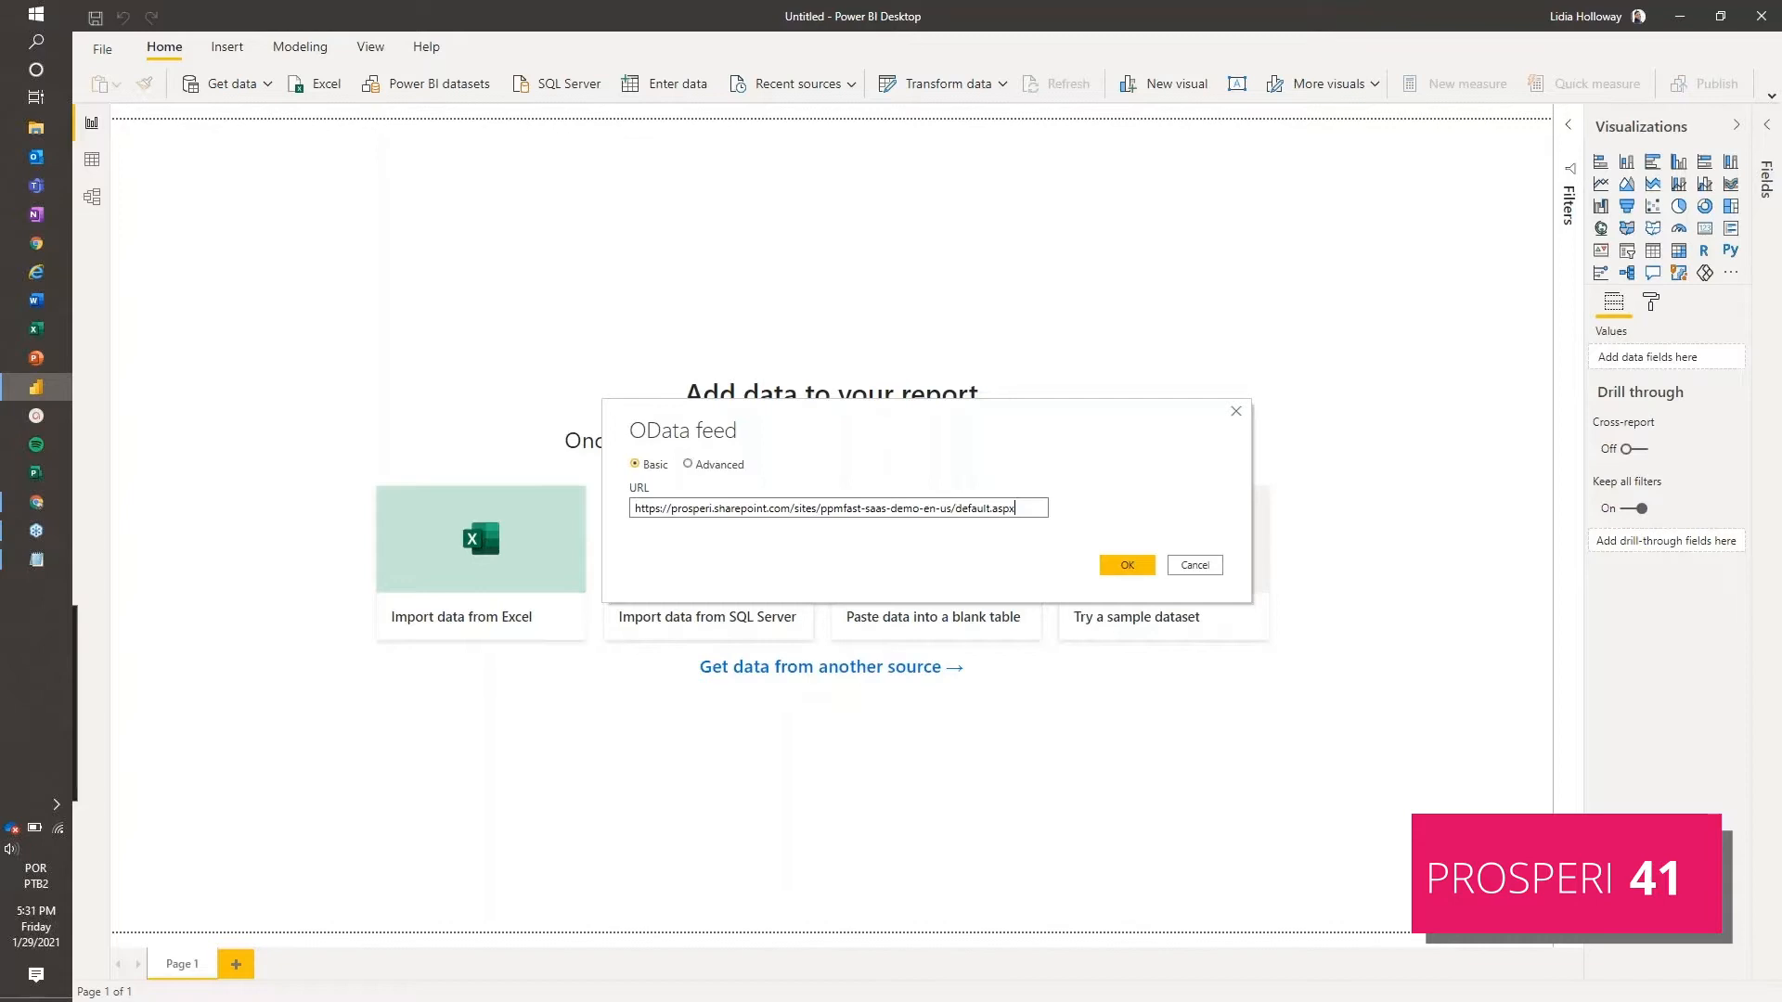
key("Backspace")
type("_api")
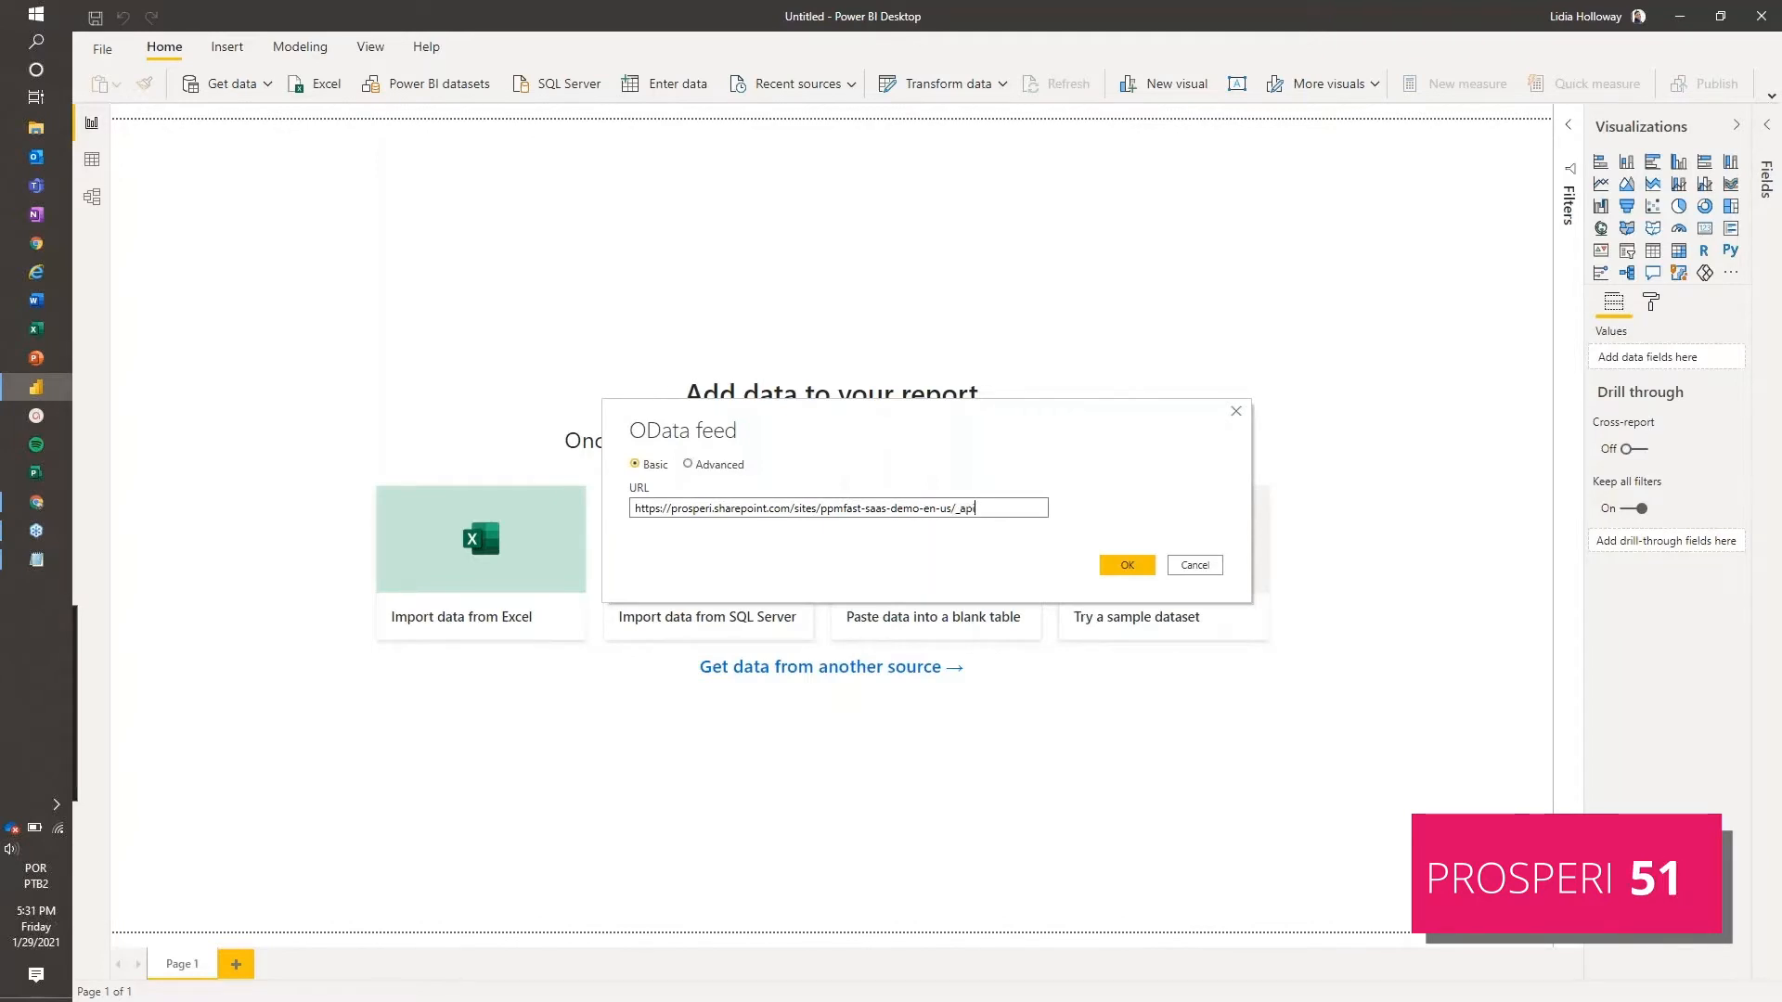
type("/Pr")
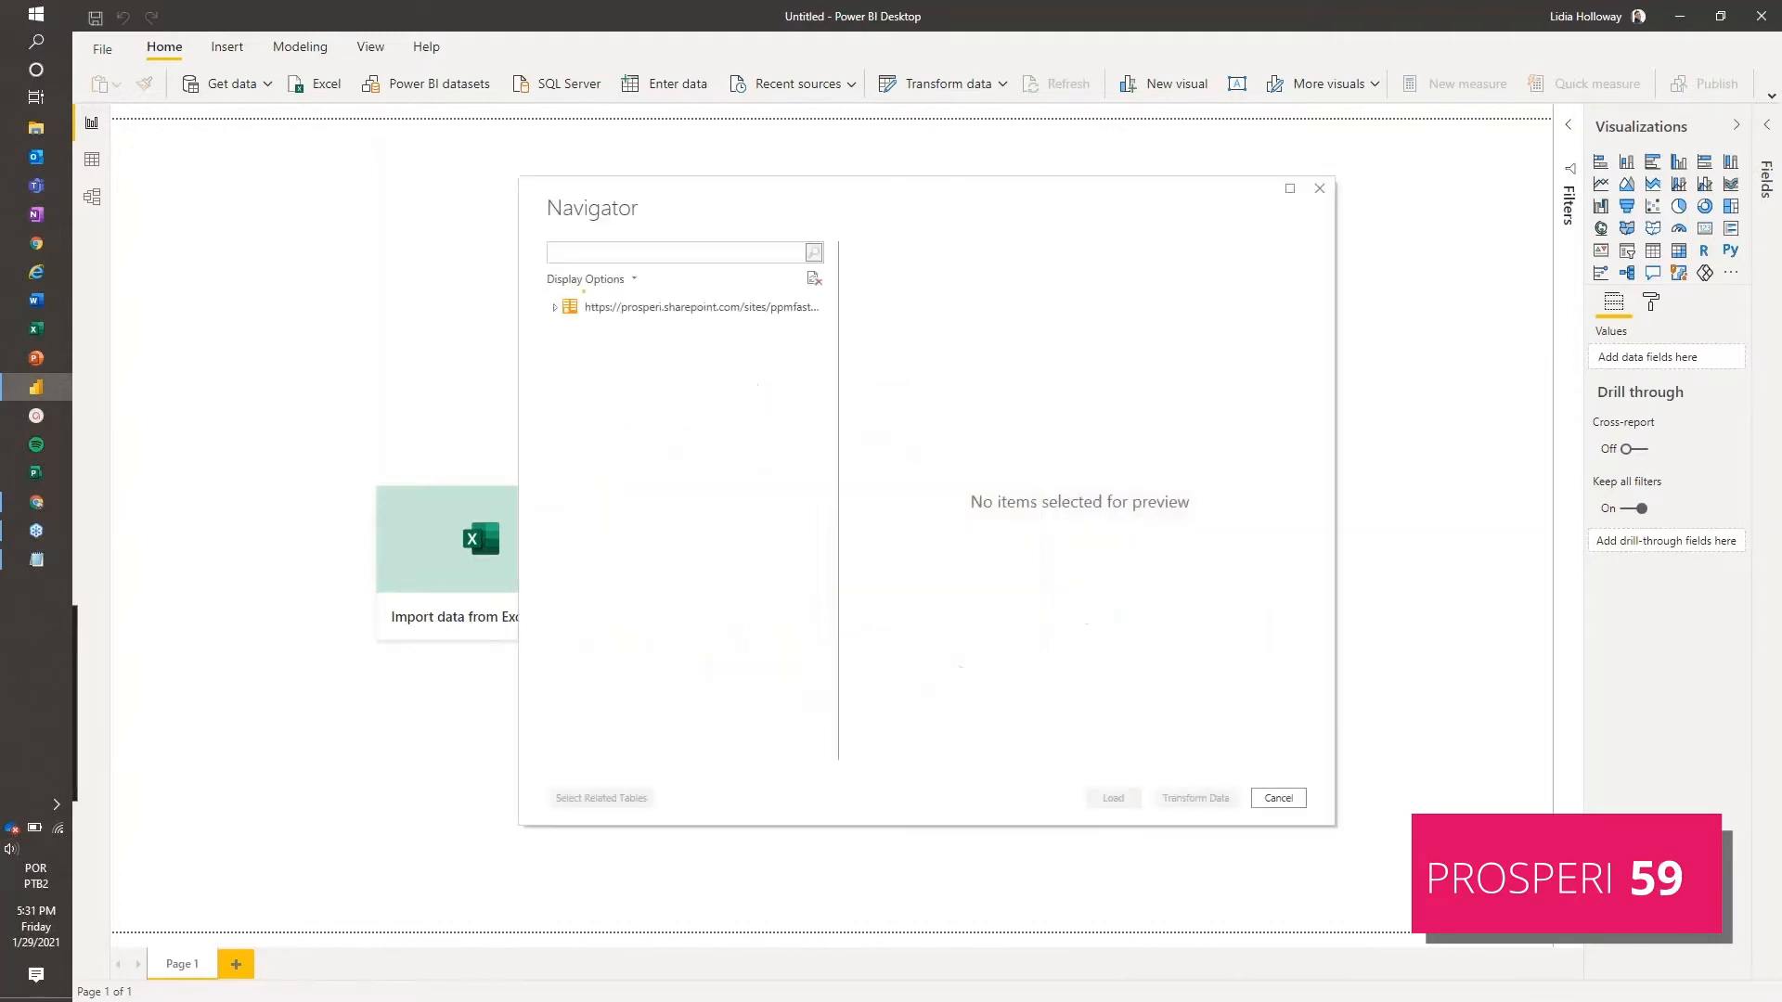
Expand the feed node, enlarge the Navigator, and scroll down to Timesheets
left_click(556, 307)
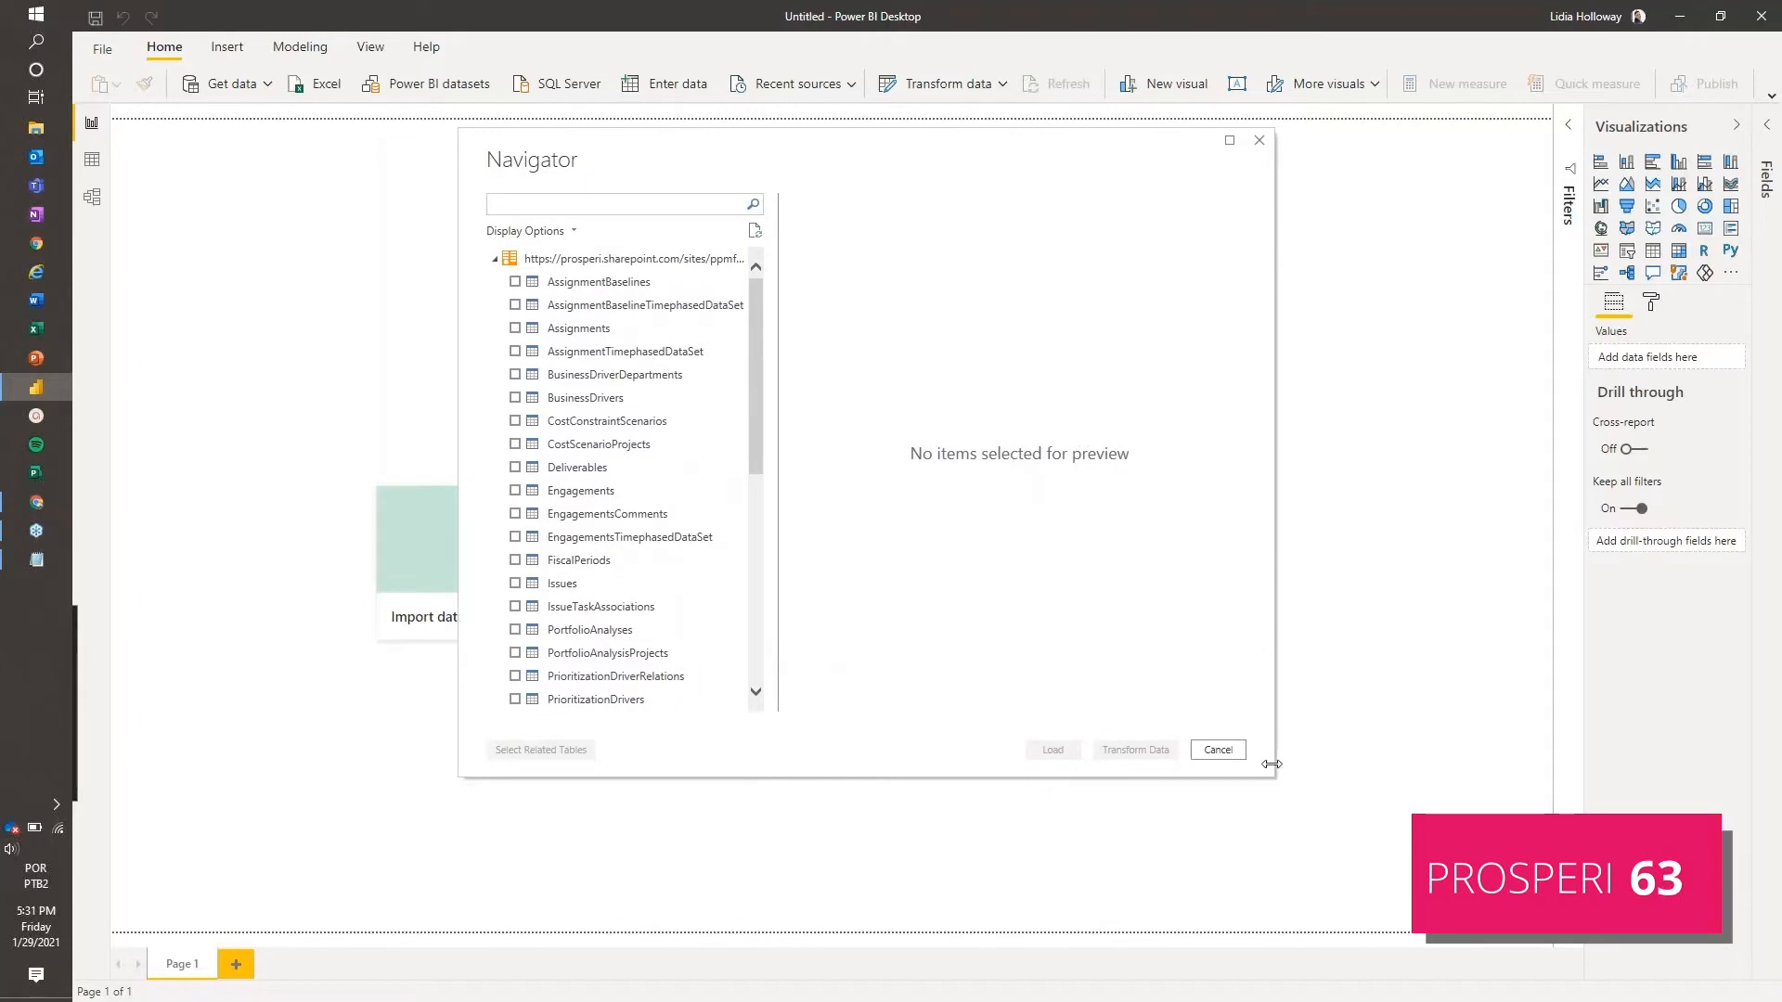
left_click_drag(1270, 764, 1307, 846)
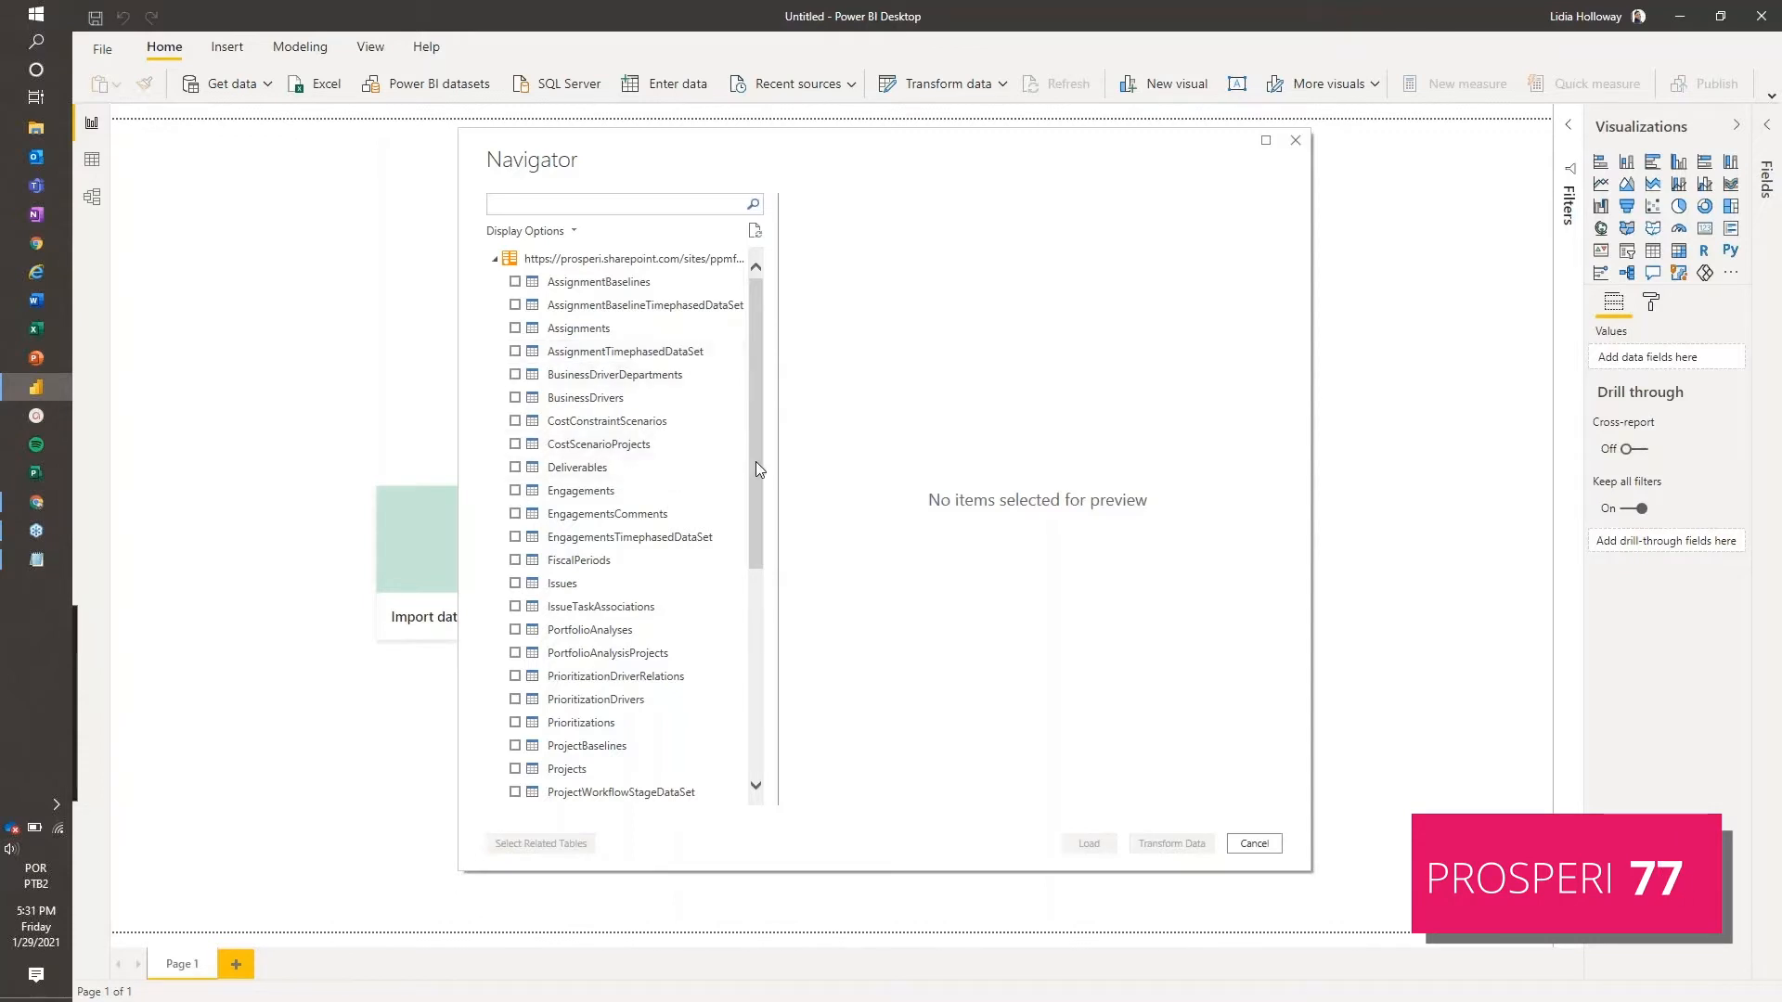
scroll("down", 3)
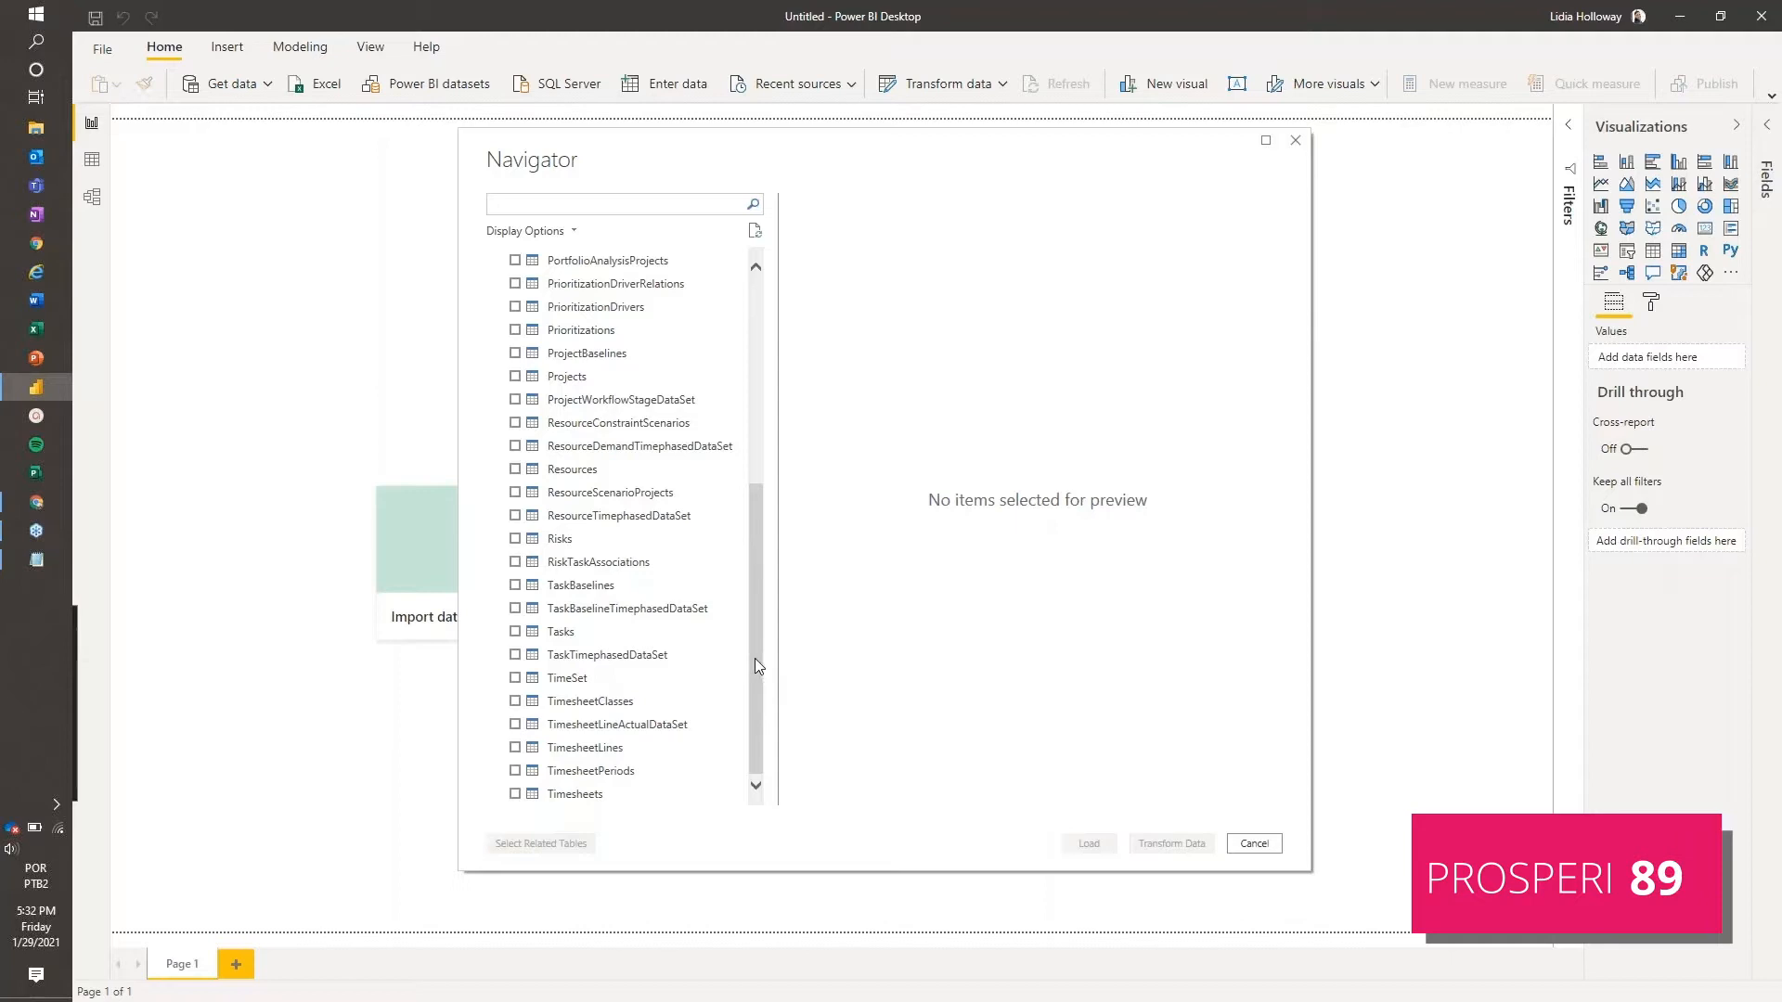
Tick Tasks, TimeSet, Risks, Projects, ProjectBaselines and Issues in the Navigator
left_click(515, 632)
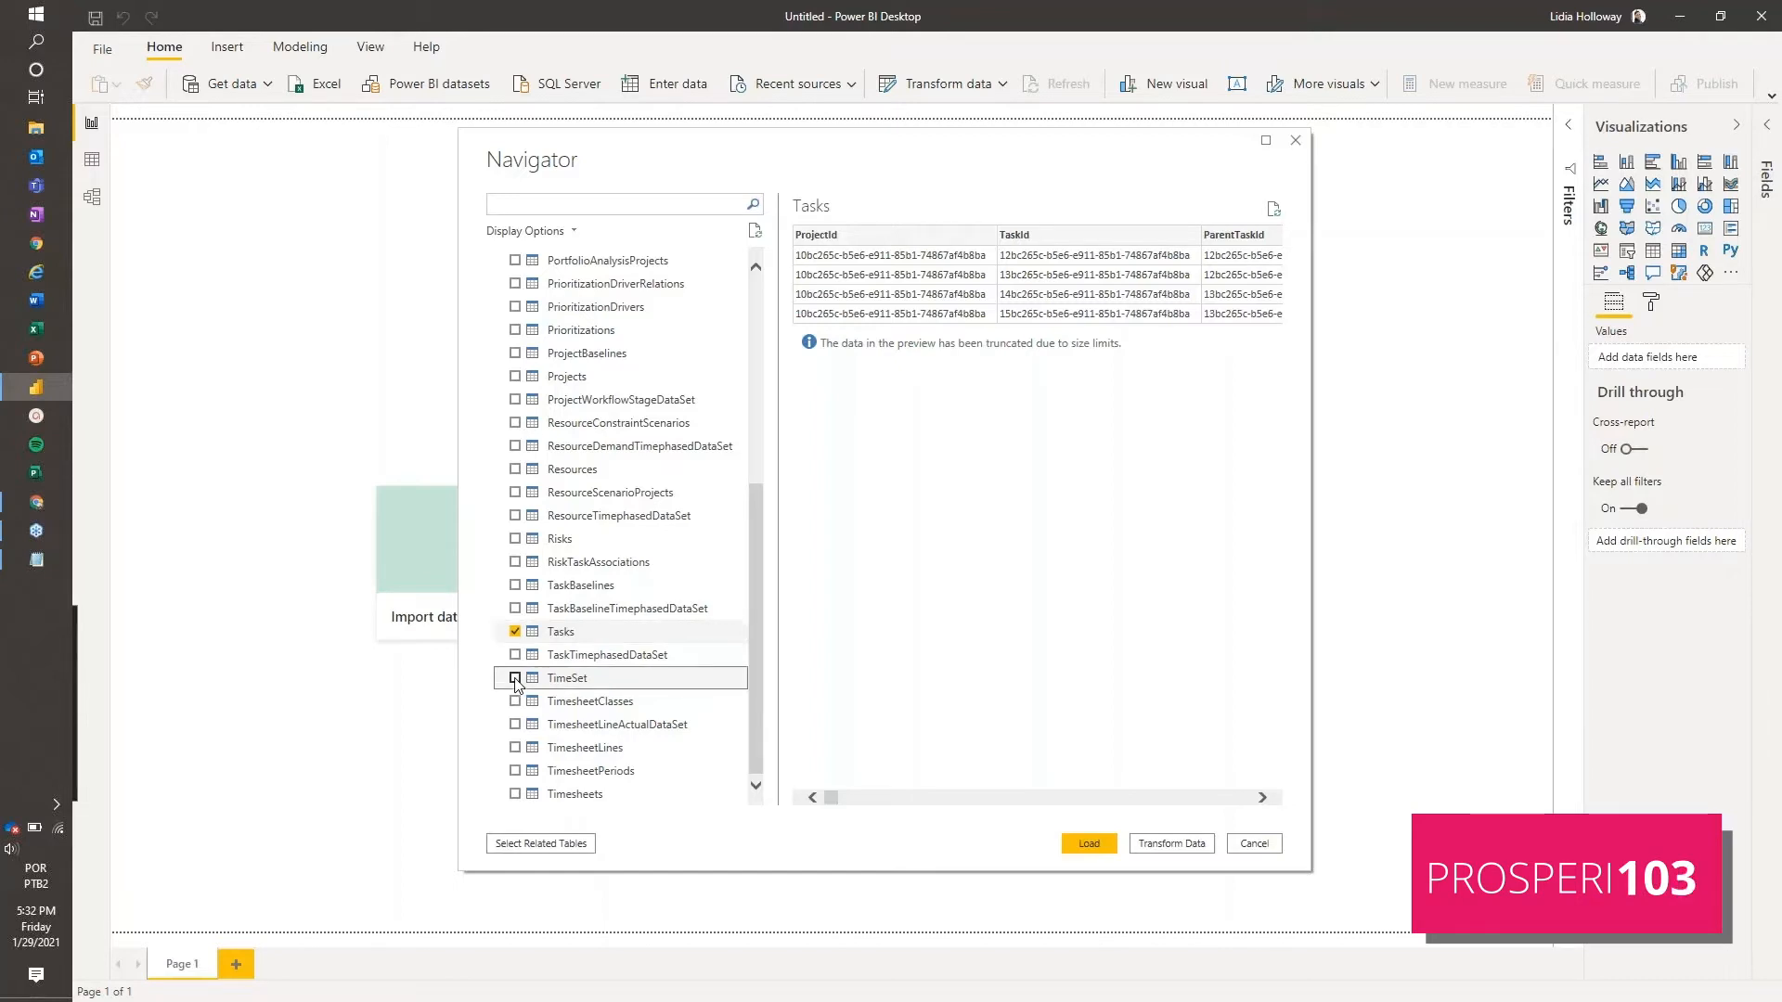
left_click(513, 678)
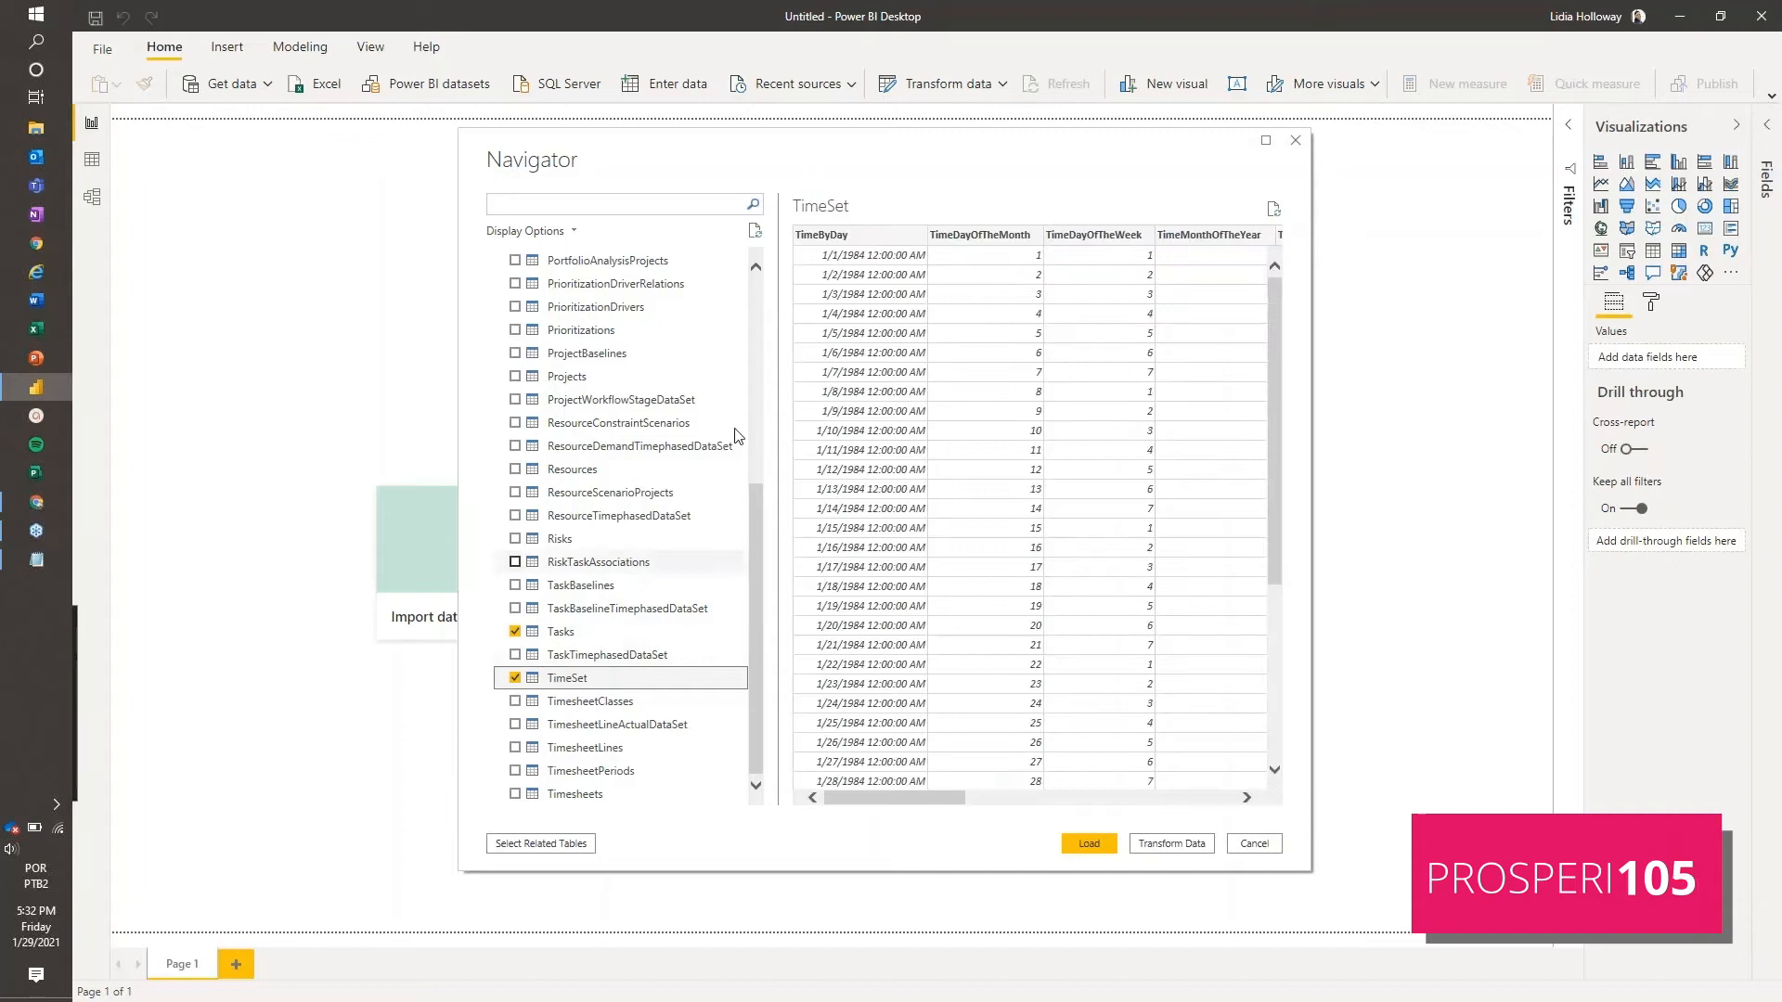
mouse_move(515, 538)
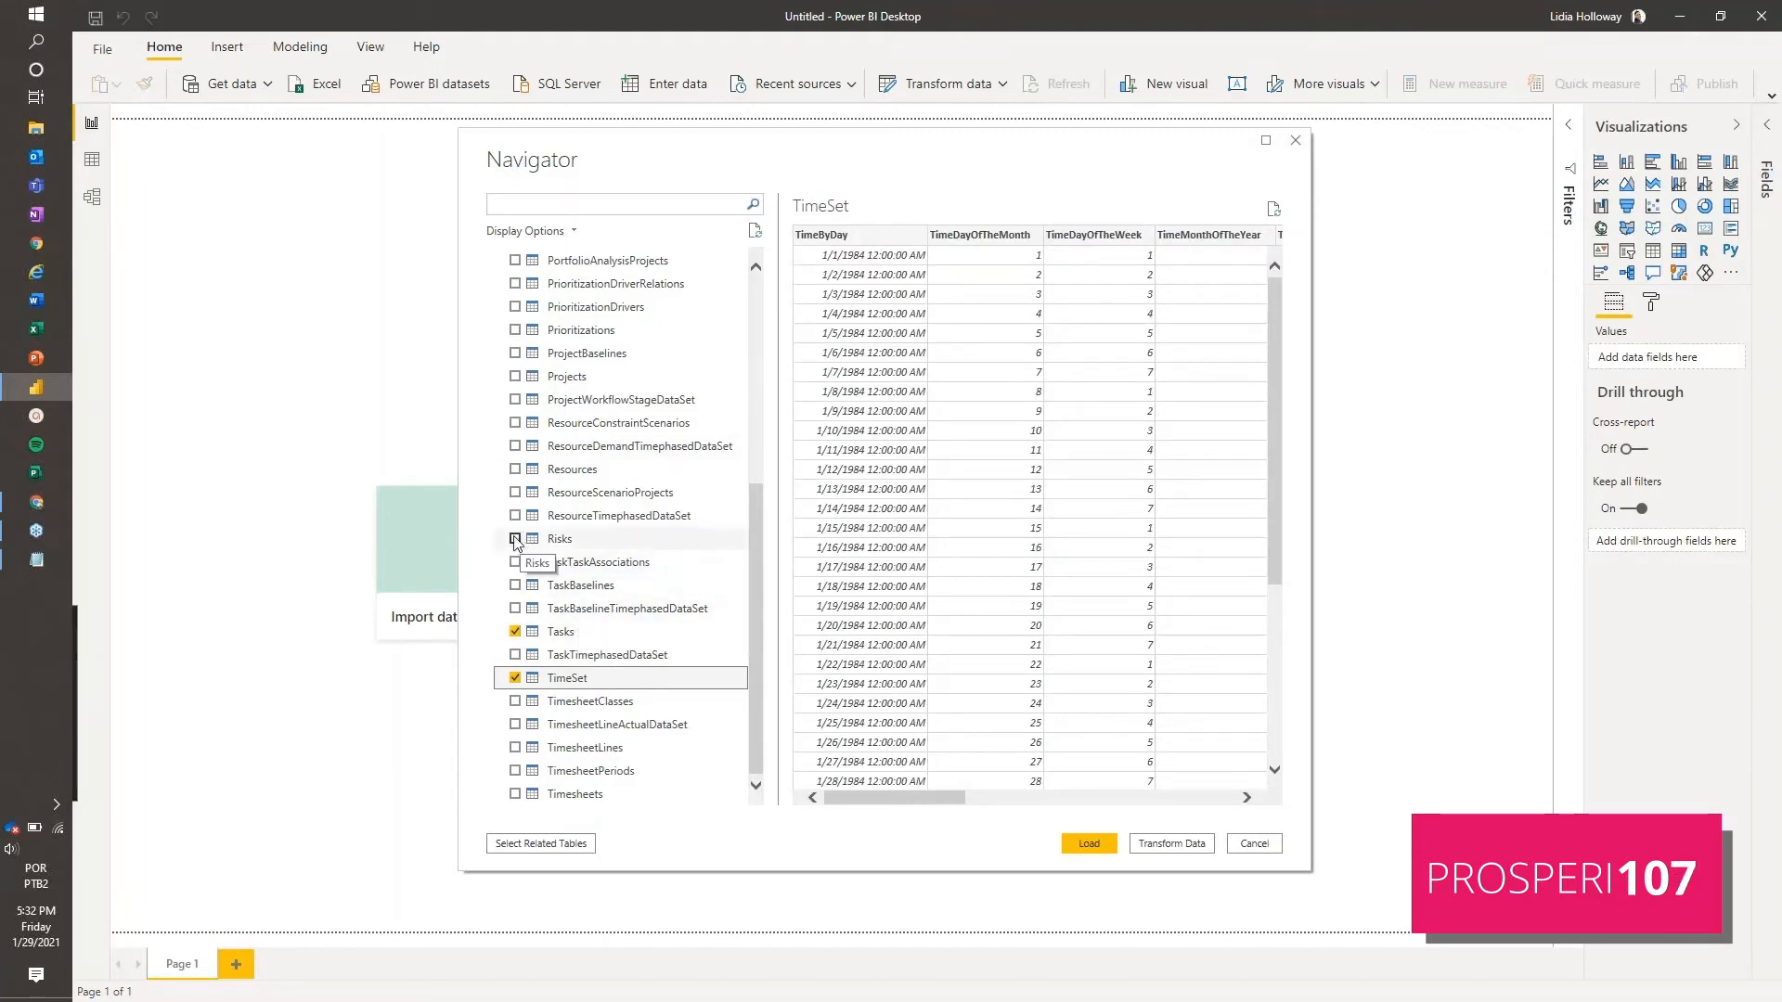
left_click(559, 537)
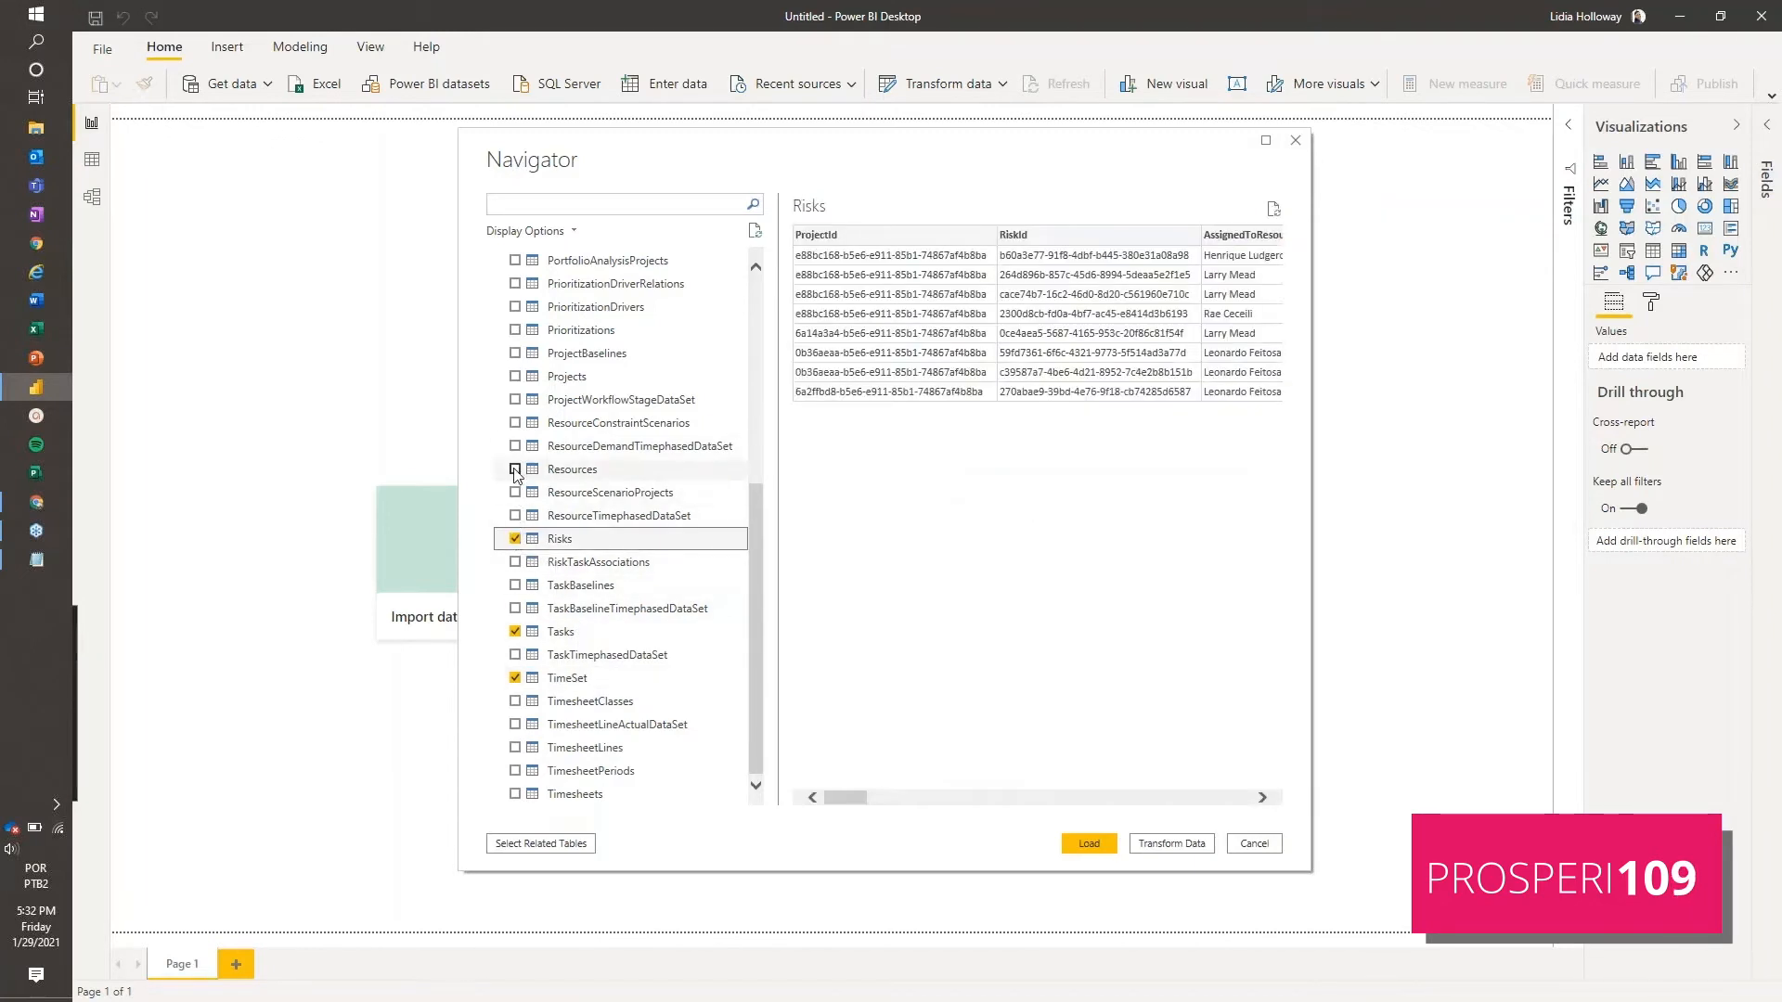
left_click(566, 376)
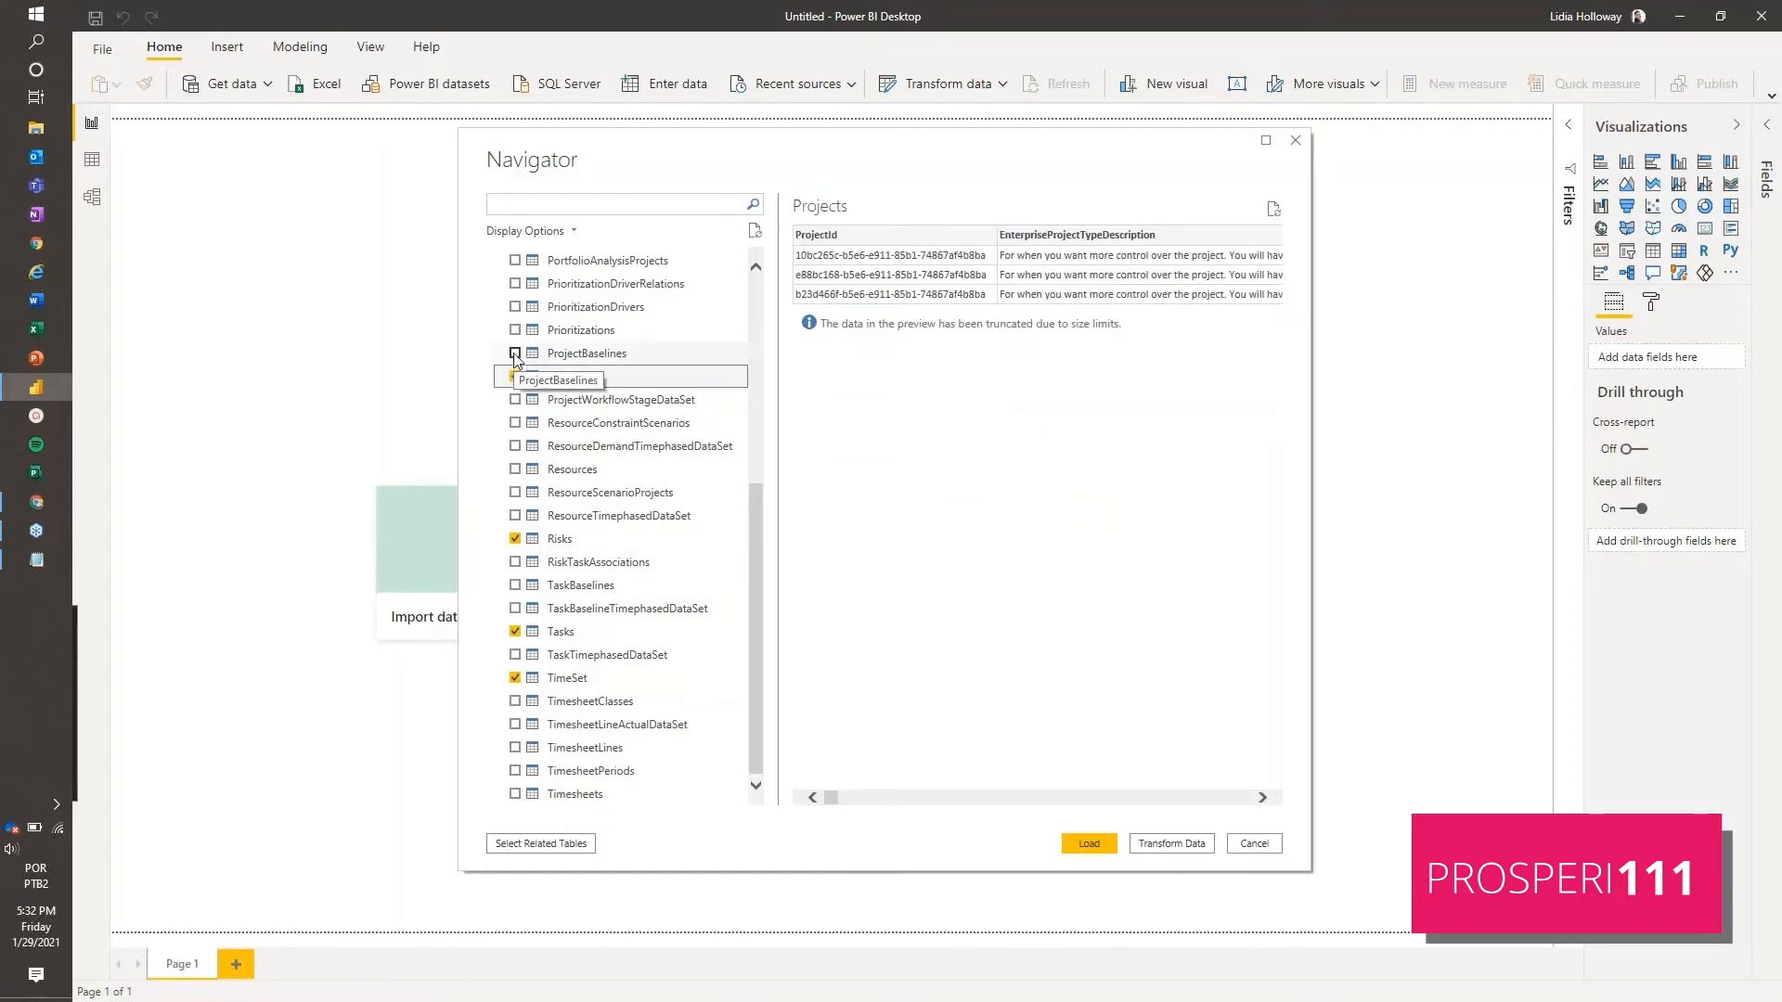
left_click(515, 354)
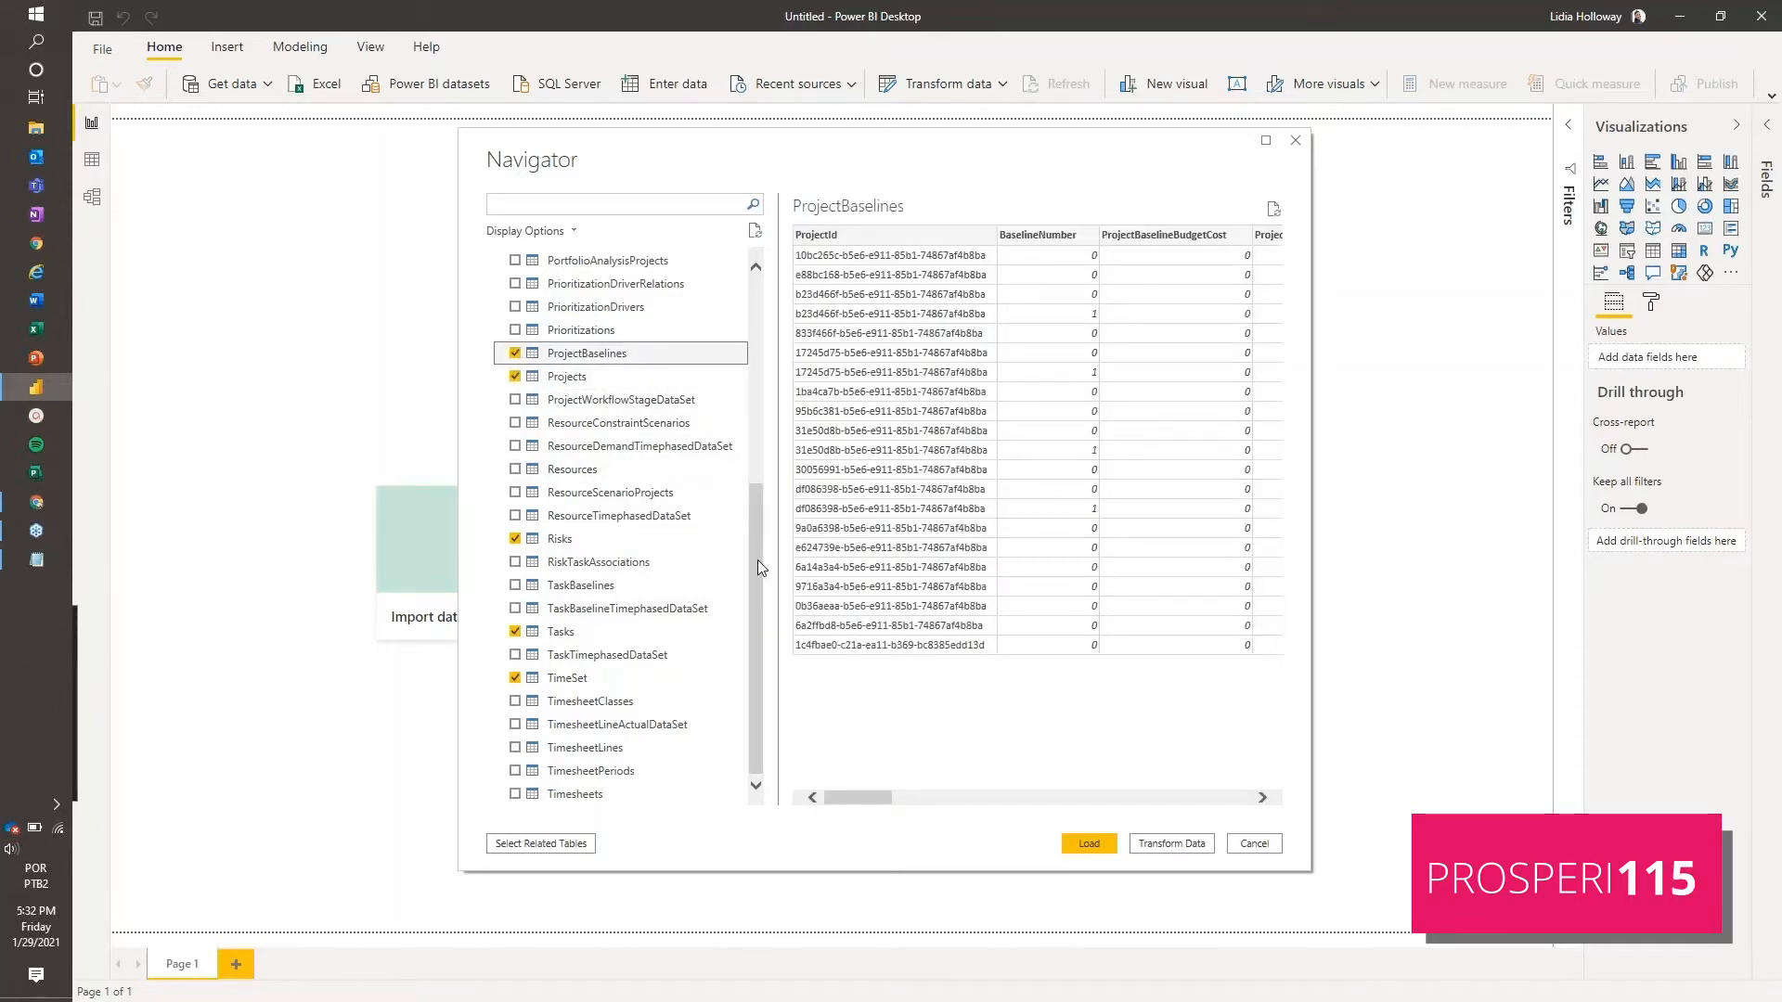
mouse_move(597, 561)
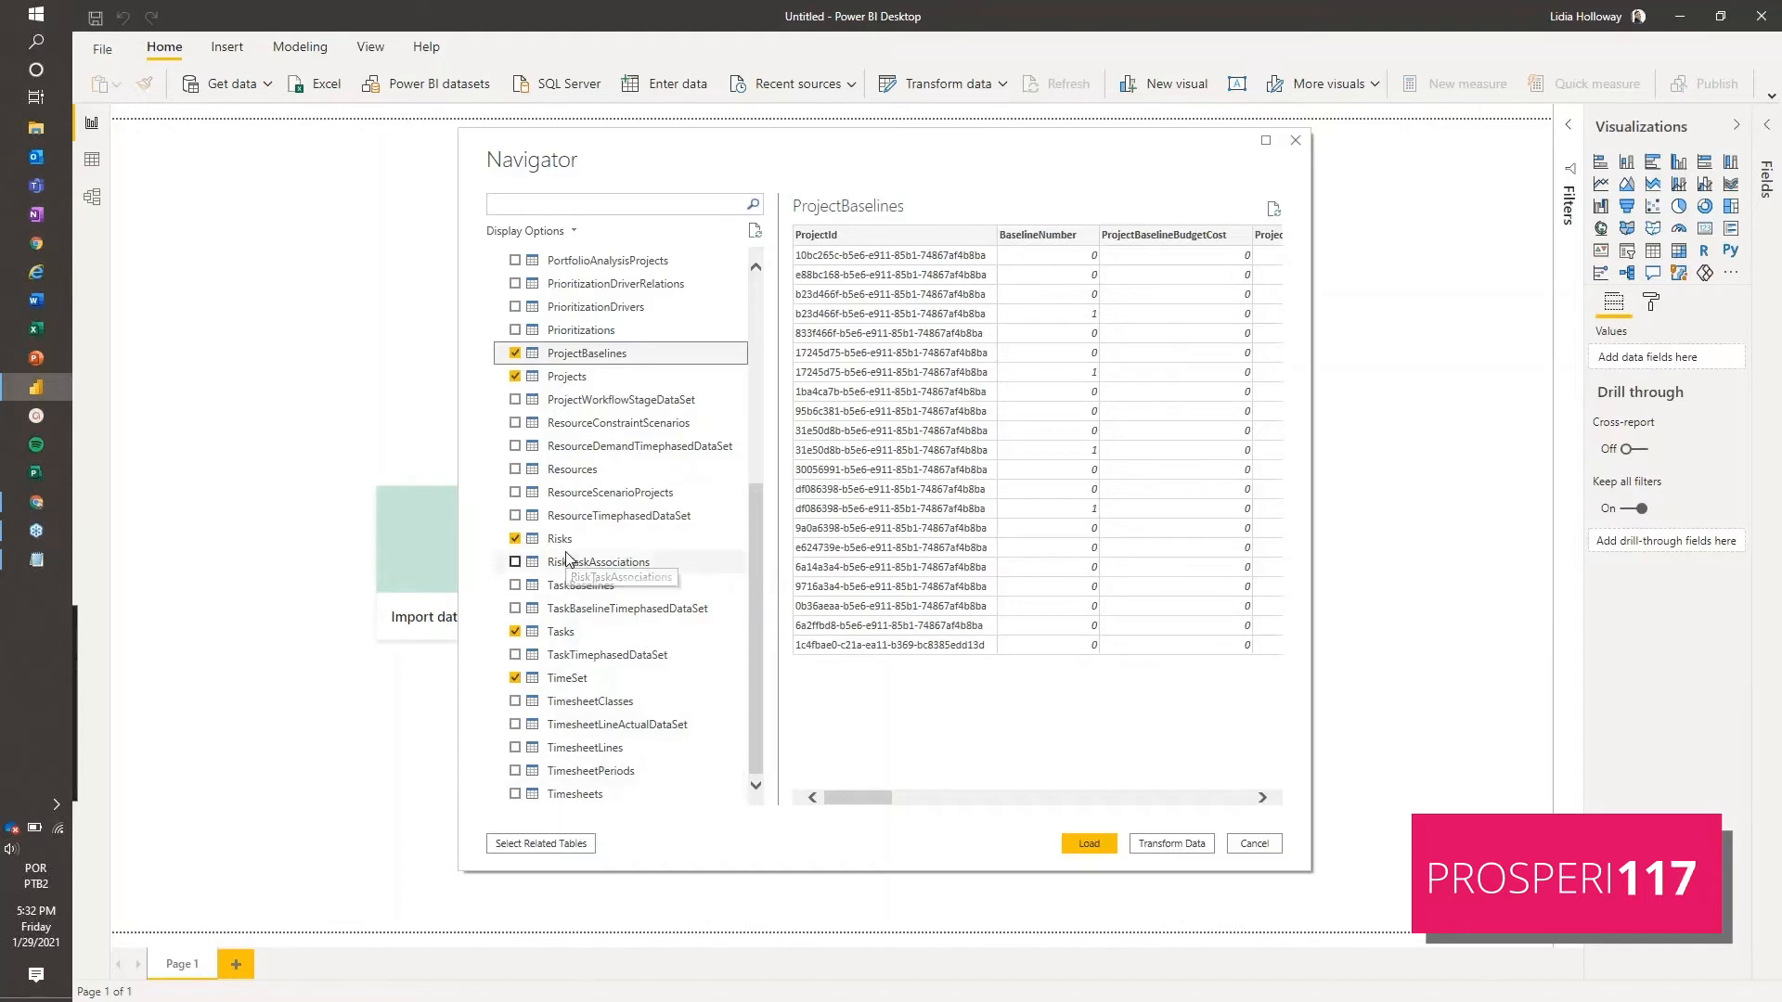
scroll("down", 3)
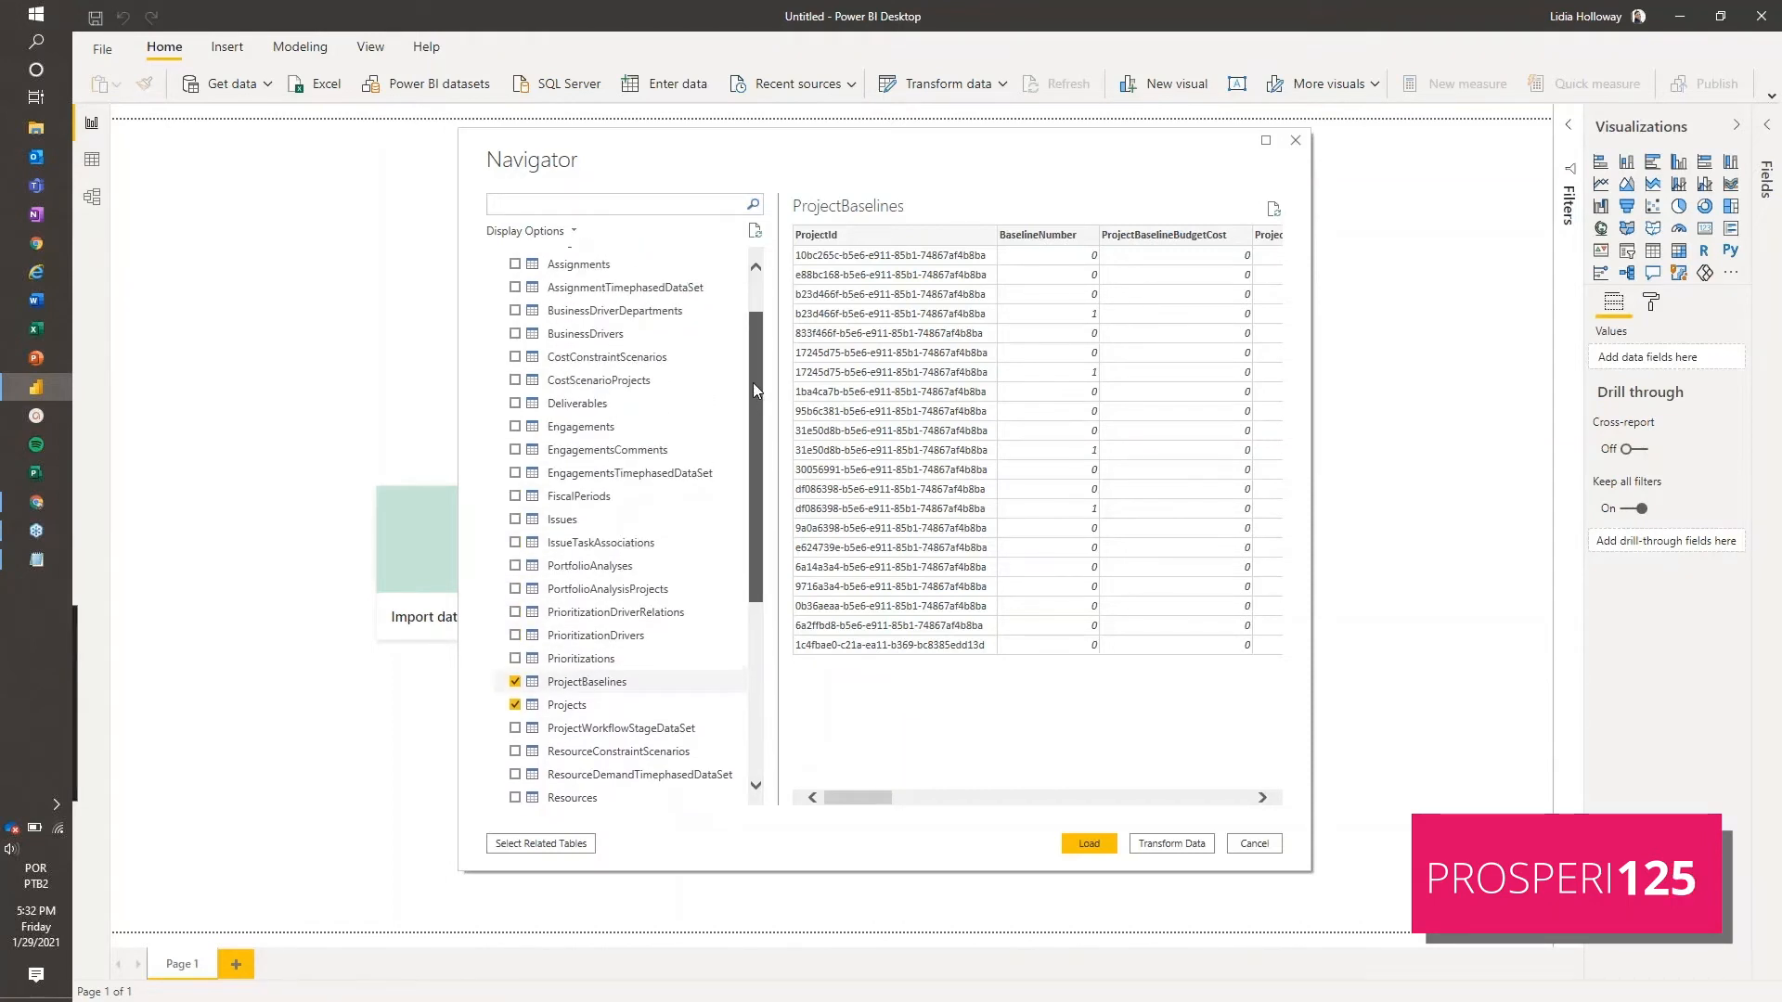
left_click(561, 520)
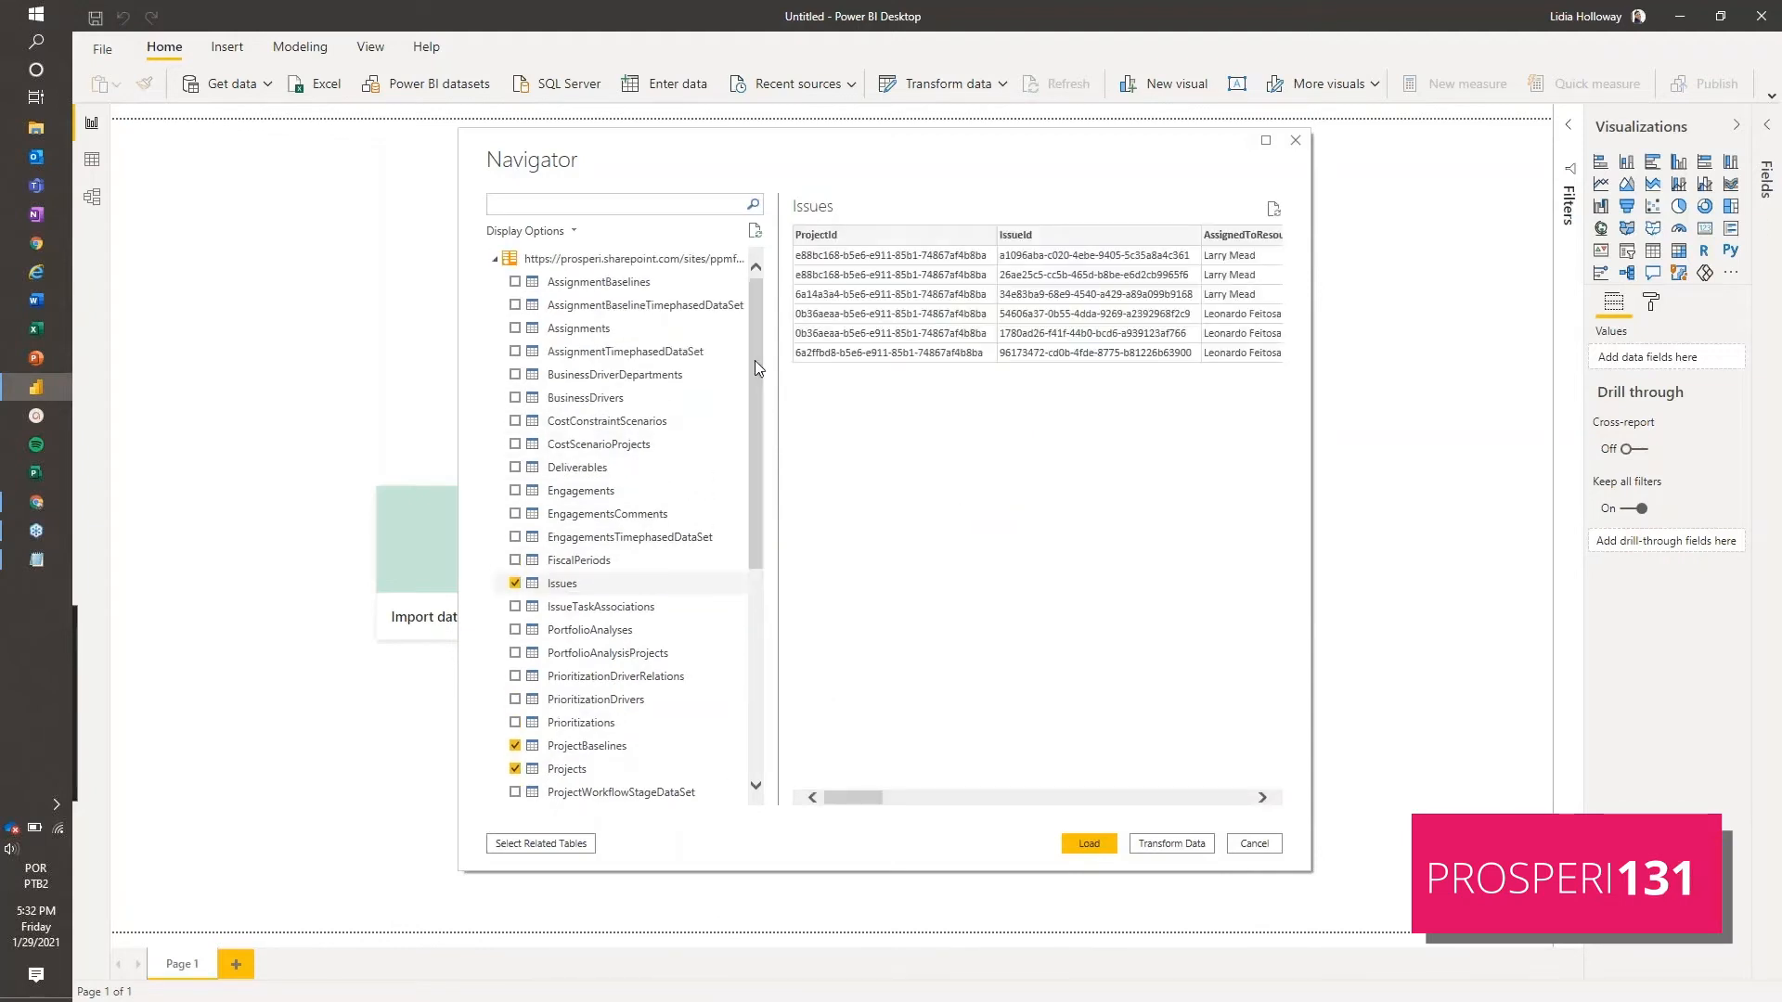
scroll("down", 3)
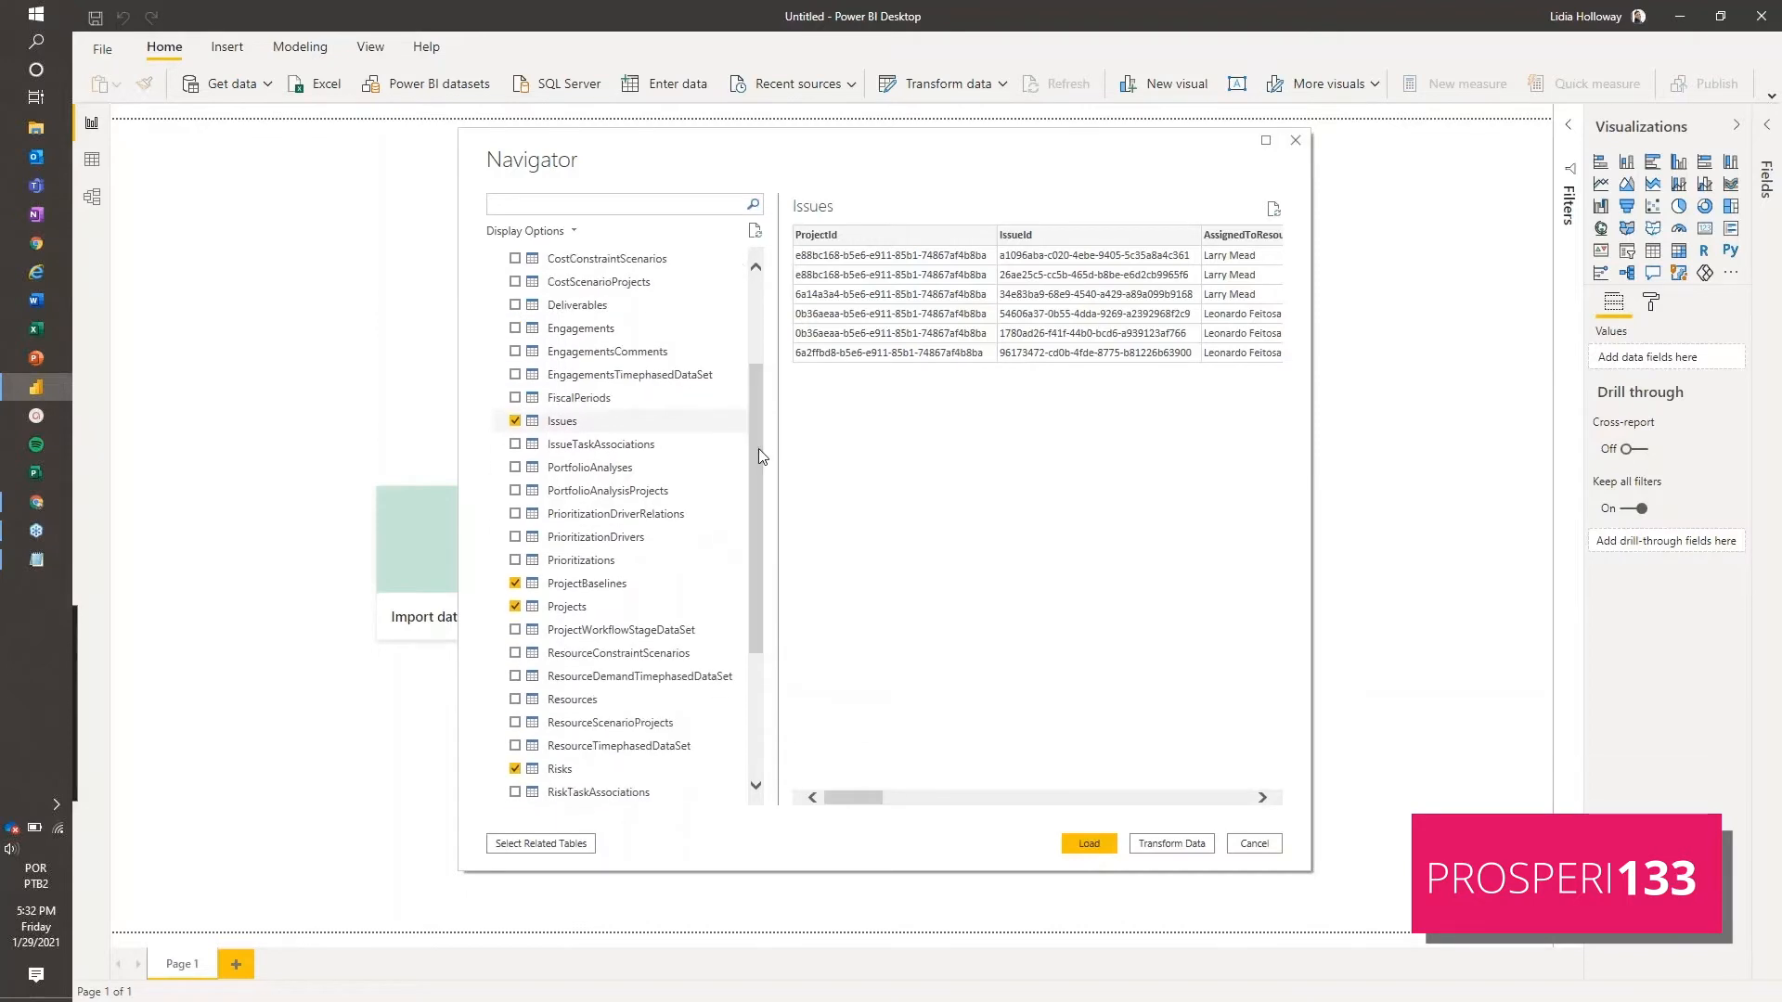
mouse_move(1178, 834)
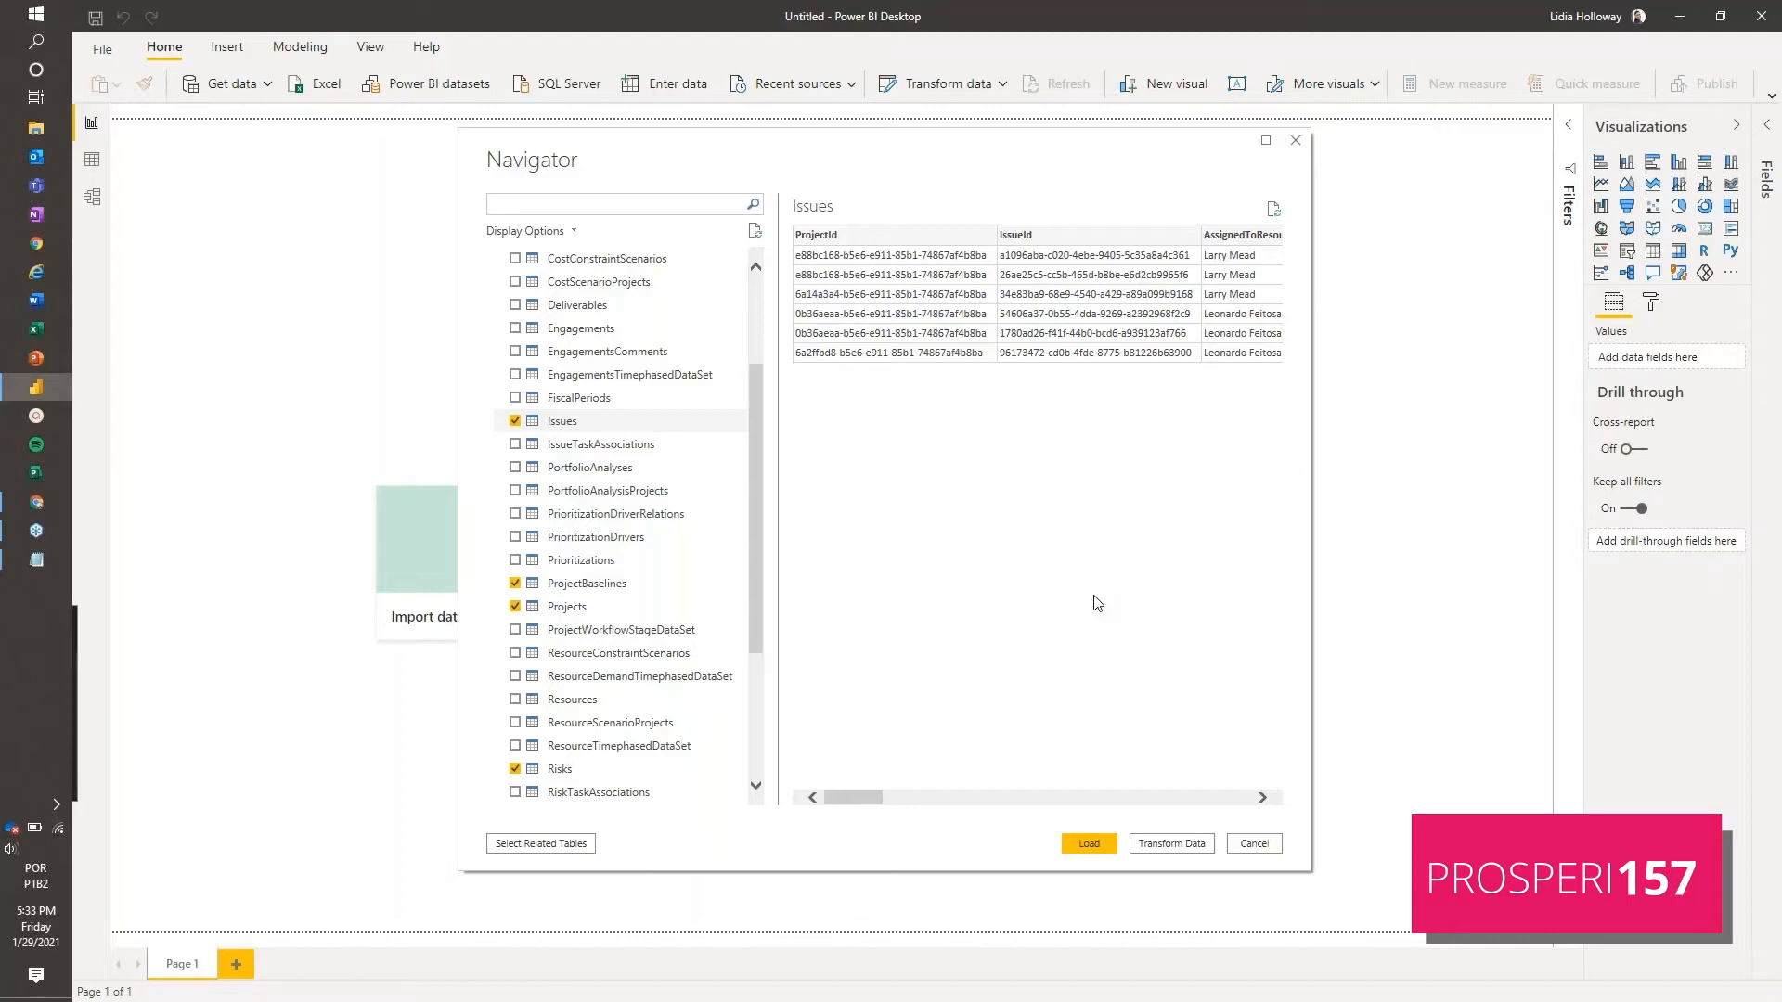
mouse_move(1003, 227)
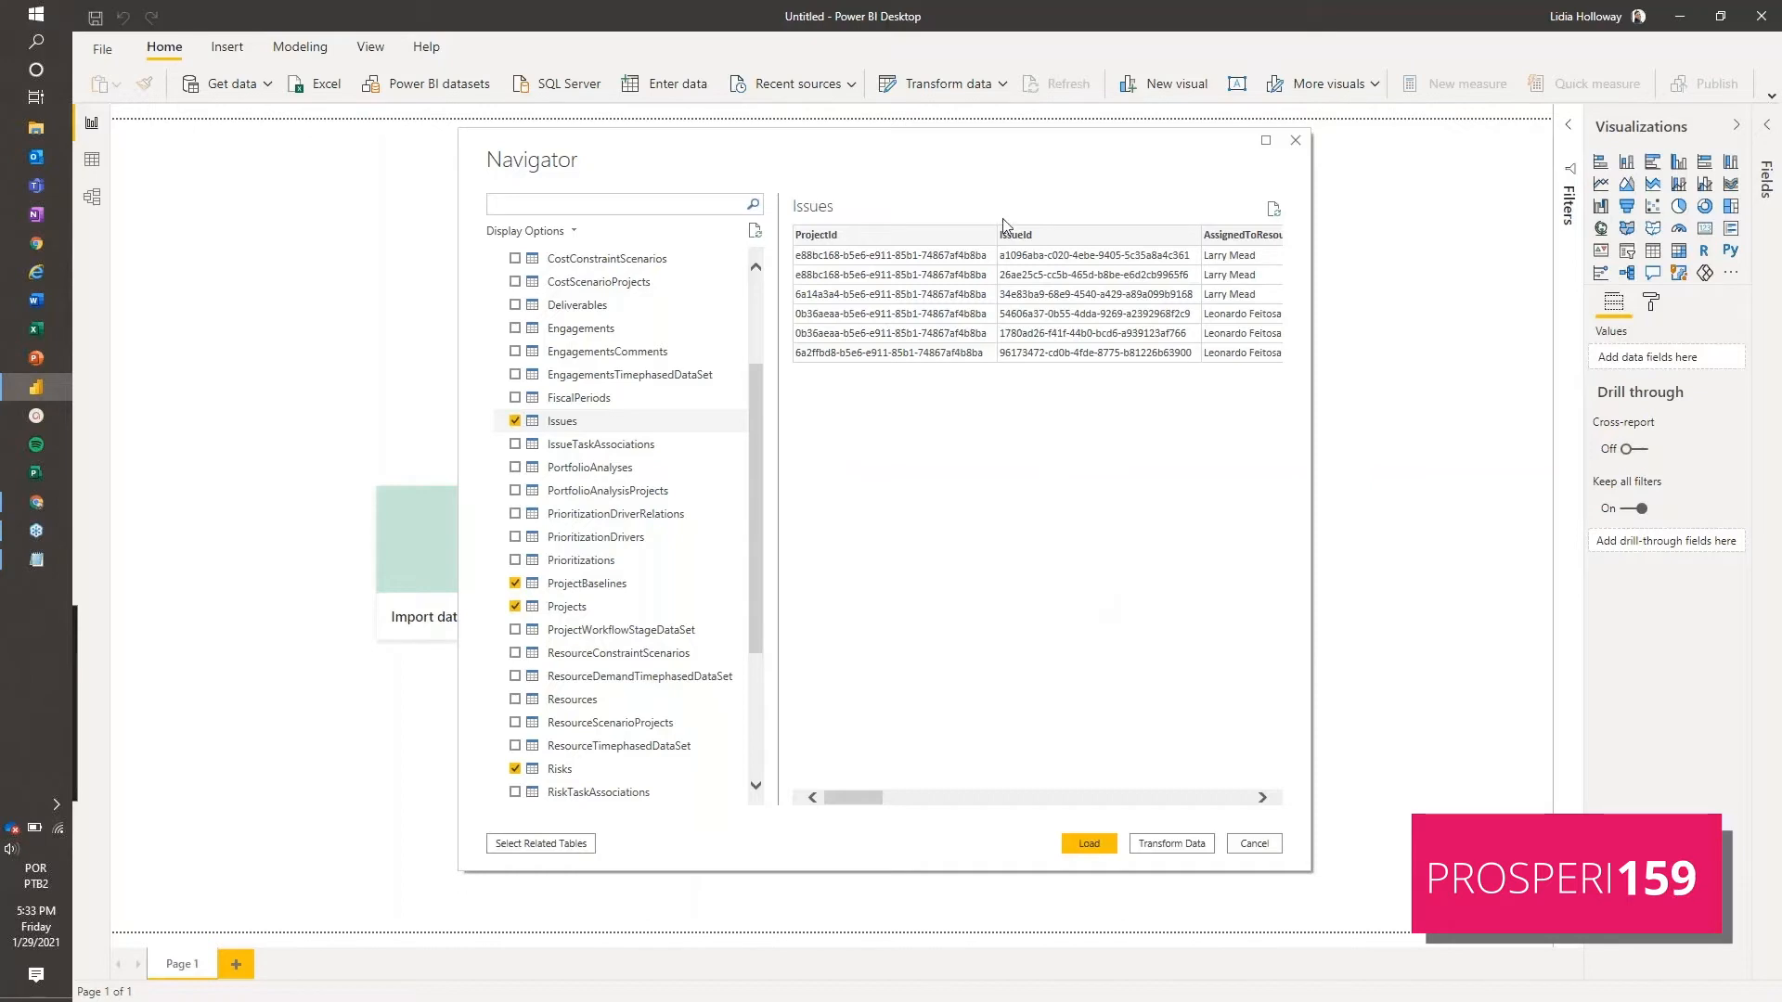
mouse_move(975, 339)
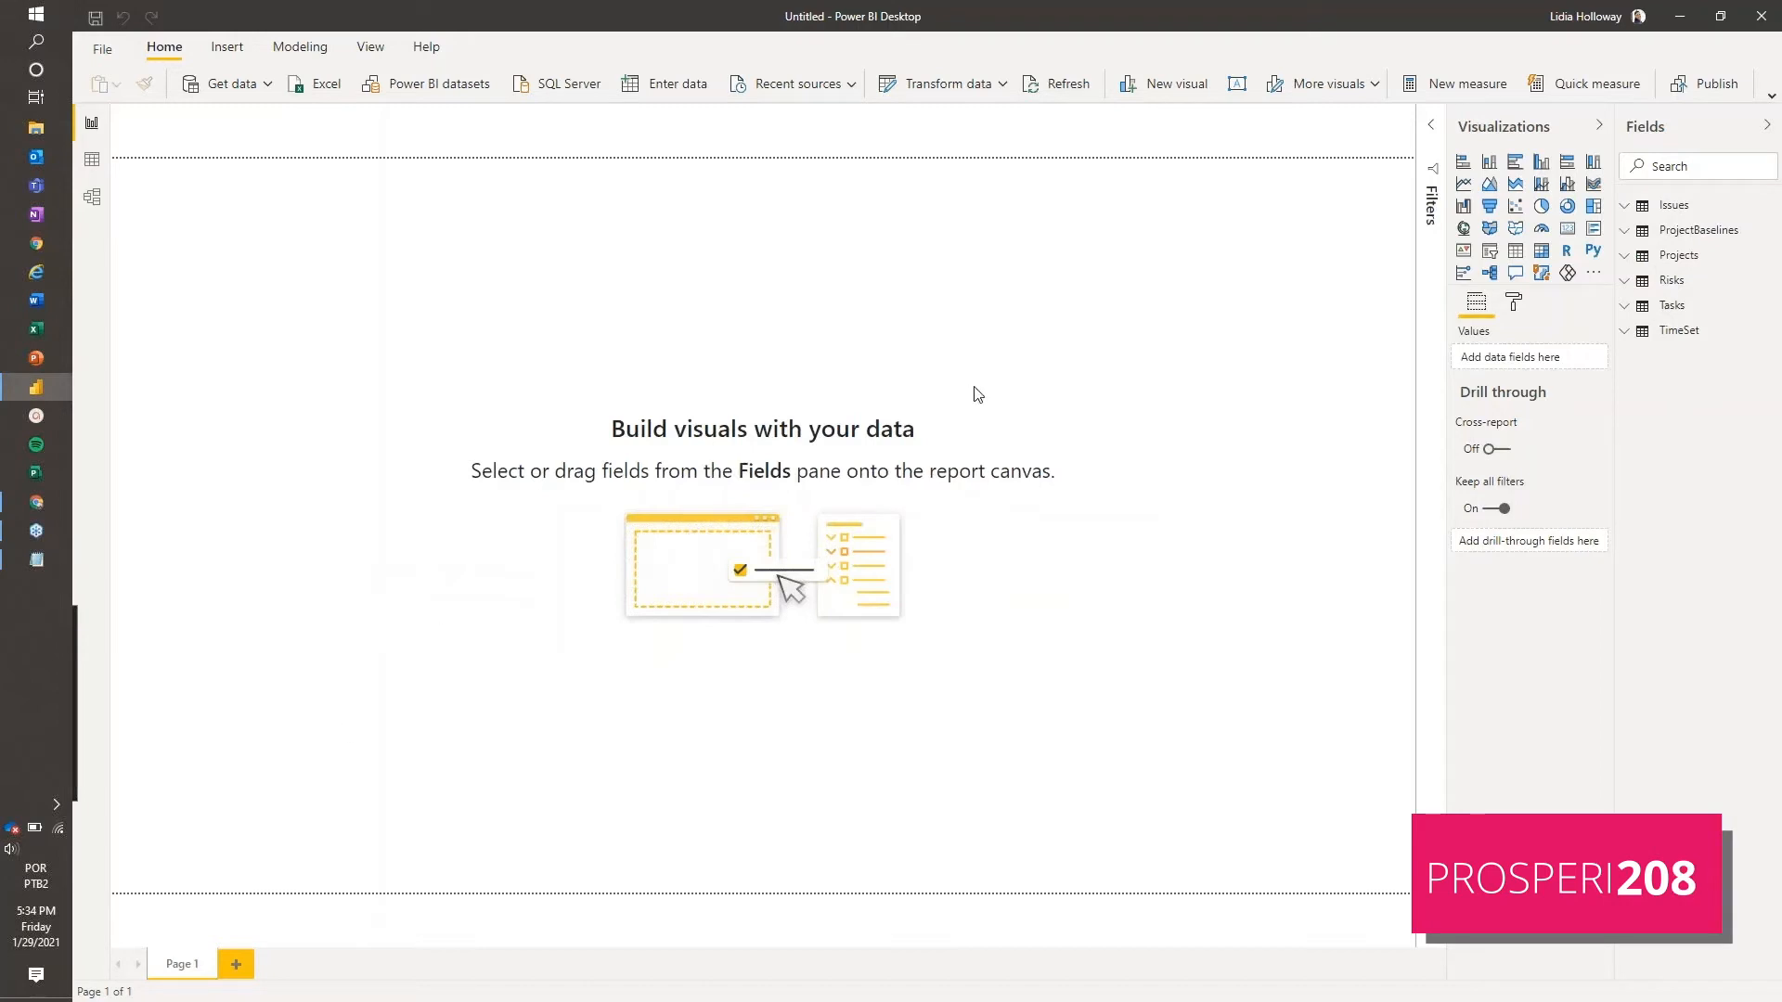
mouse_move(1507, 75)
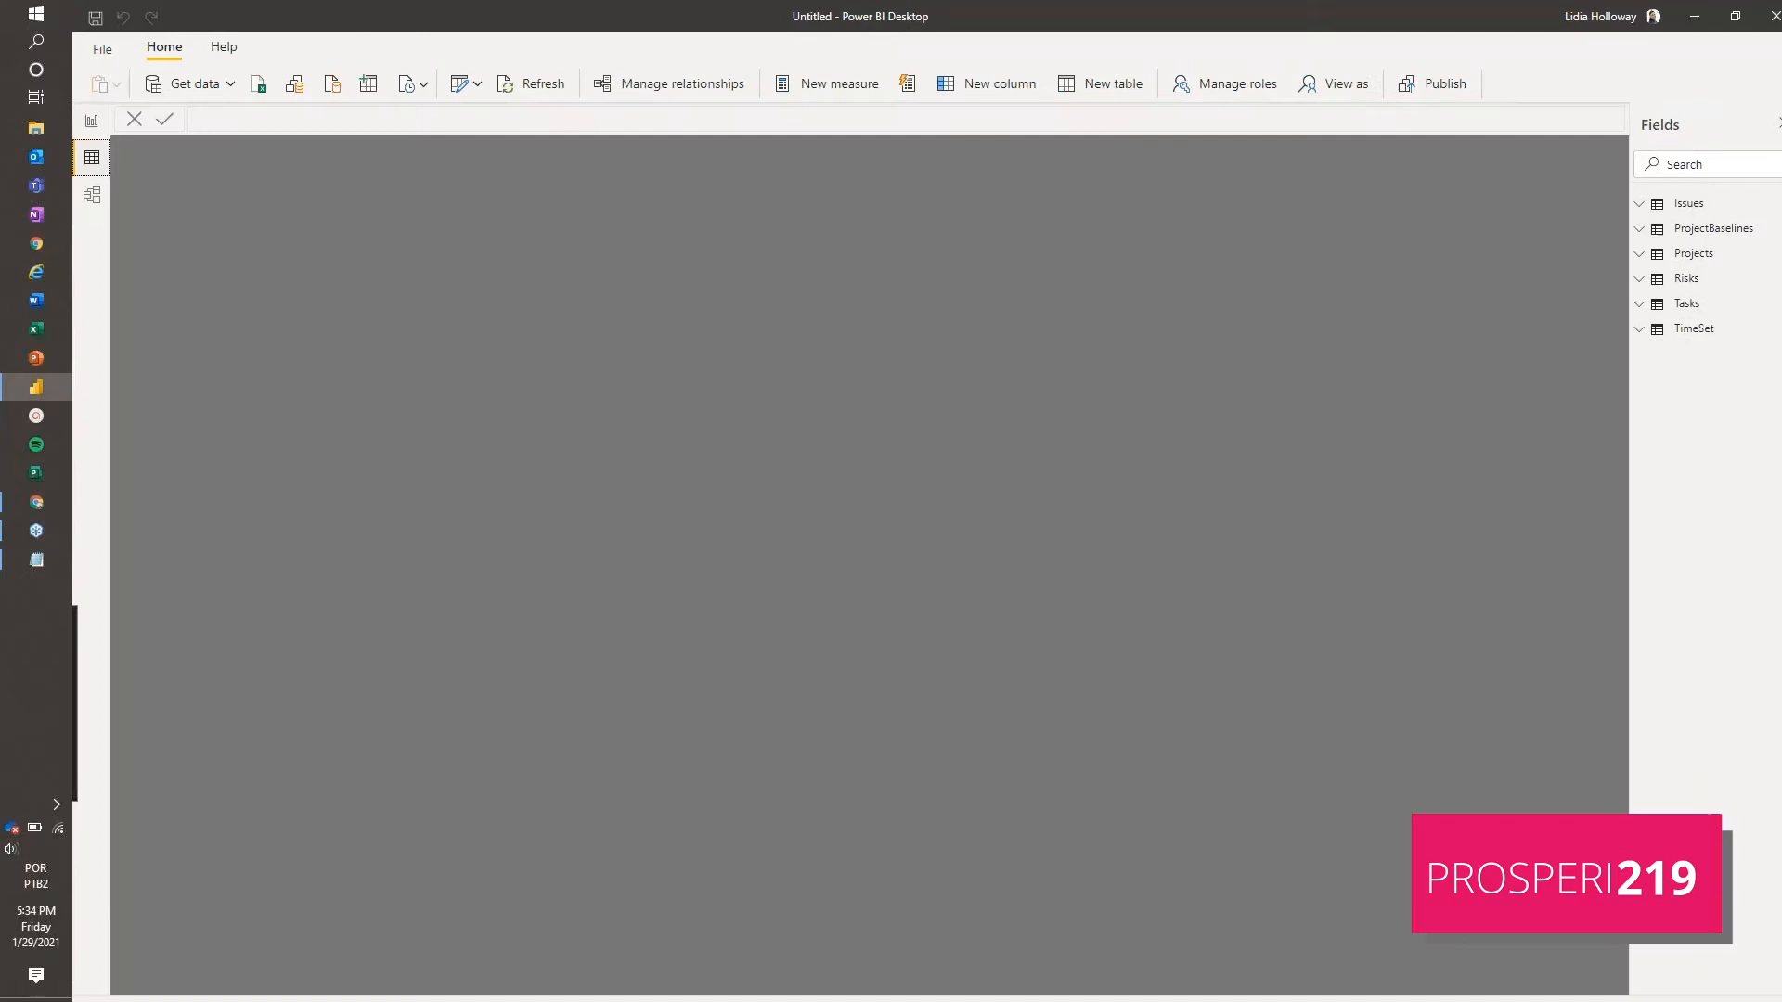
left_click(1690, 202)
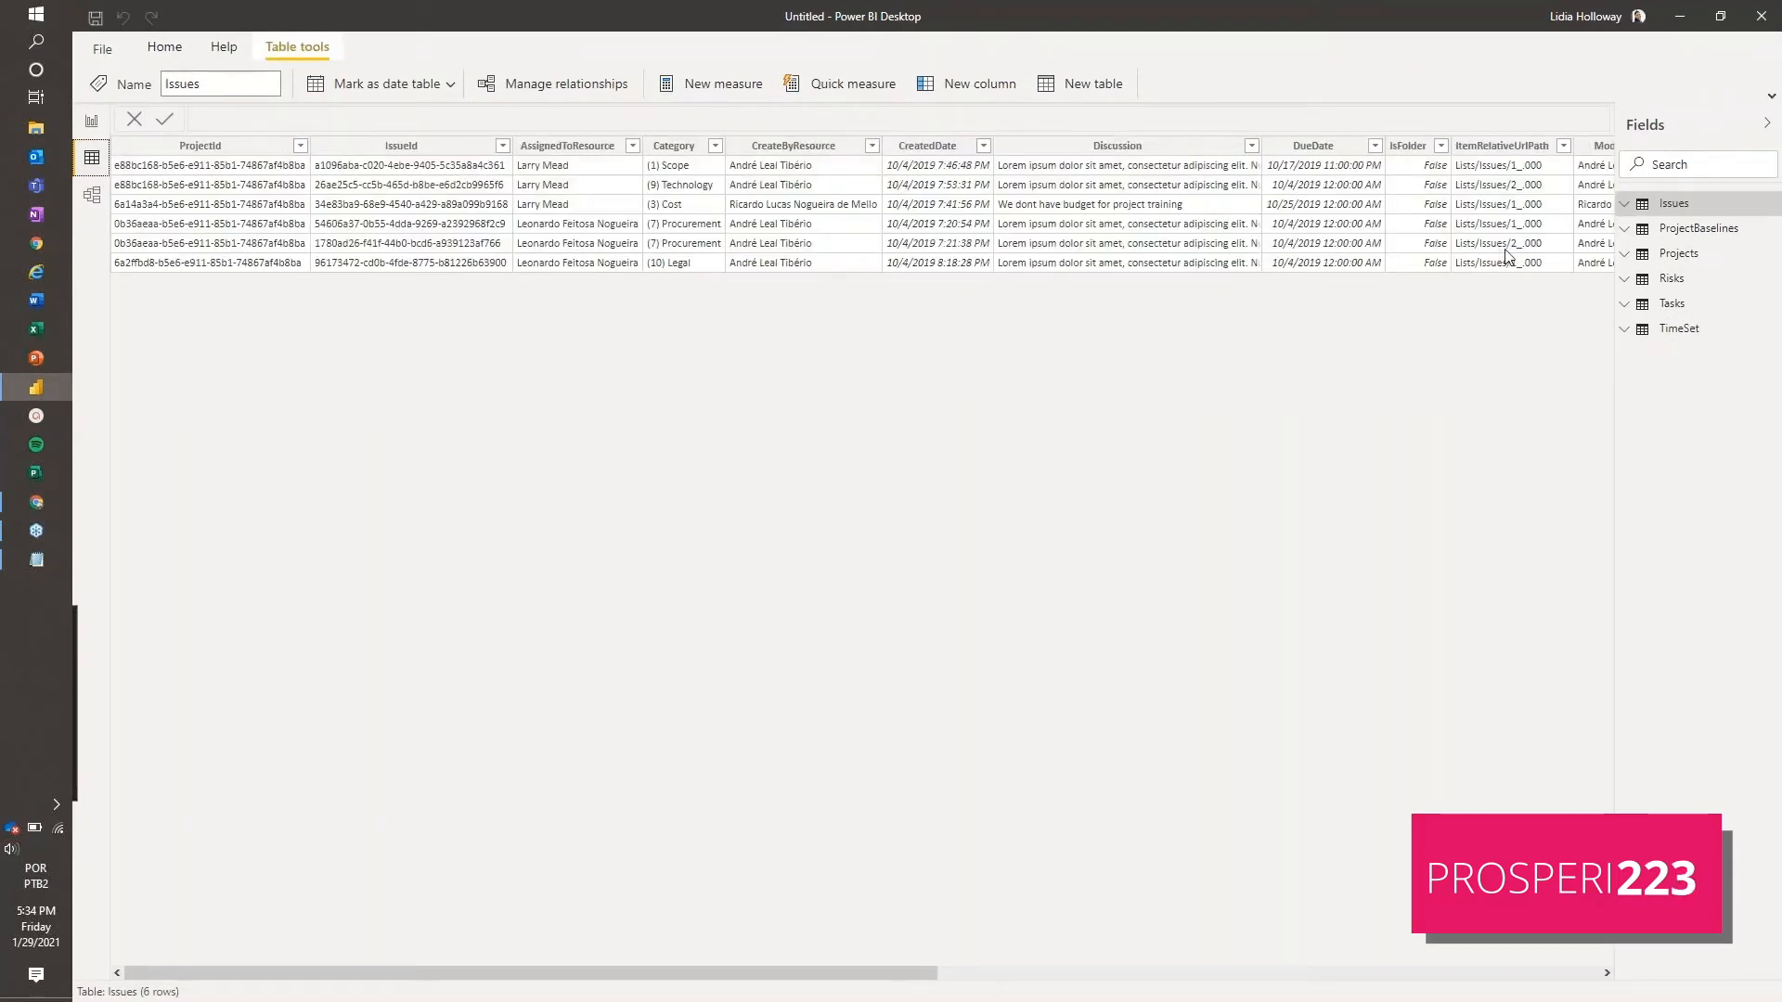
left_click(1698, 228)
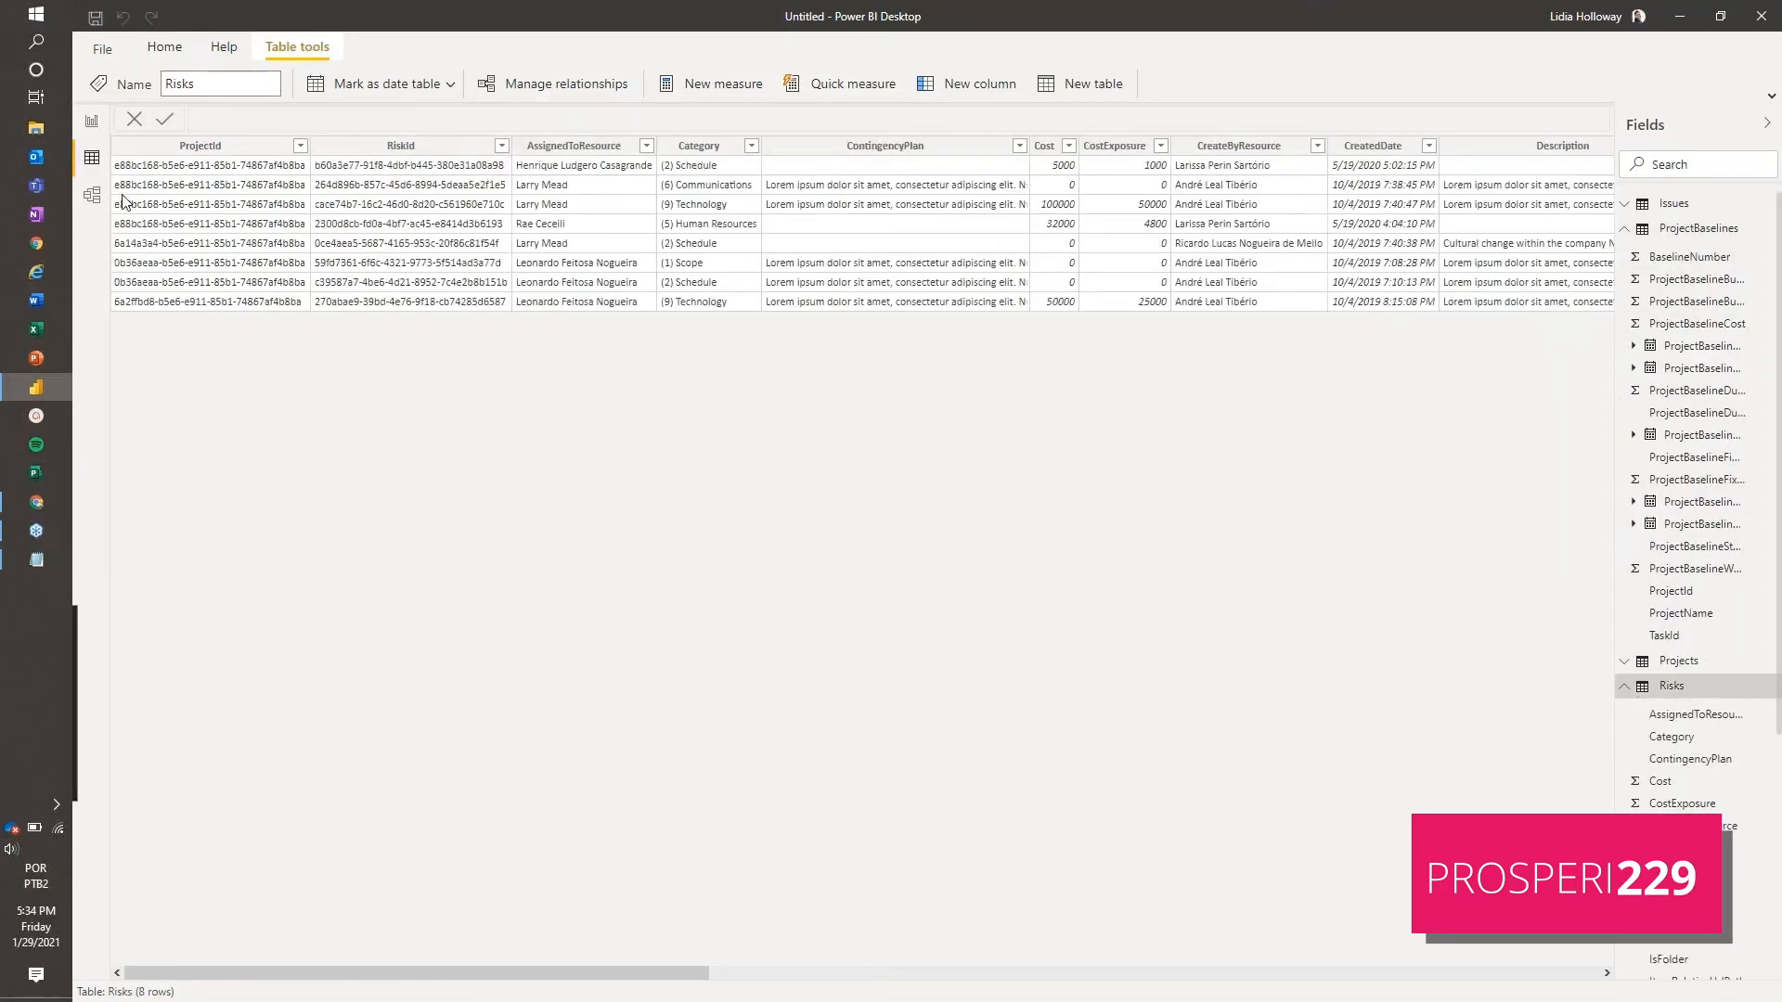
left_click(91, 194)
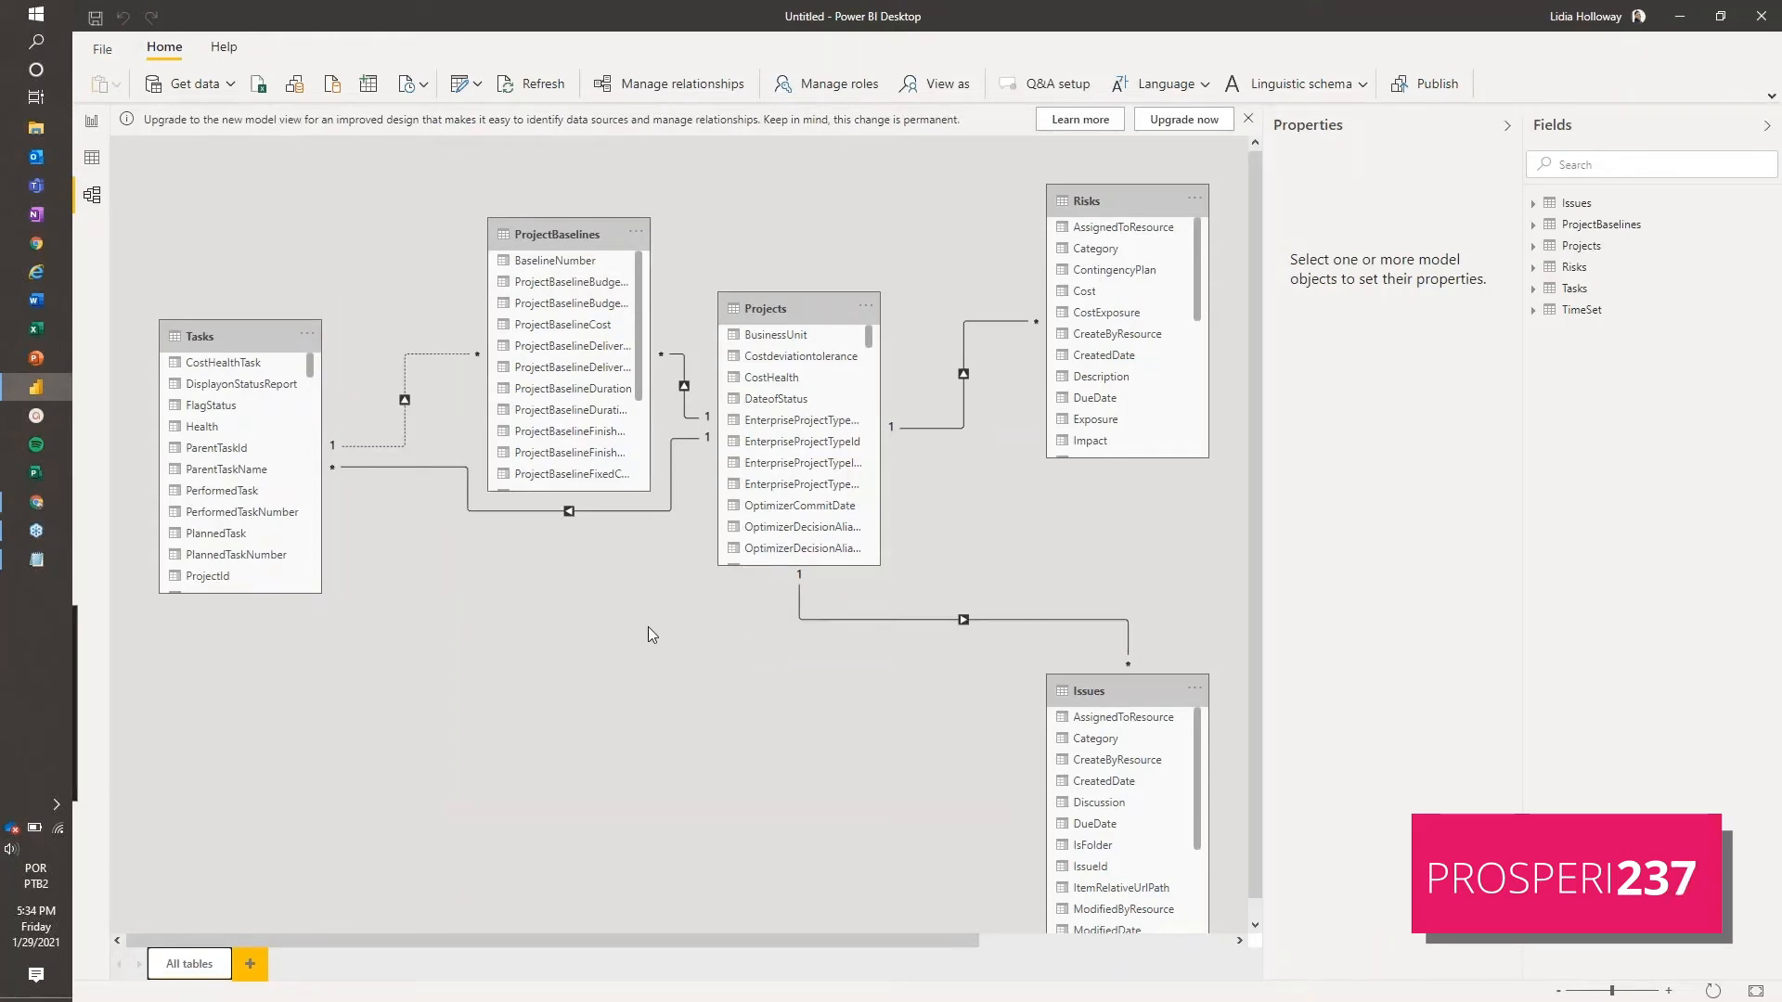
mouse_move(966, 421)
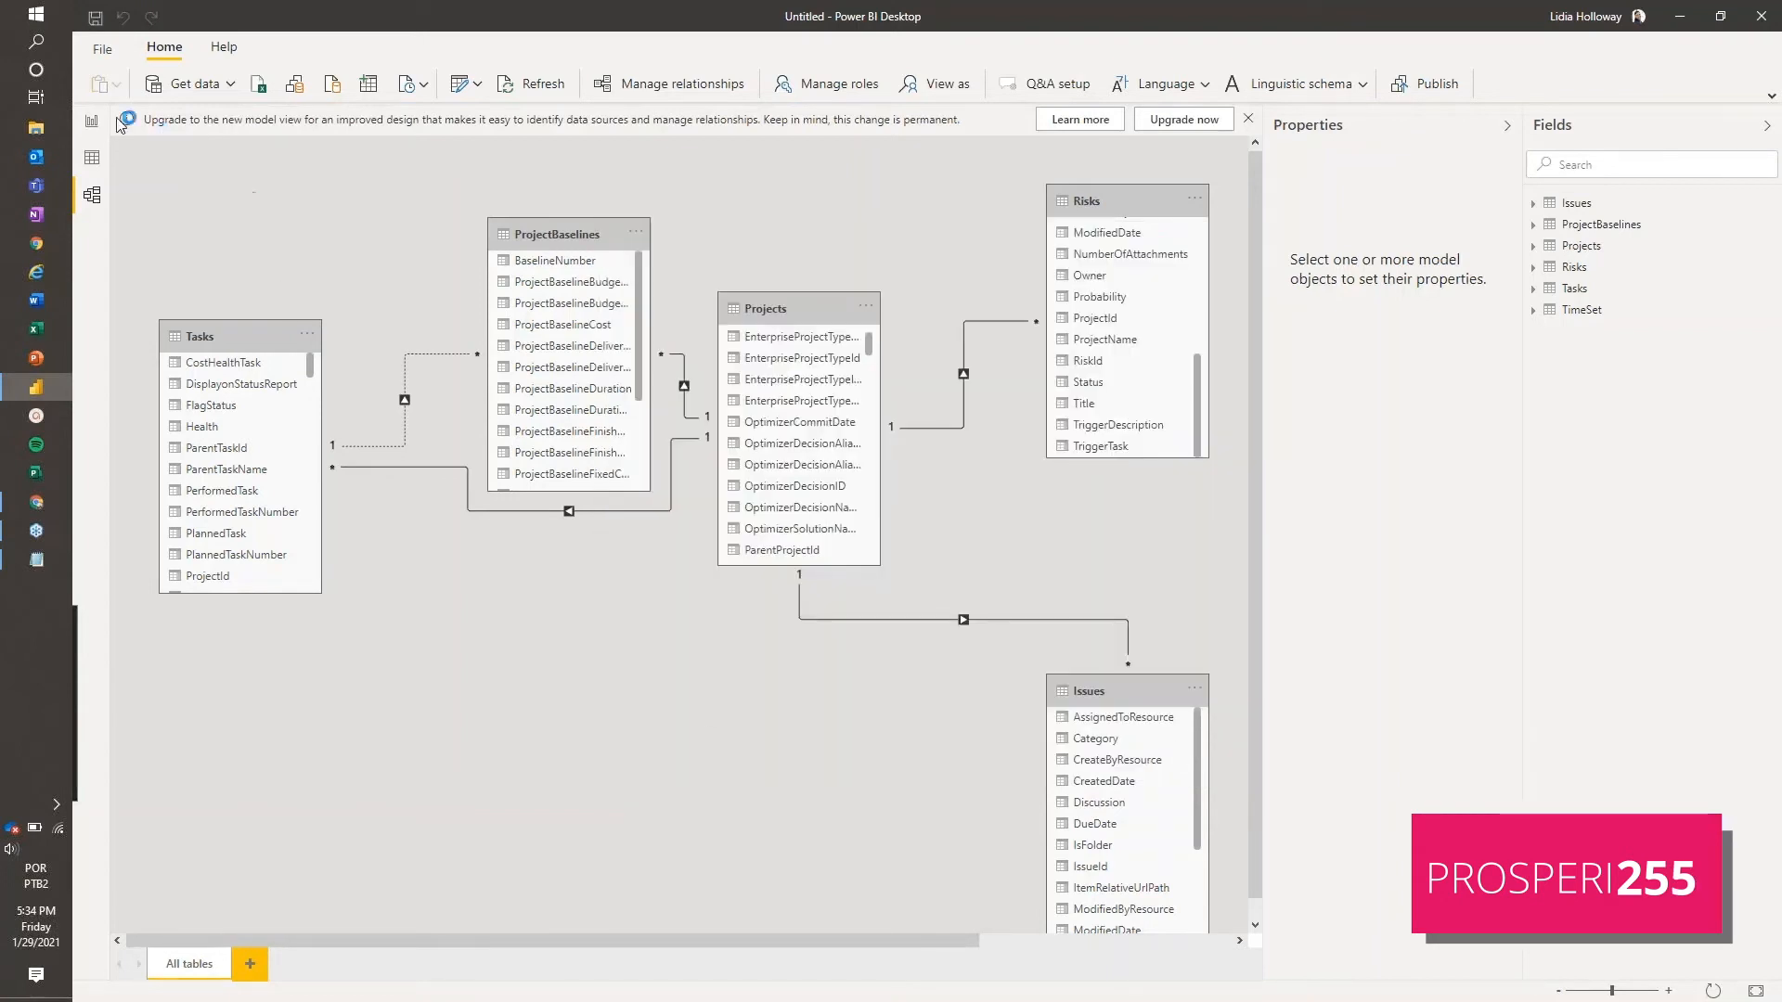
mouse_move(91, 122)
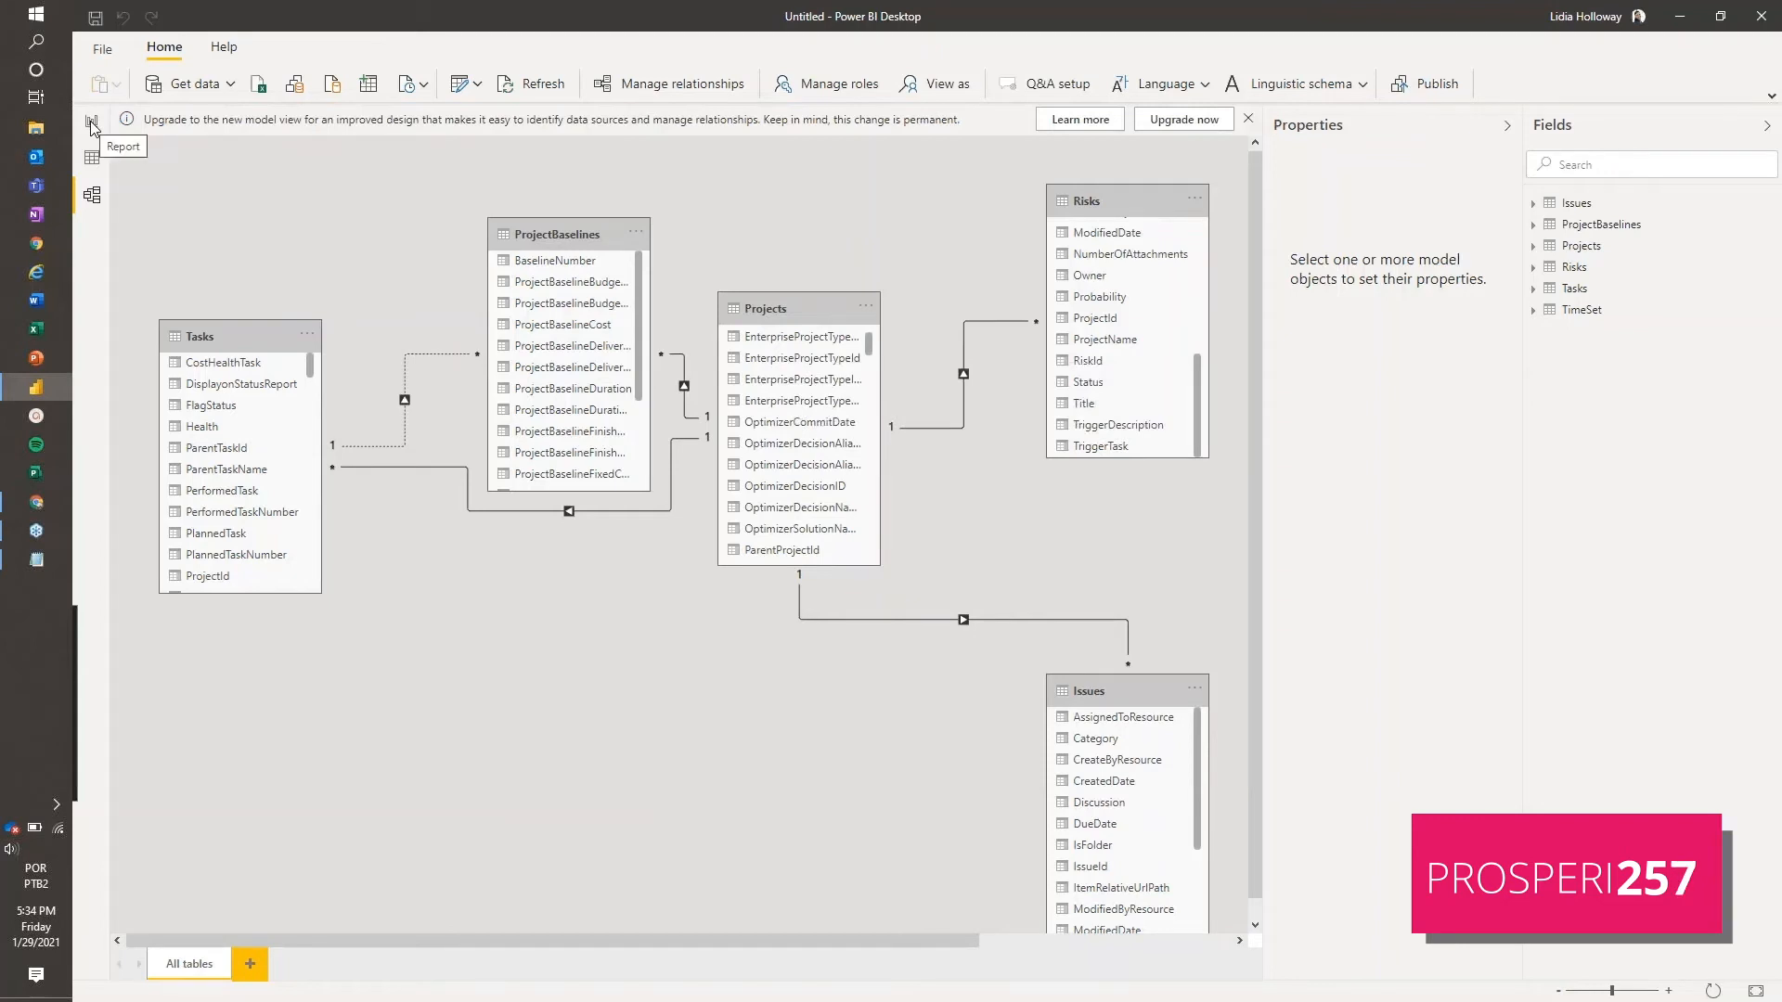
View the PWA Site contents via the gear menu, then return to the report page
left_click(91, 122)
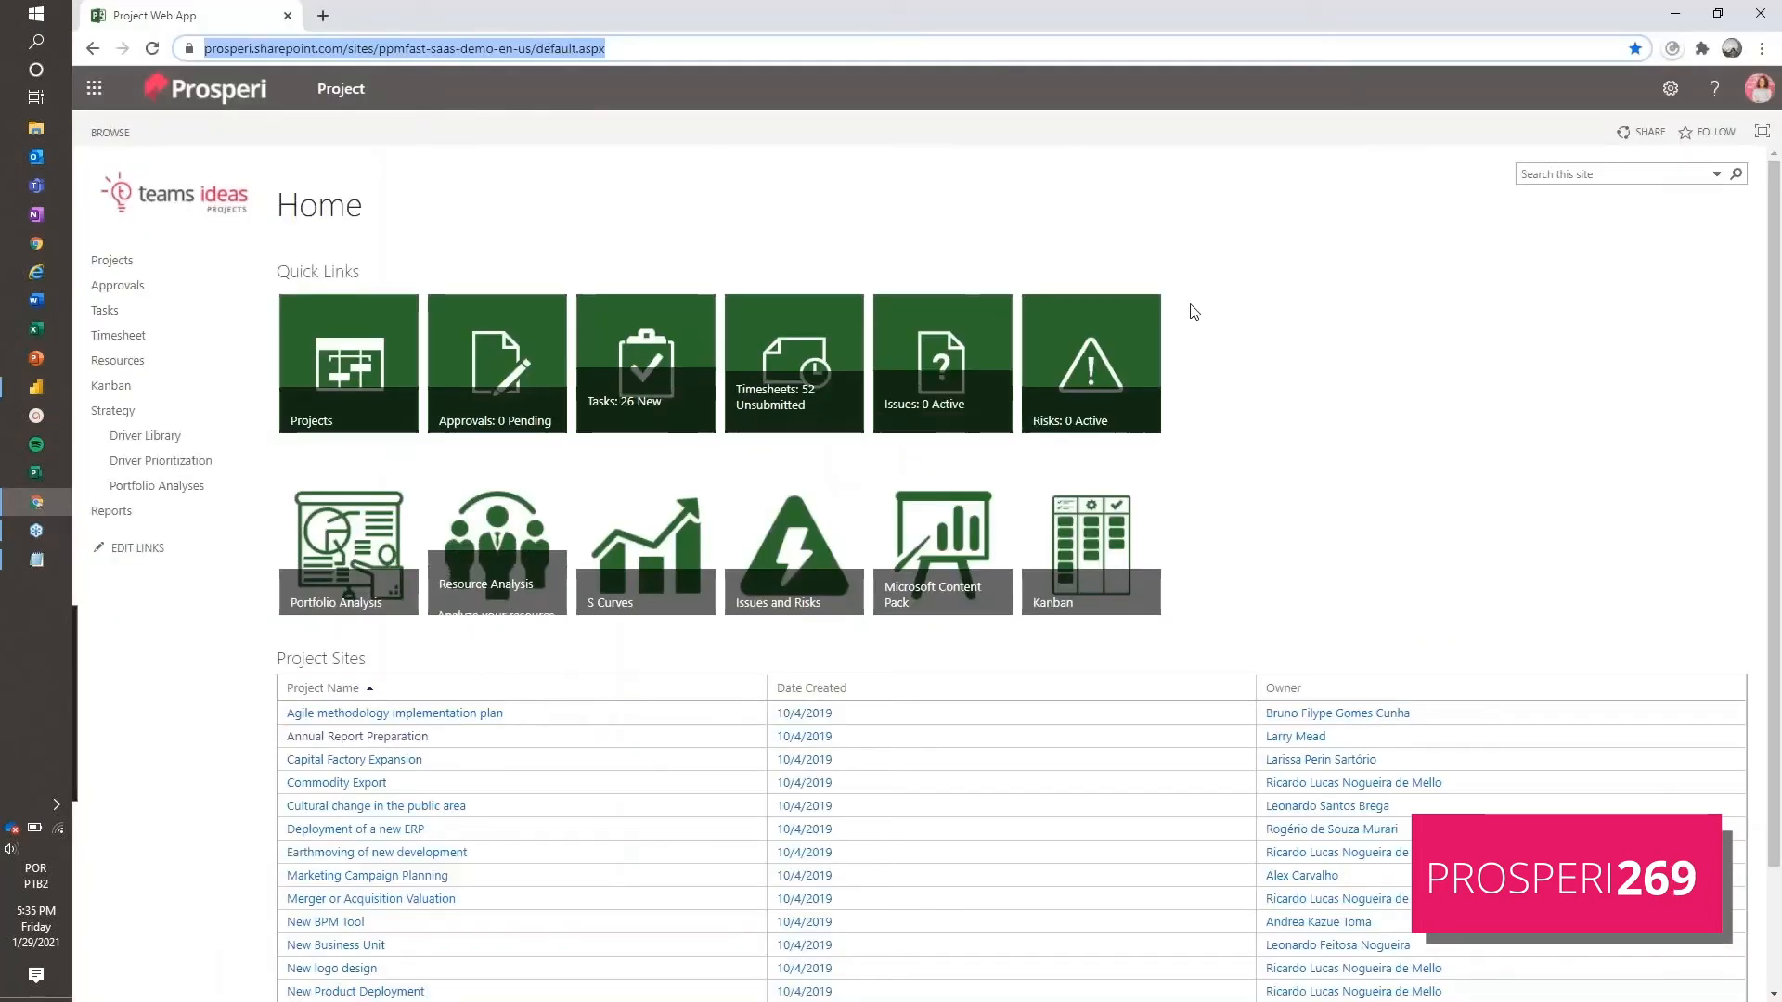
left_click(1668, 89)
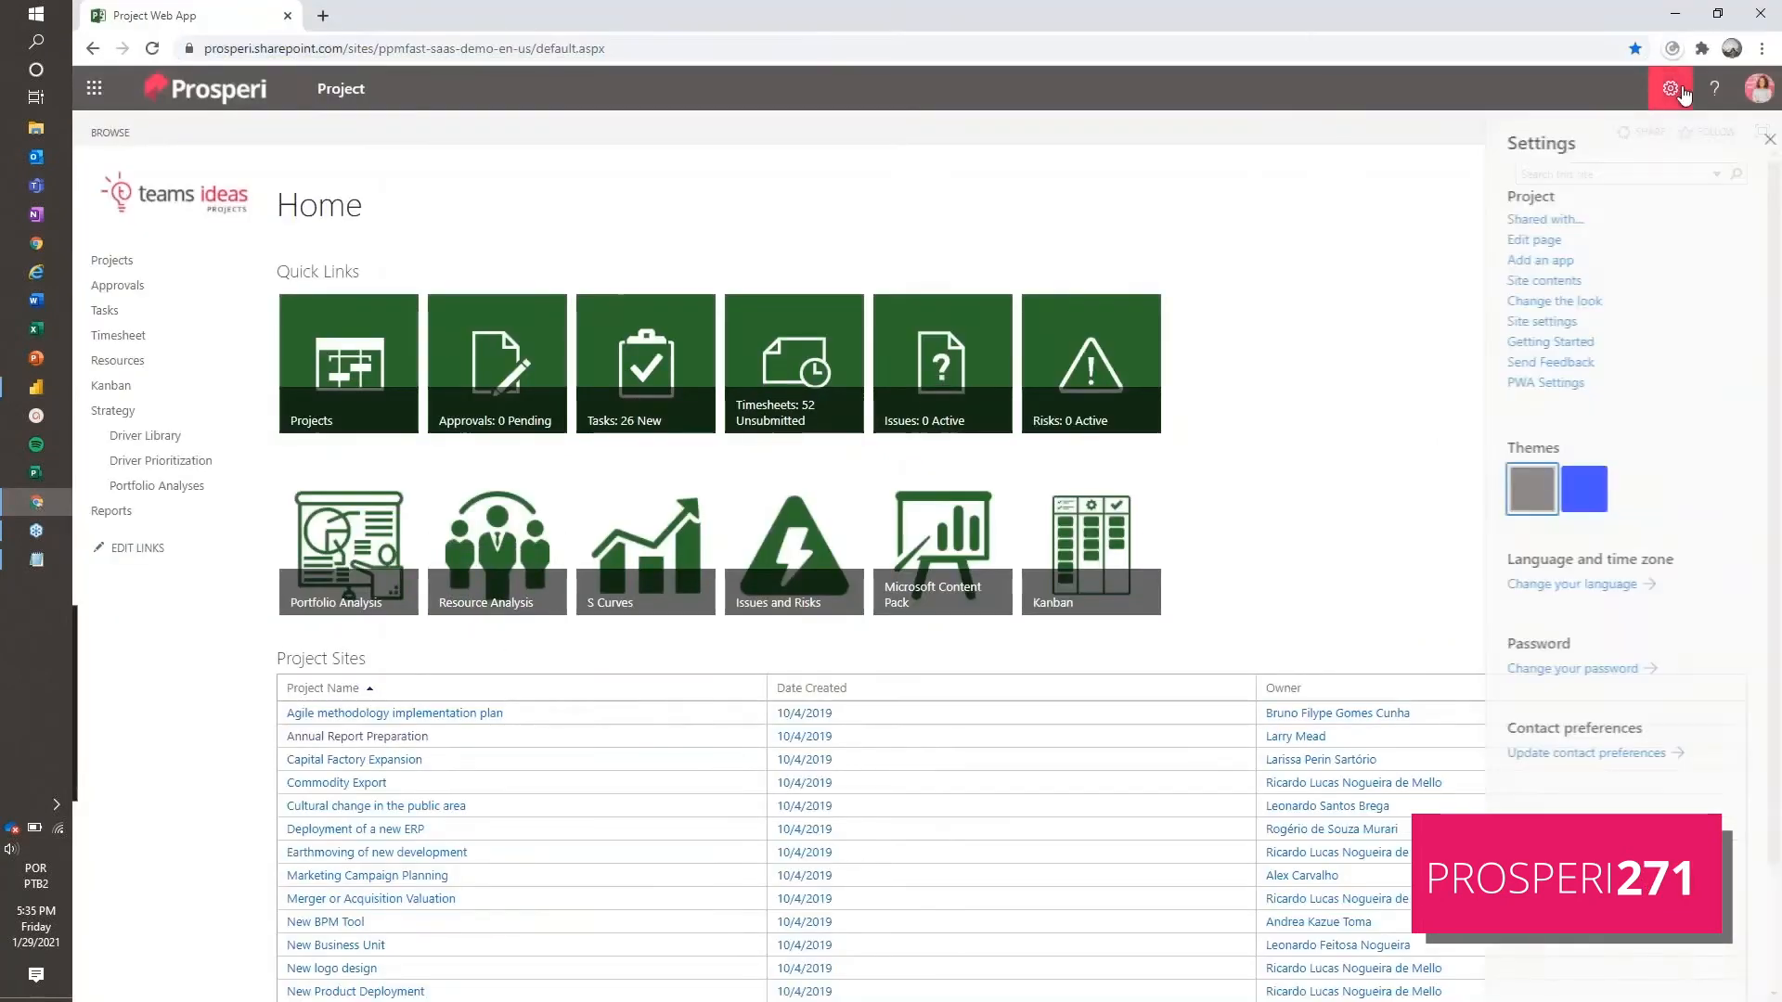
left_click(1536, 280)
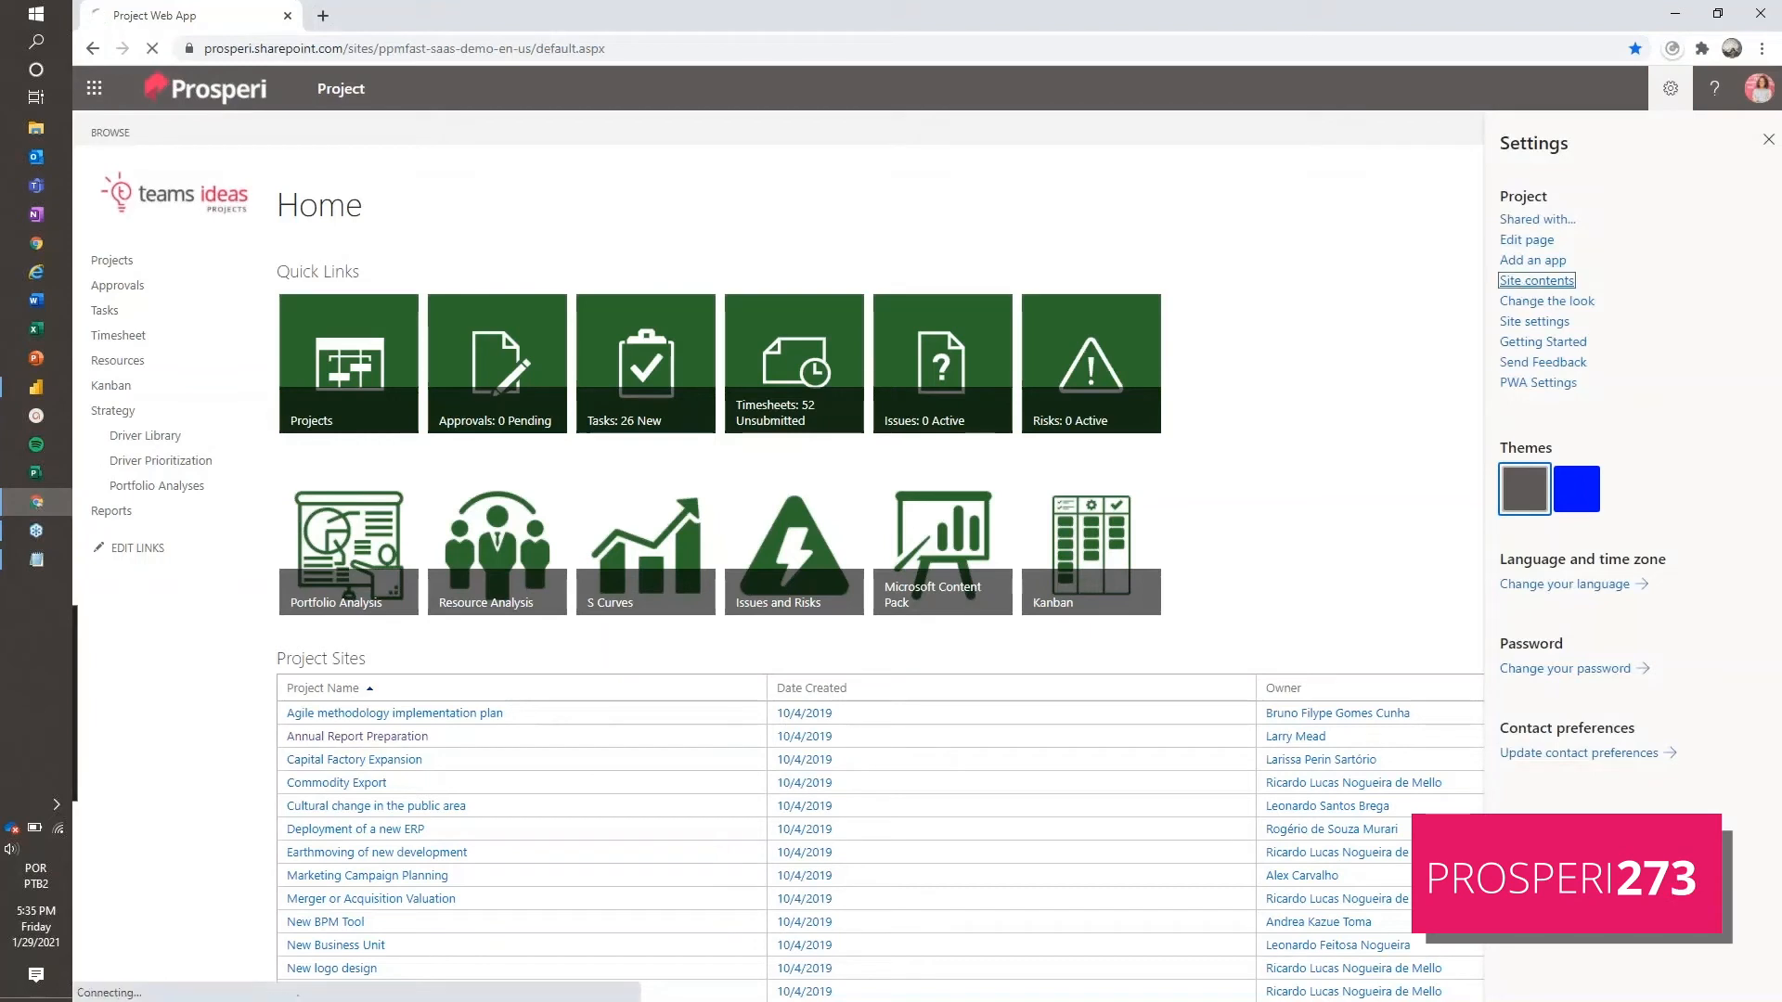
left_click(1536, 280)
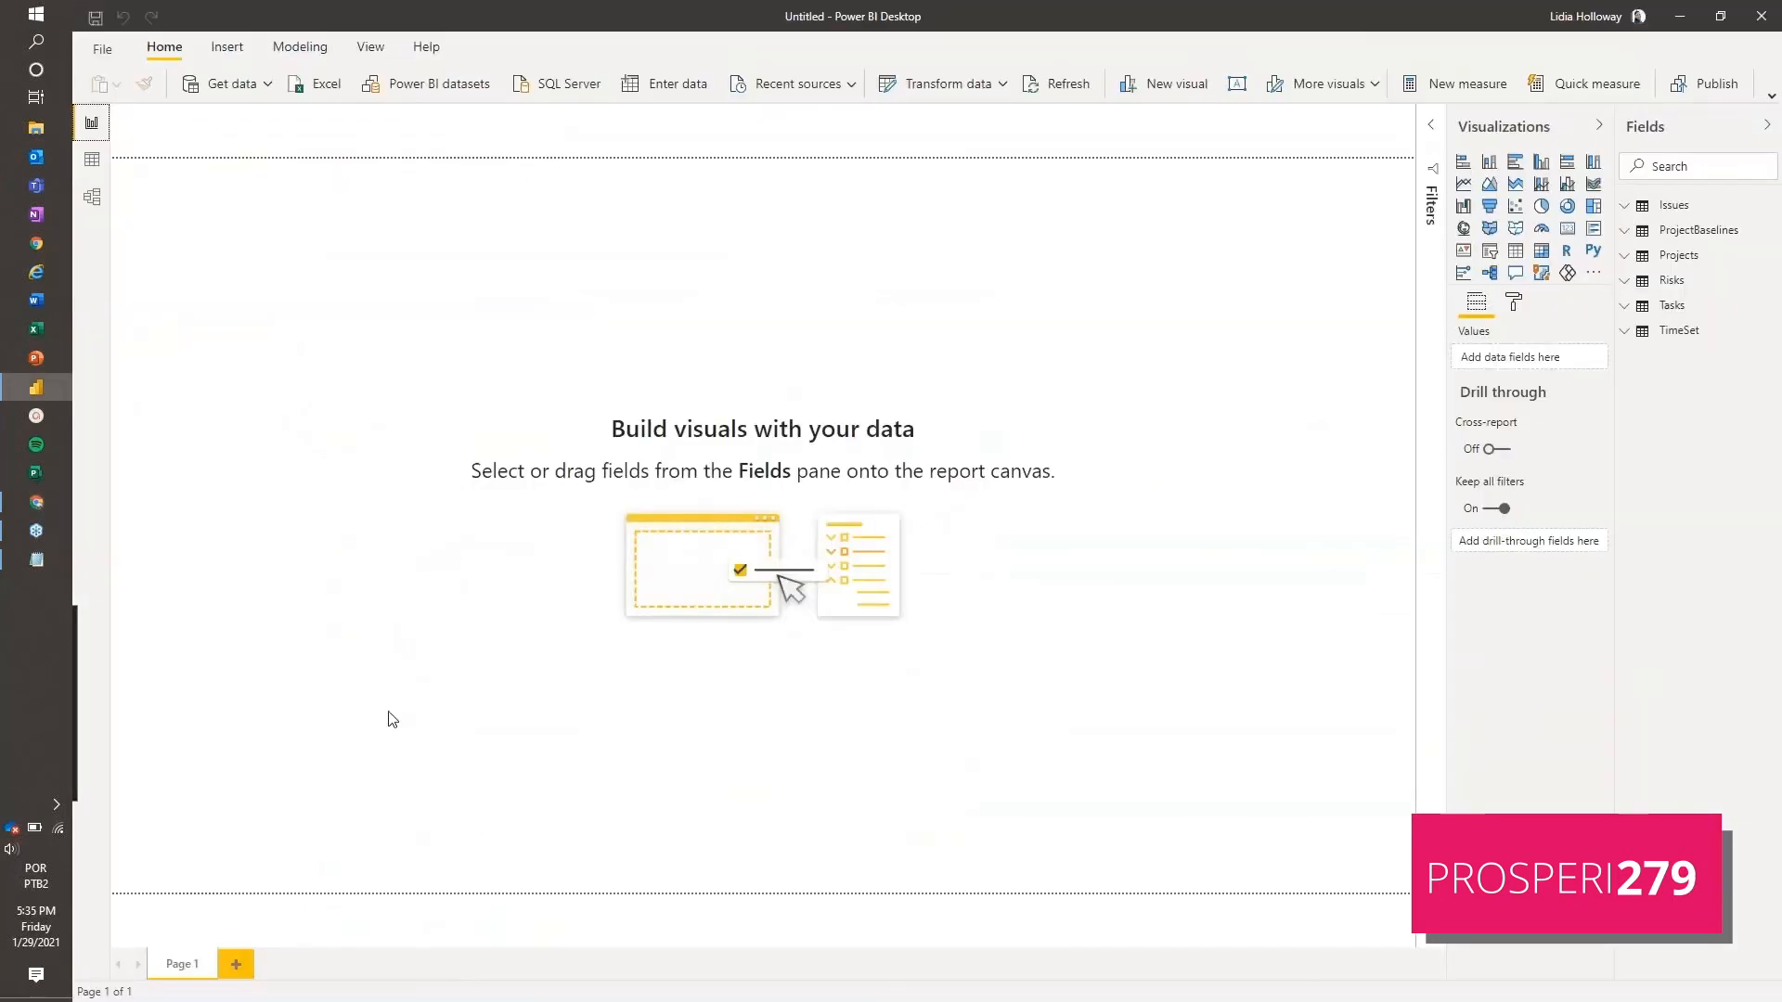
Submit an OData feed for the site's _api/Web/Lists/getByTitle('Proposals')/Items address
left_click(233, 82)
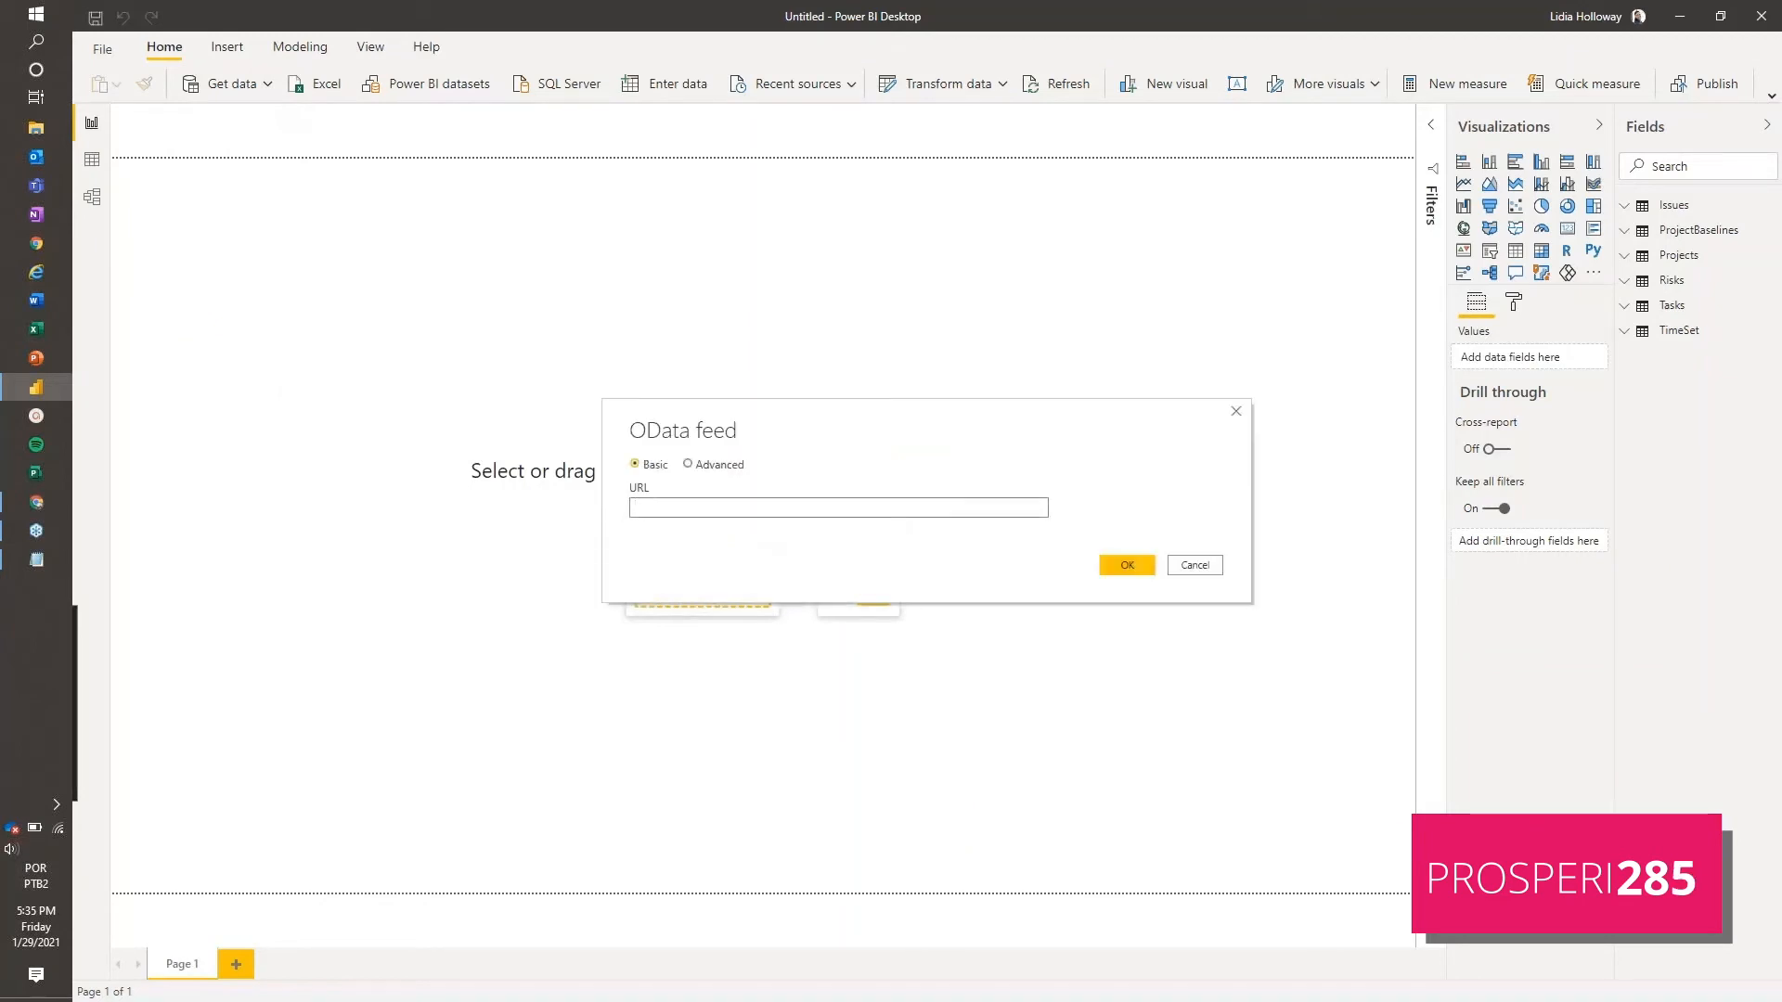
type("https://prosperi.sharepoint.com/sites/ppmfast-saas-demo-en-us/default.aspx")
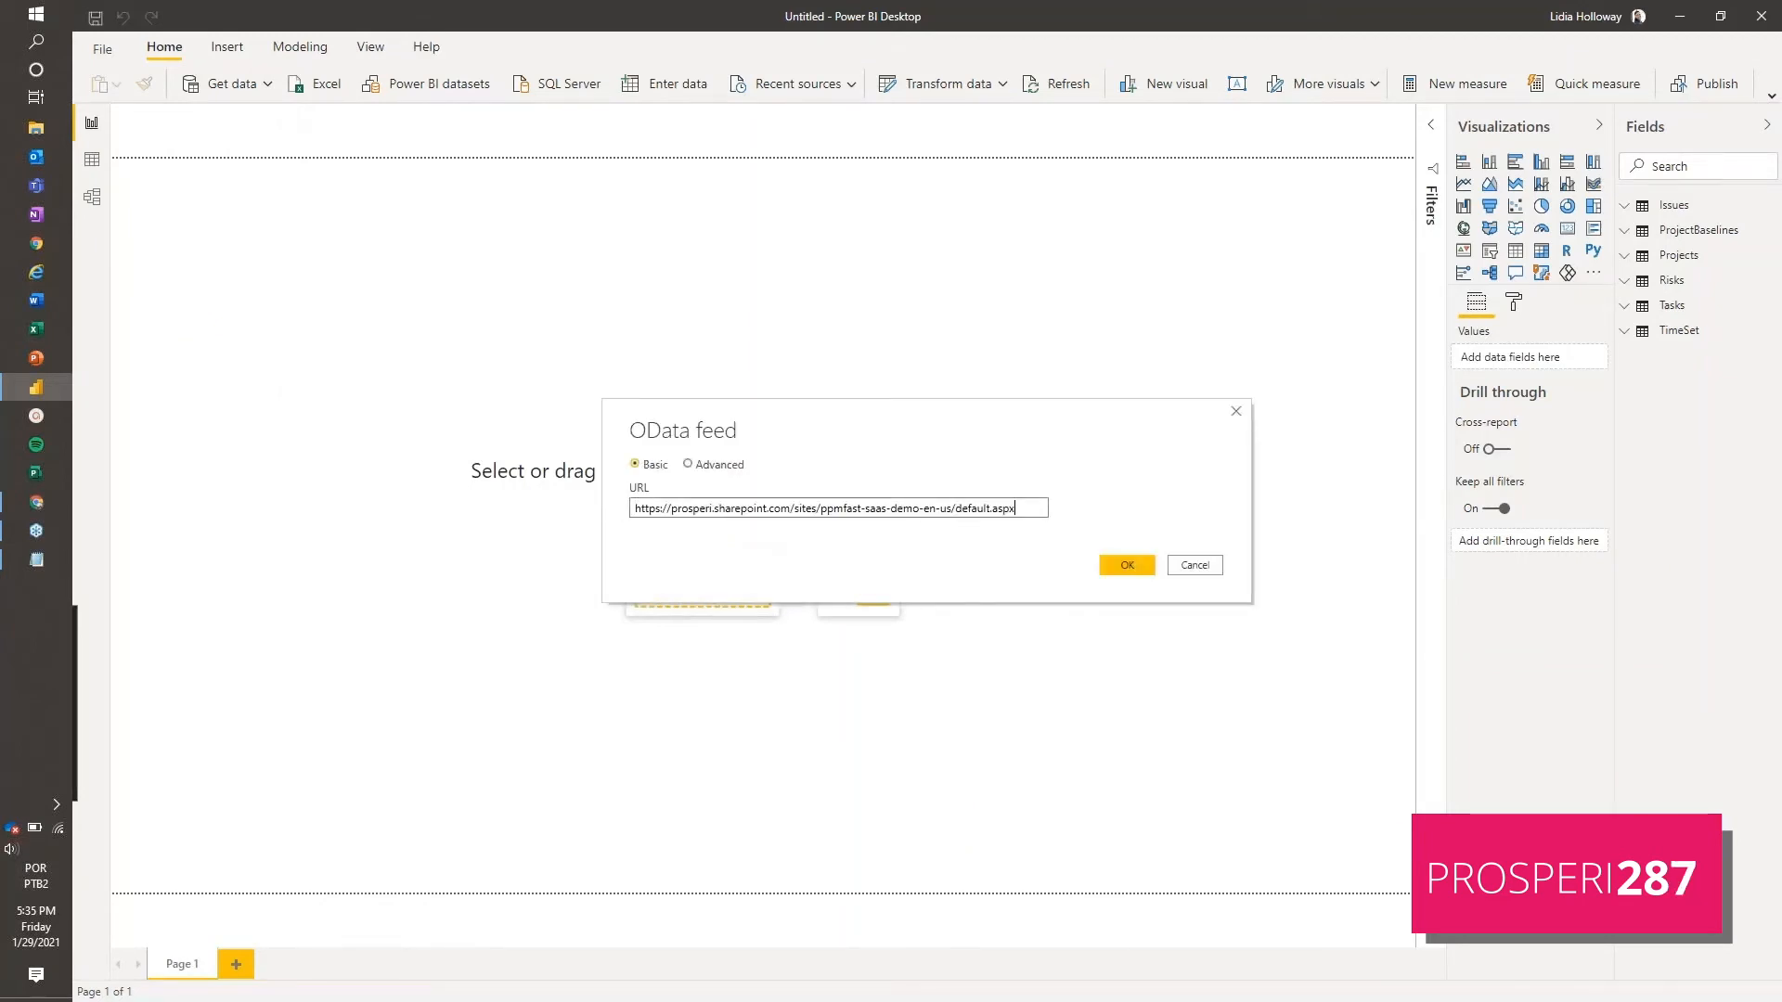
key("Backspace")
type("_api/Web/Lists/getByTitle('Proposals')/Item")
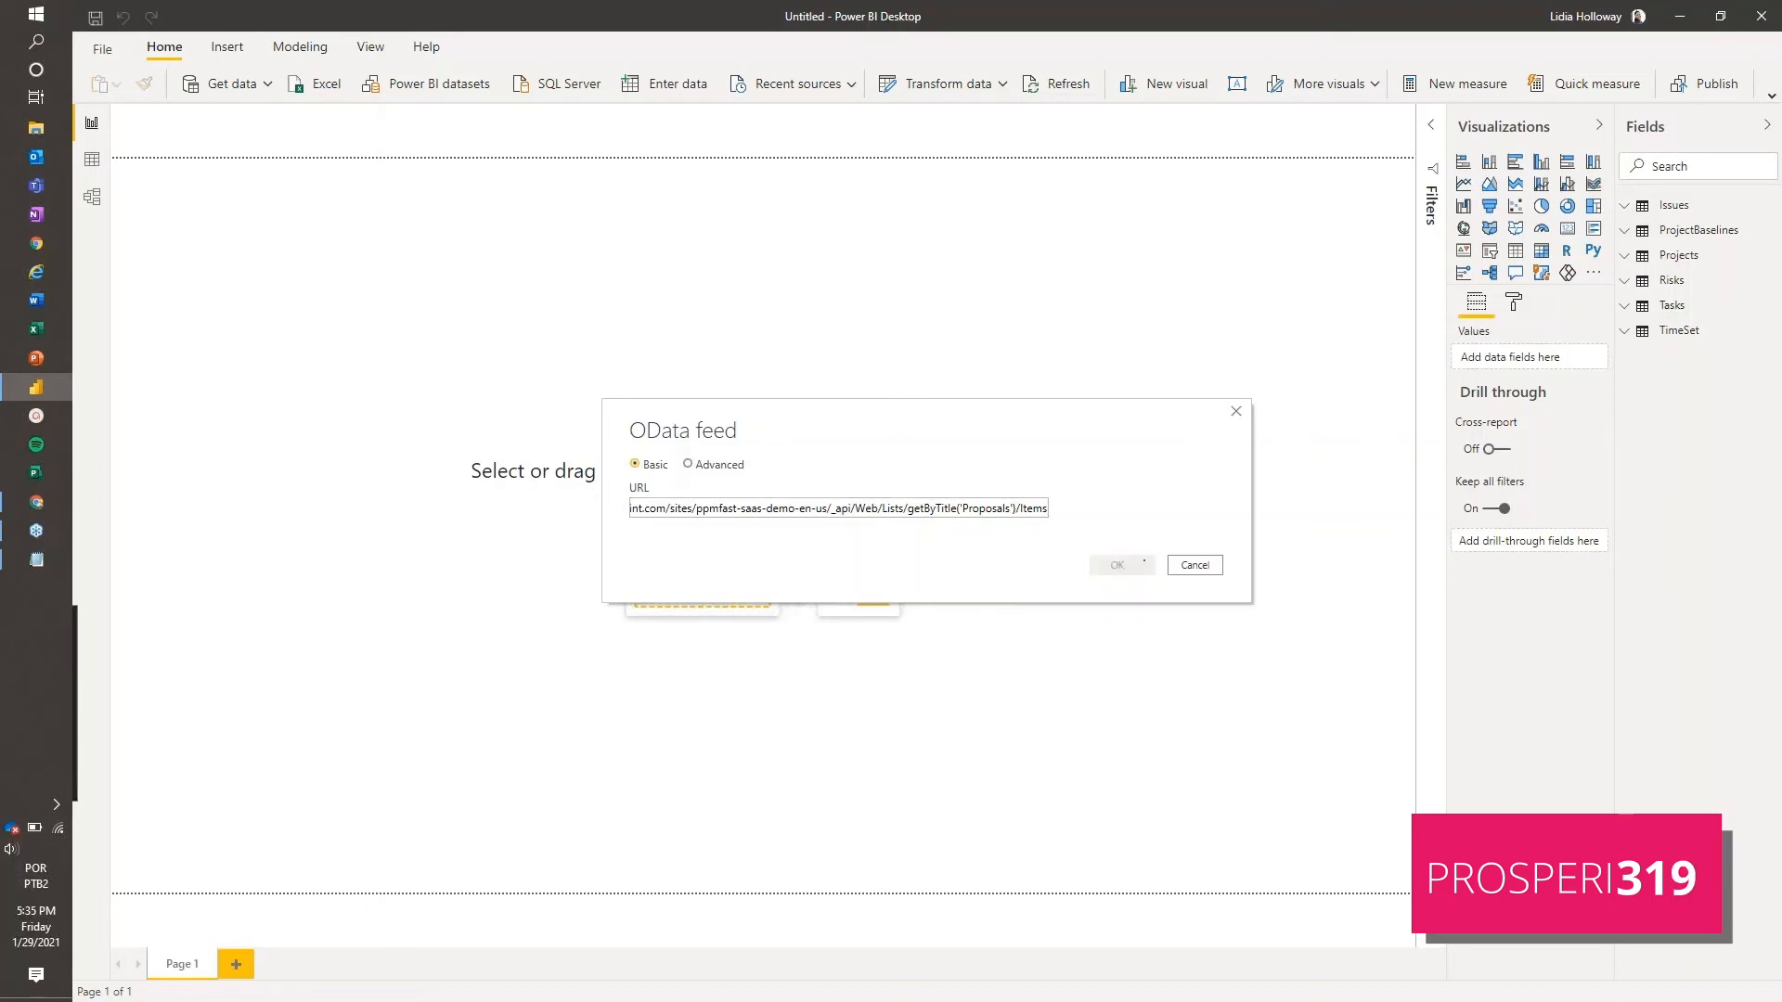
left_click(1194, 566)
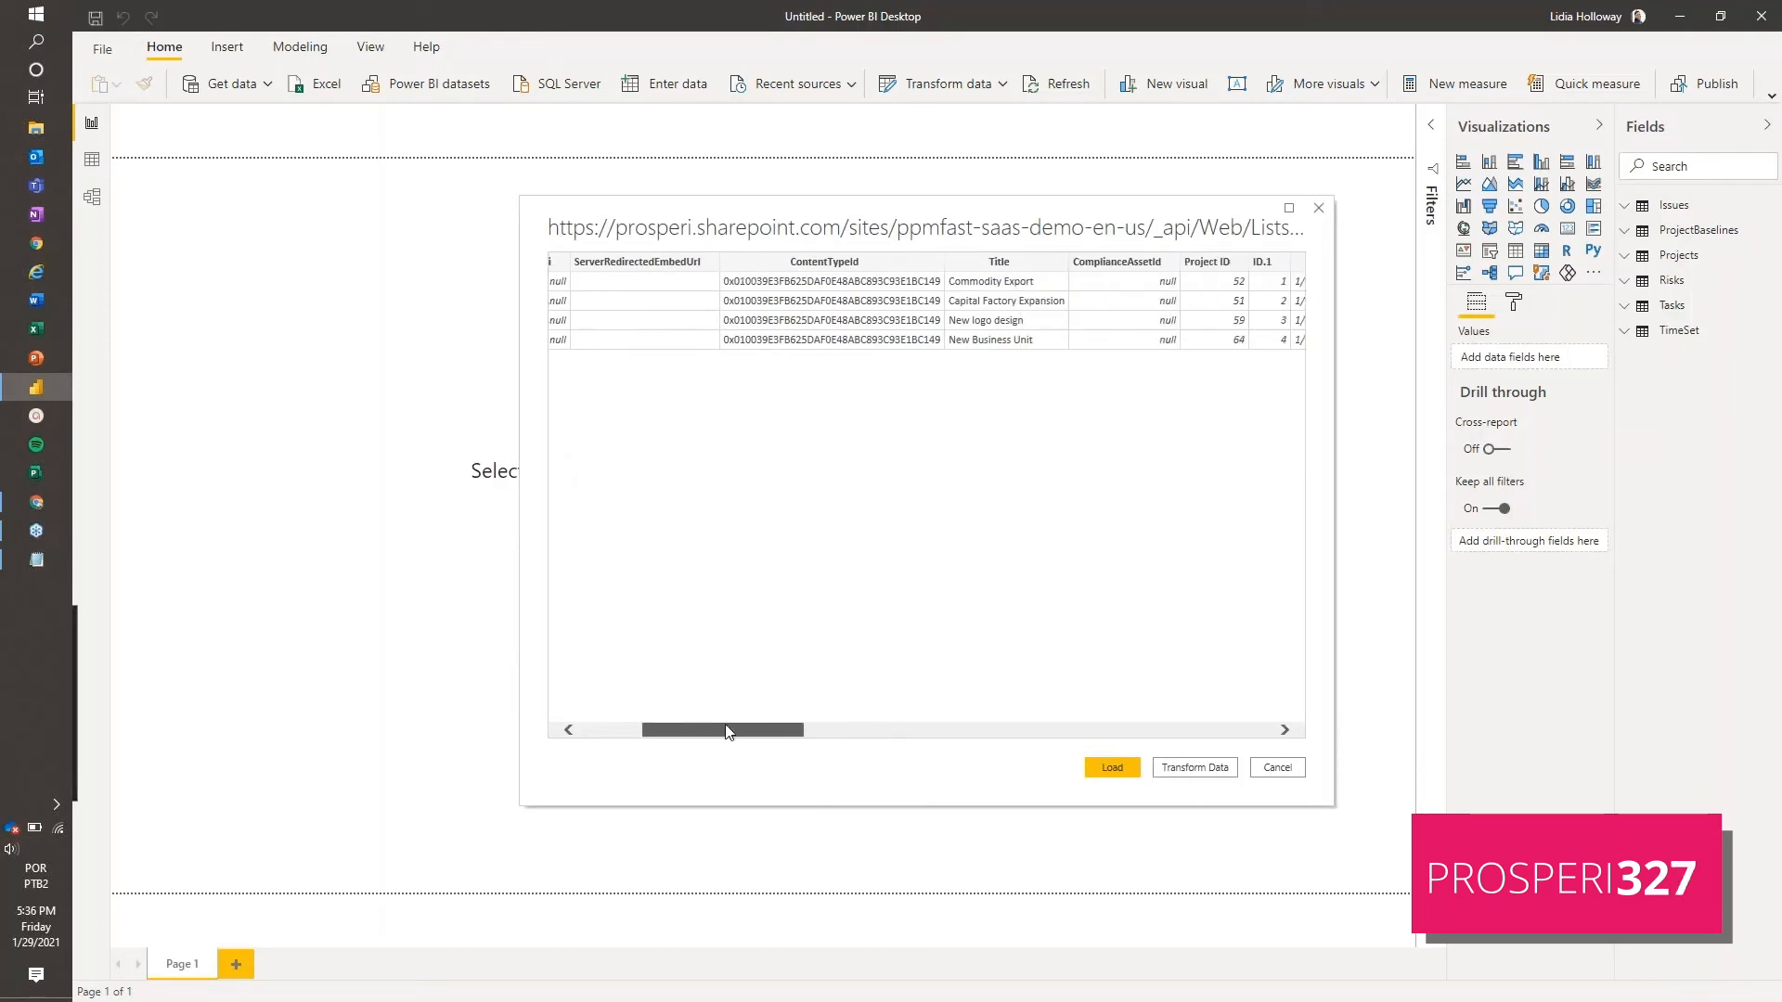
Check the preview columns and load the Proposals items as Query1
left_click_drag(722, 729, 773, 730)
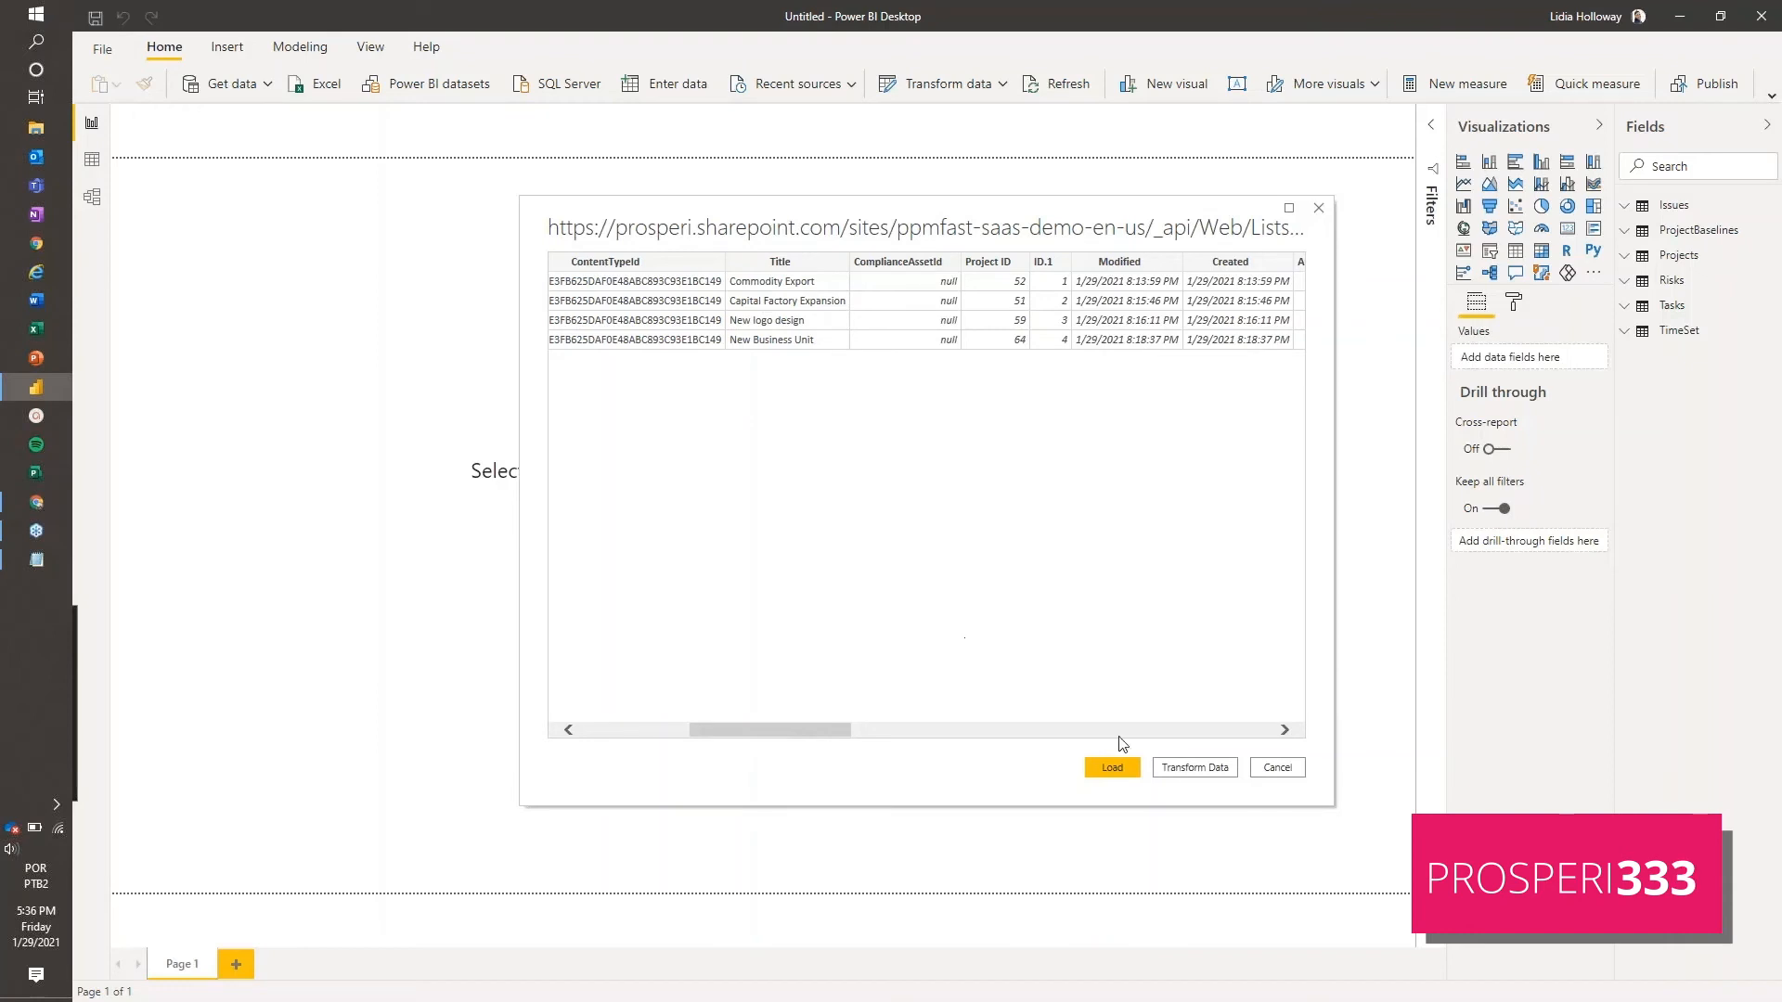
left_click(1110, 767)
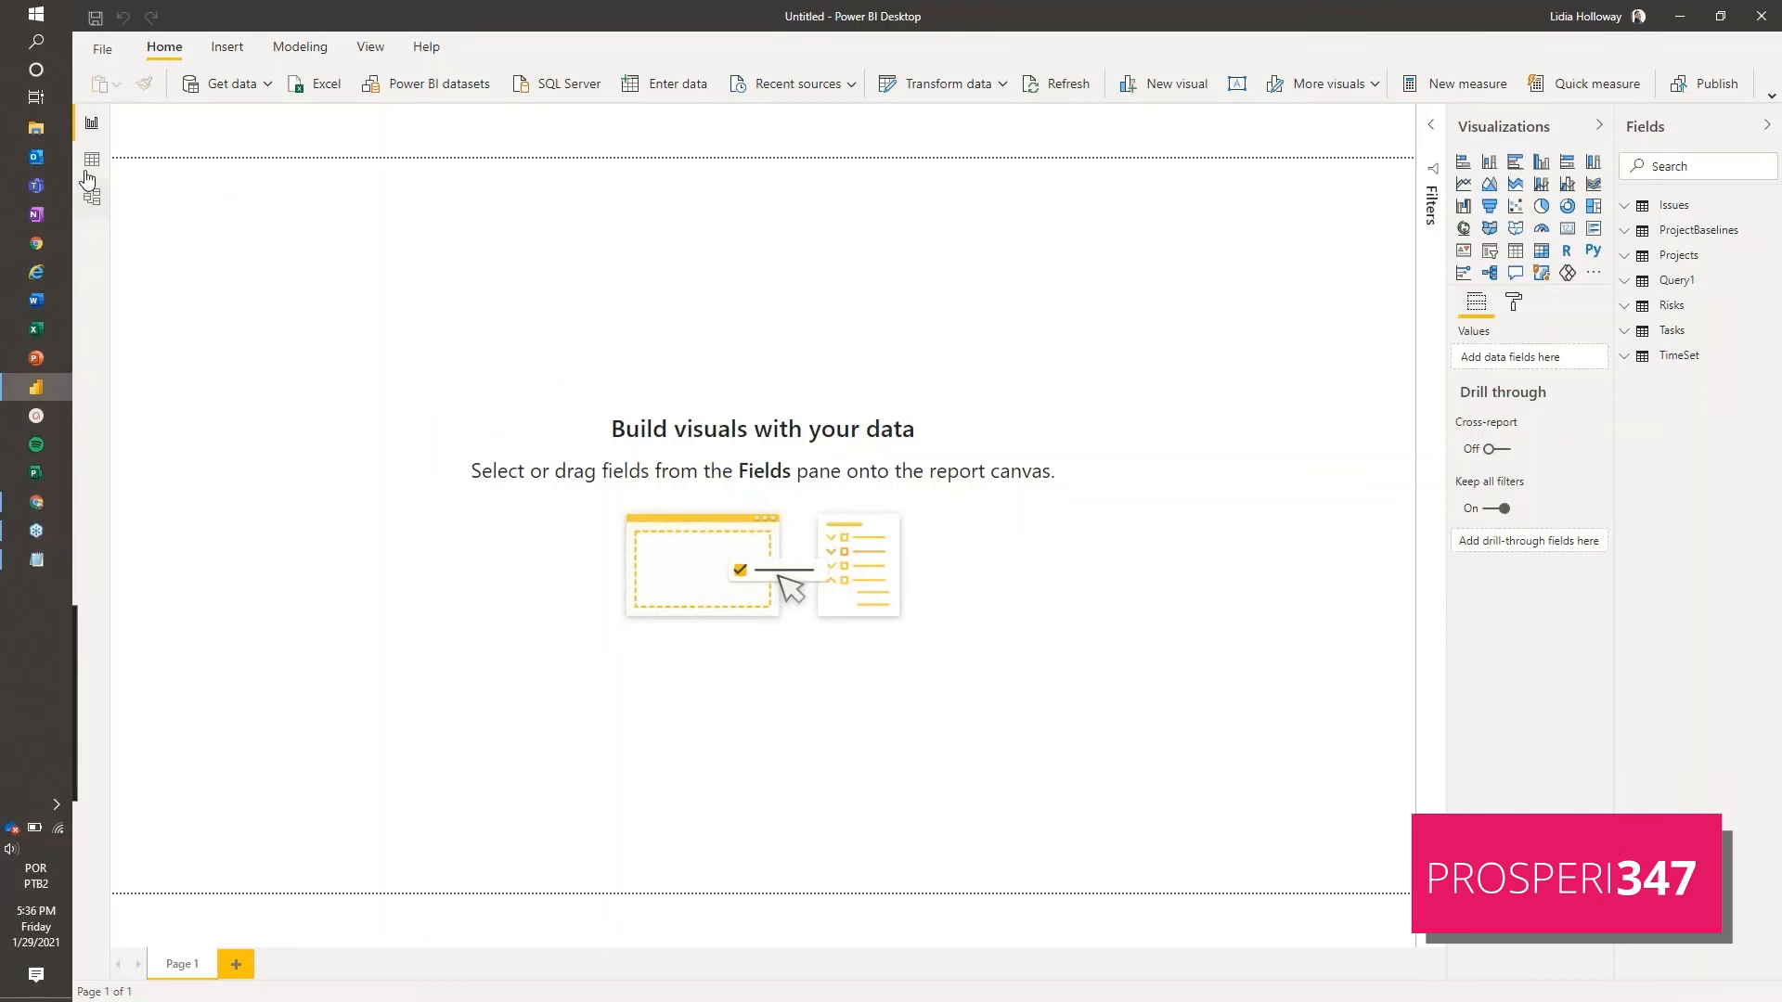
Rename Query1 to Proposals in Data view, then view the model diagram
left_click(91, 158)
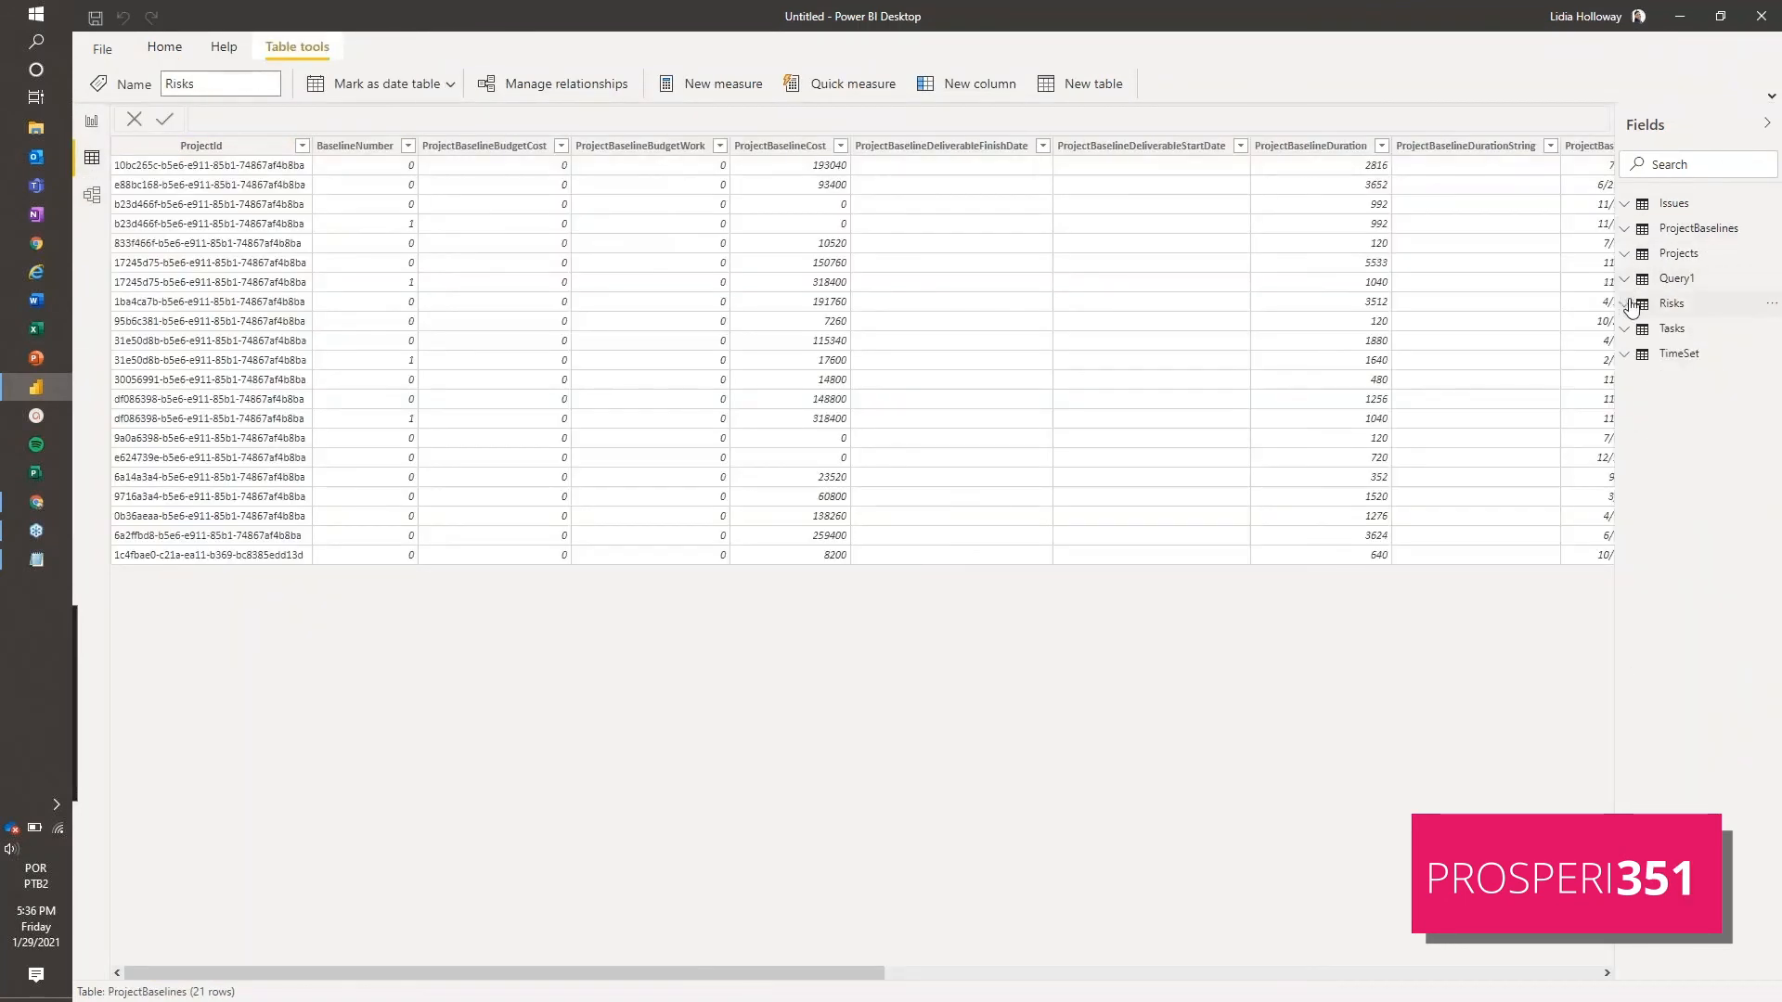
left_click(1674, 278)
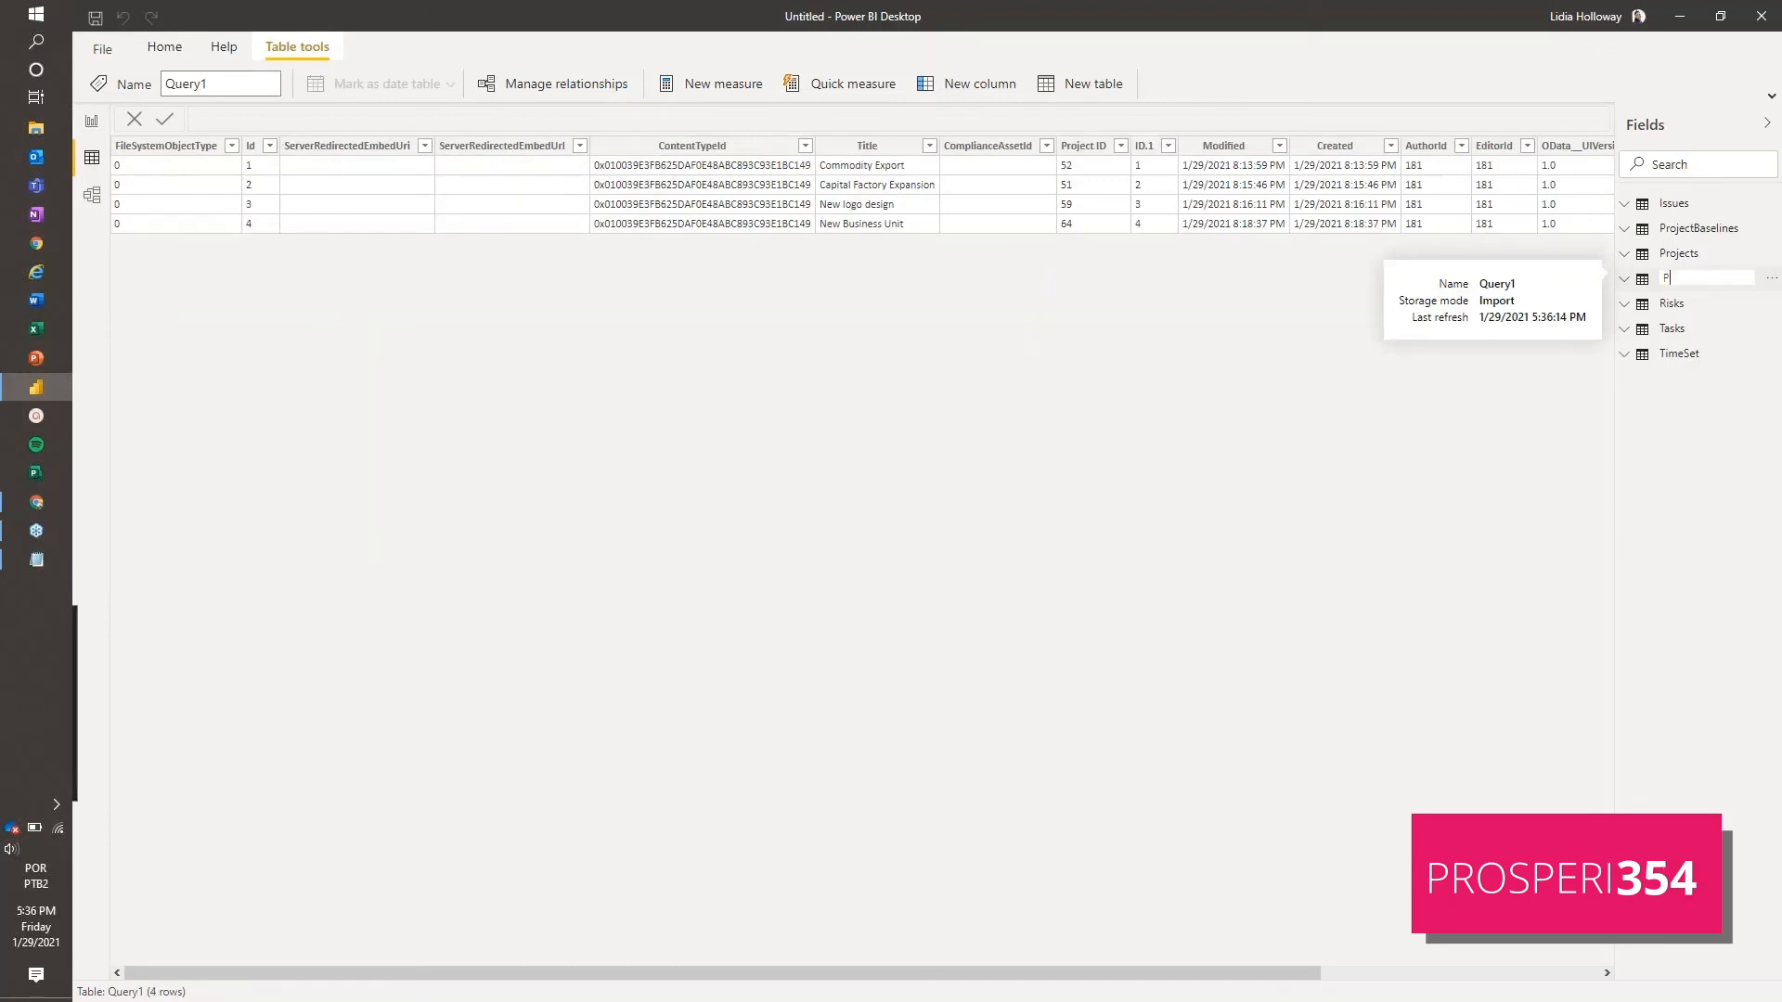
type("roposals")
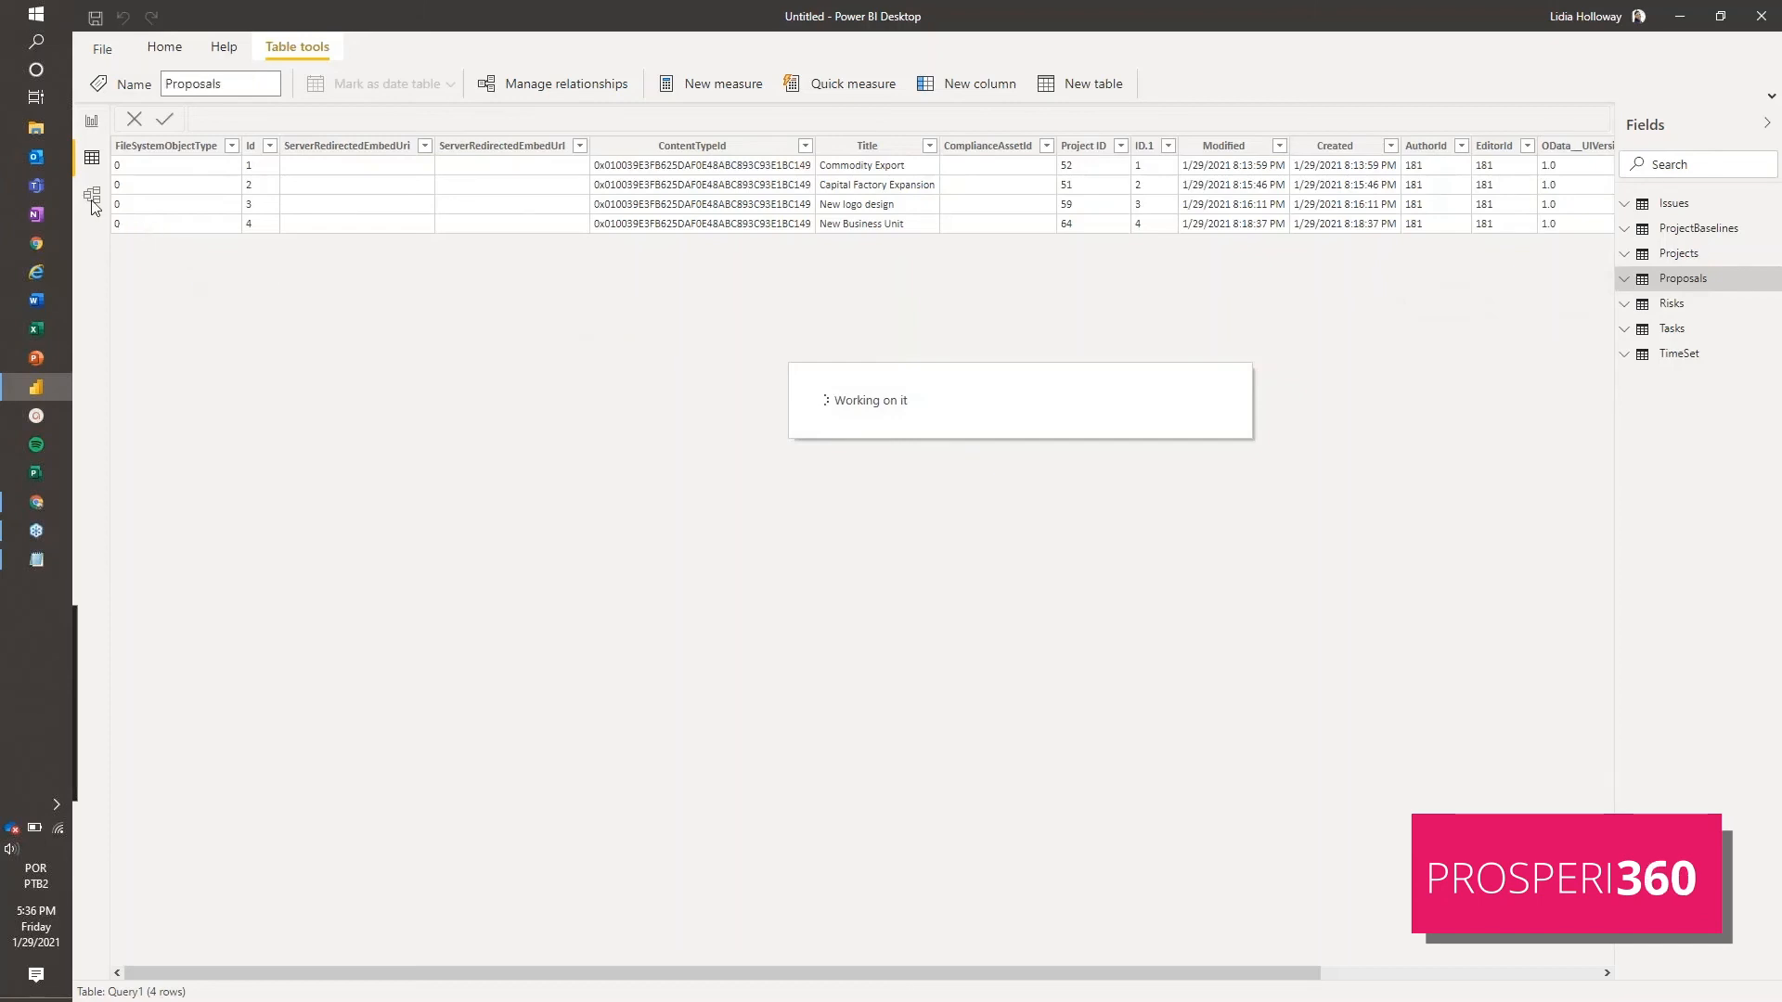
left_click(91, 194)
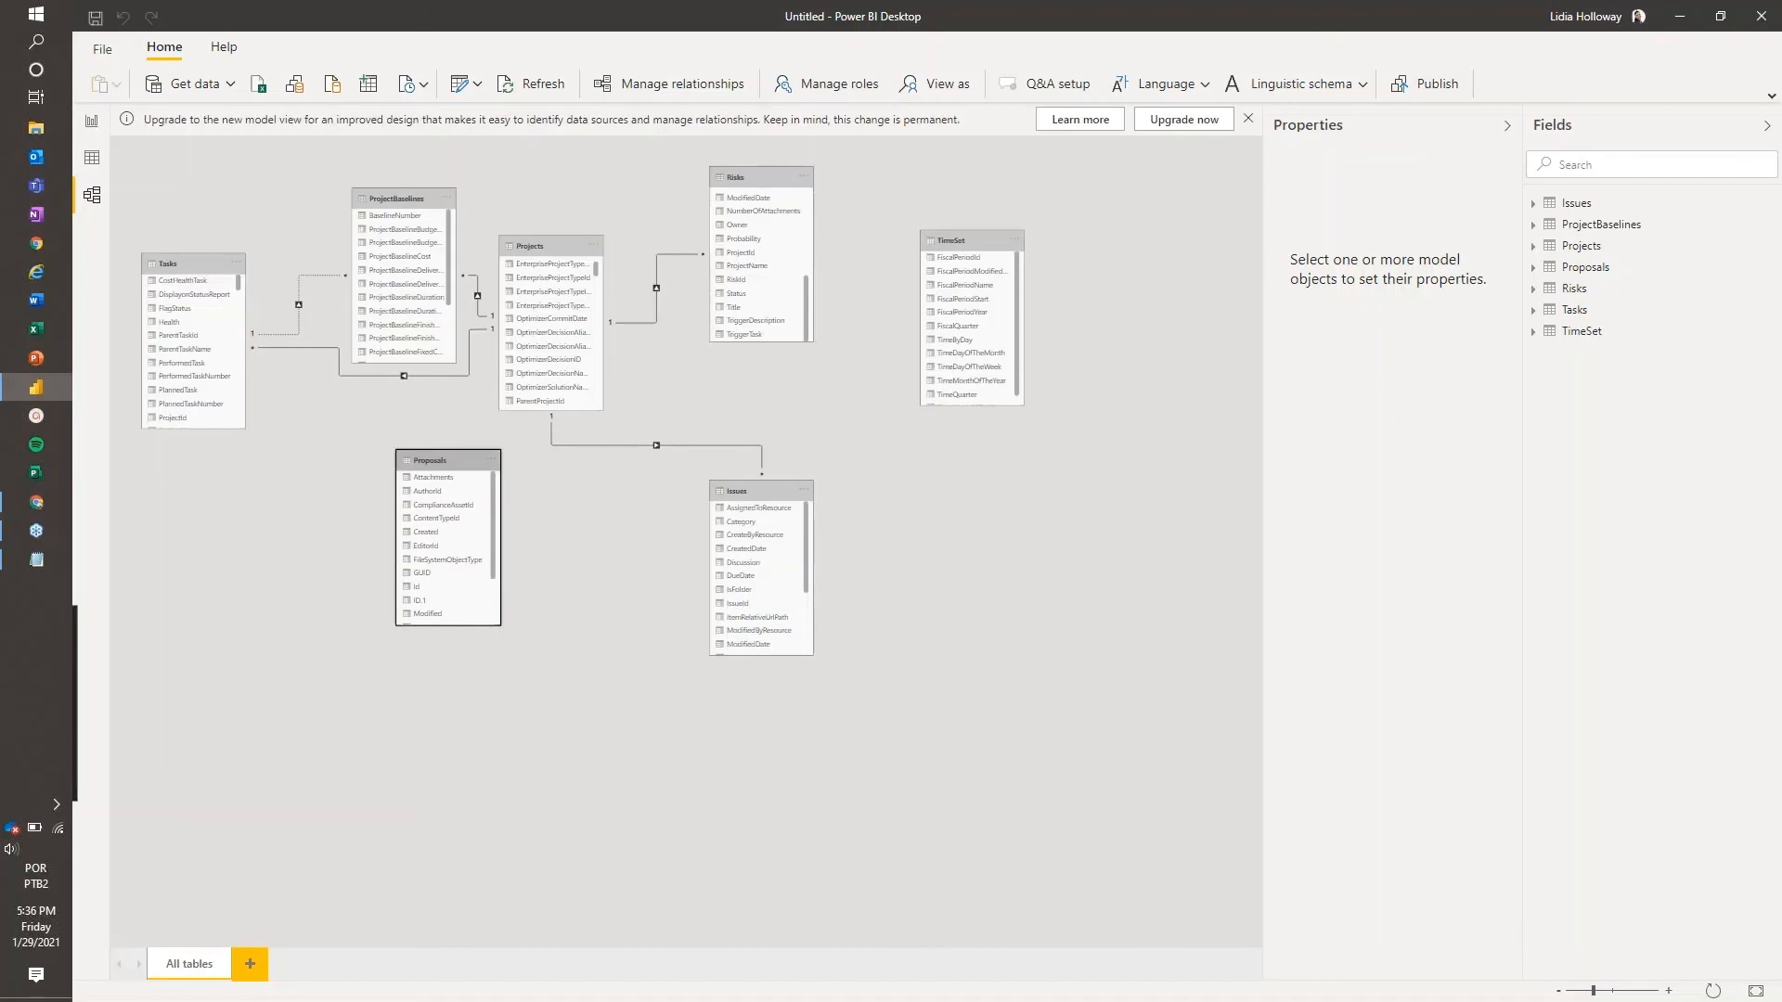
mouse_move(440, 470)
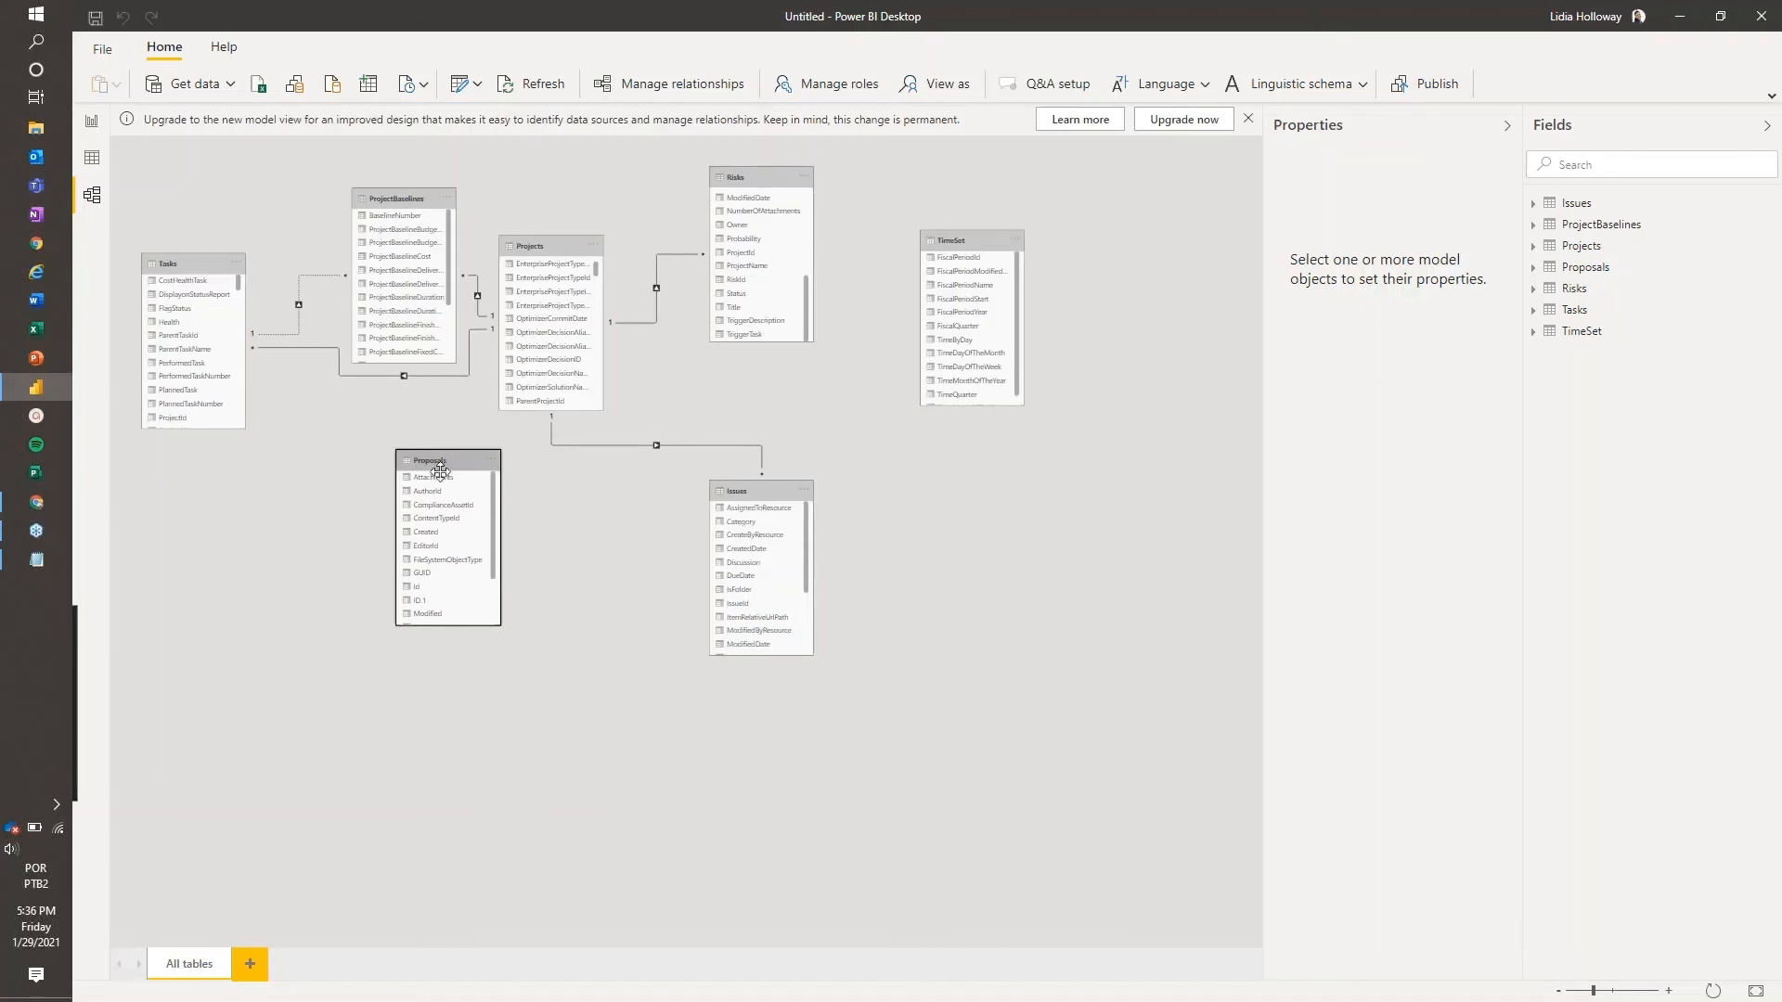
Pick the Proposals Id column and scroll the Projects table to find ProjectId
scroll("down", 3)
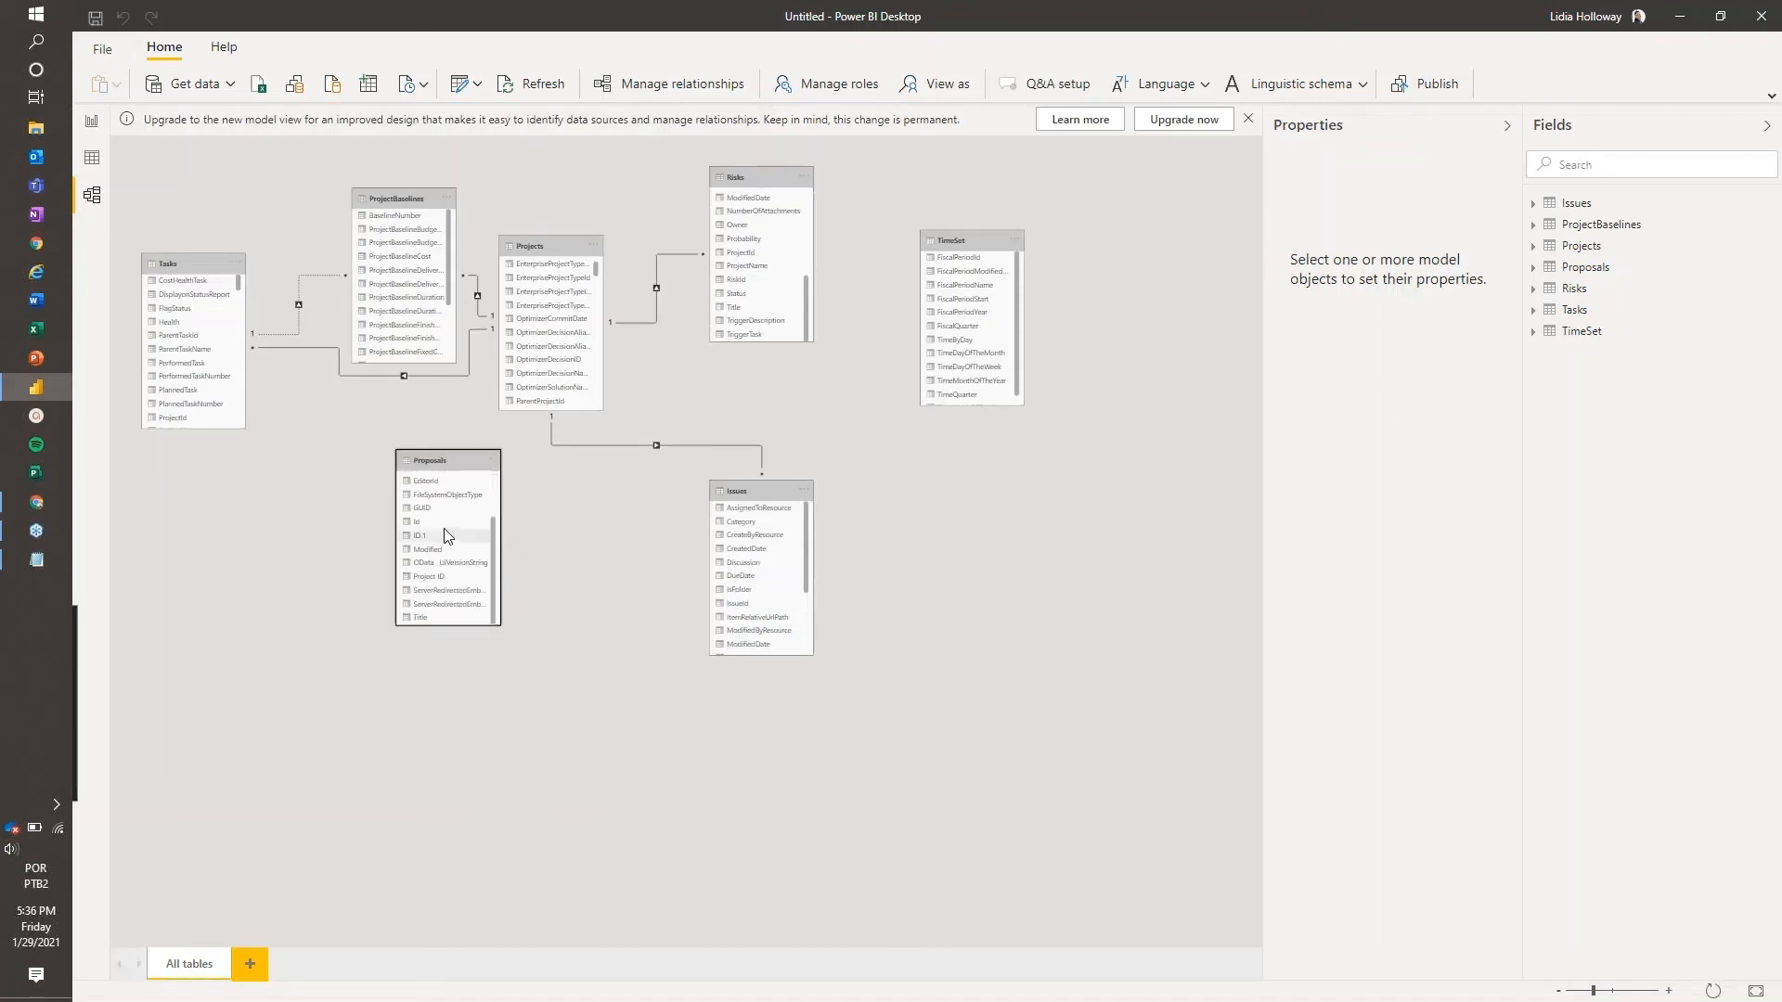
left_click(416, 522)
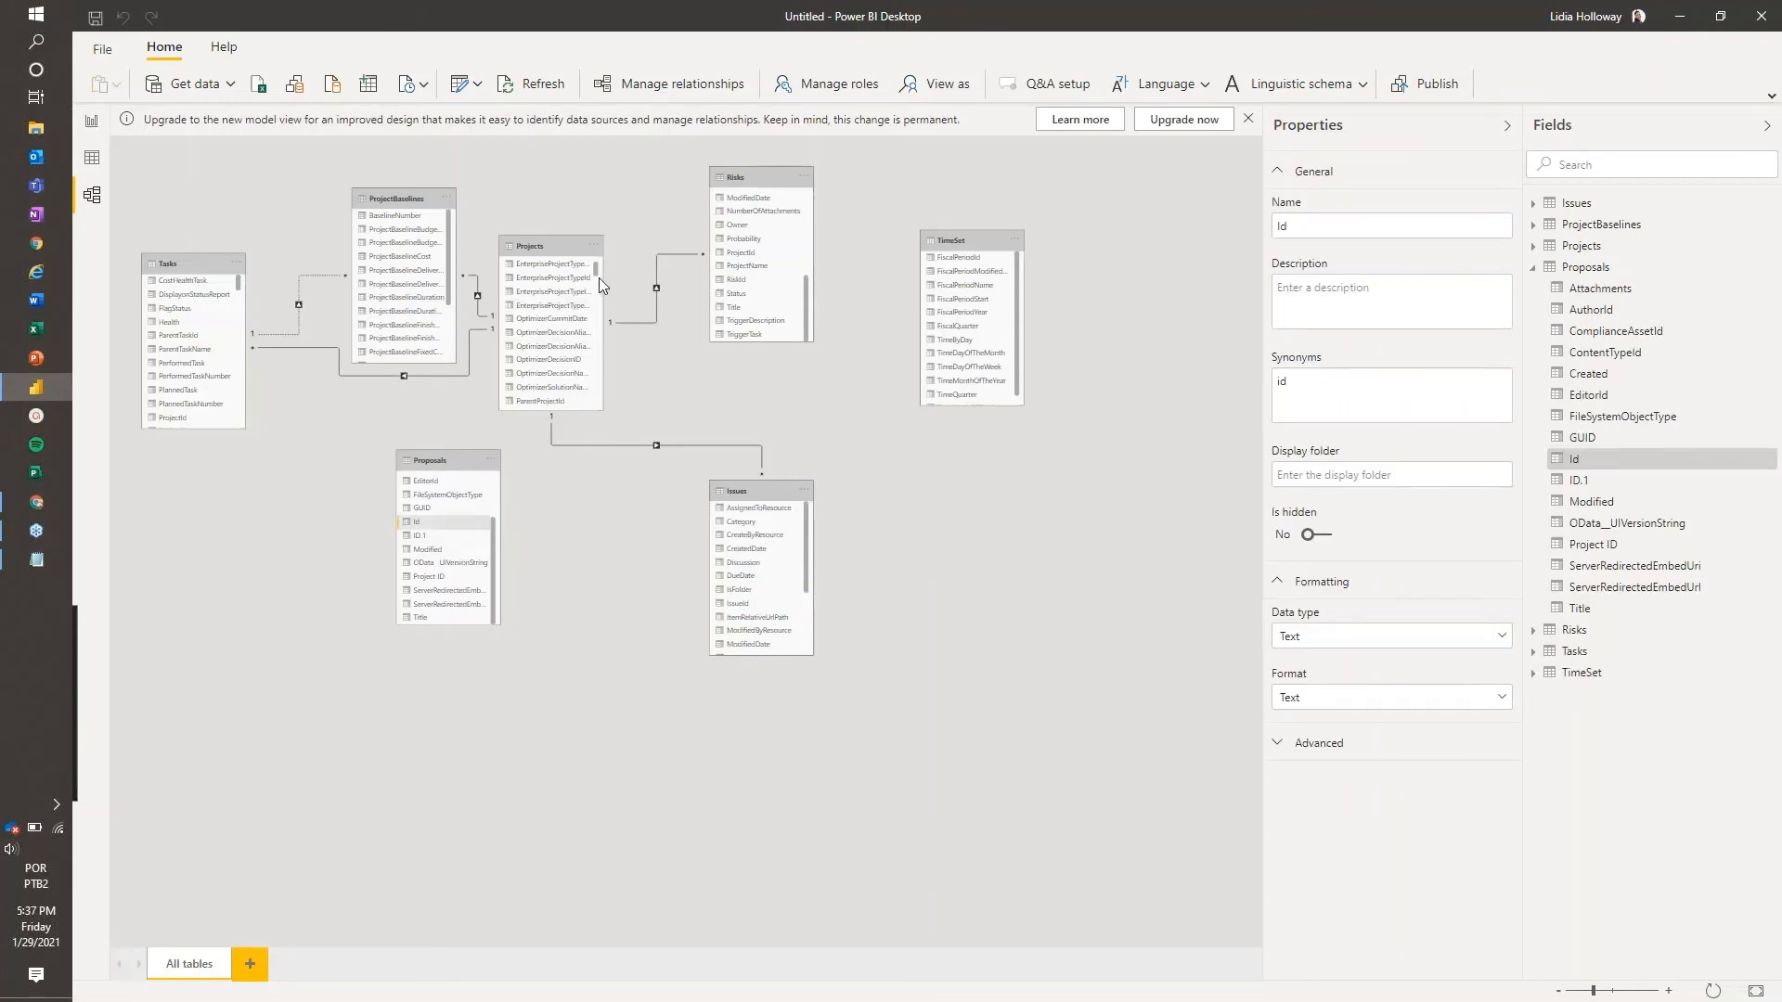
scroll("down", 3)
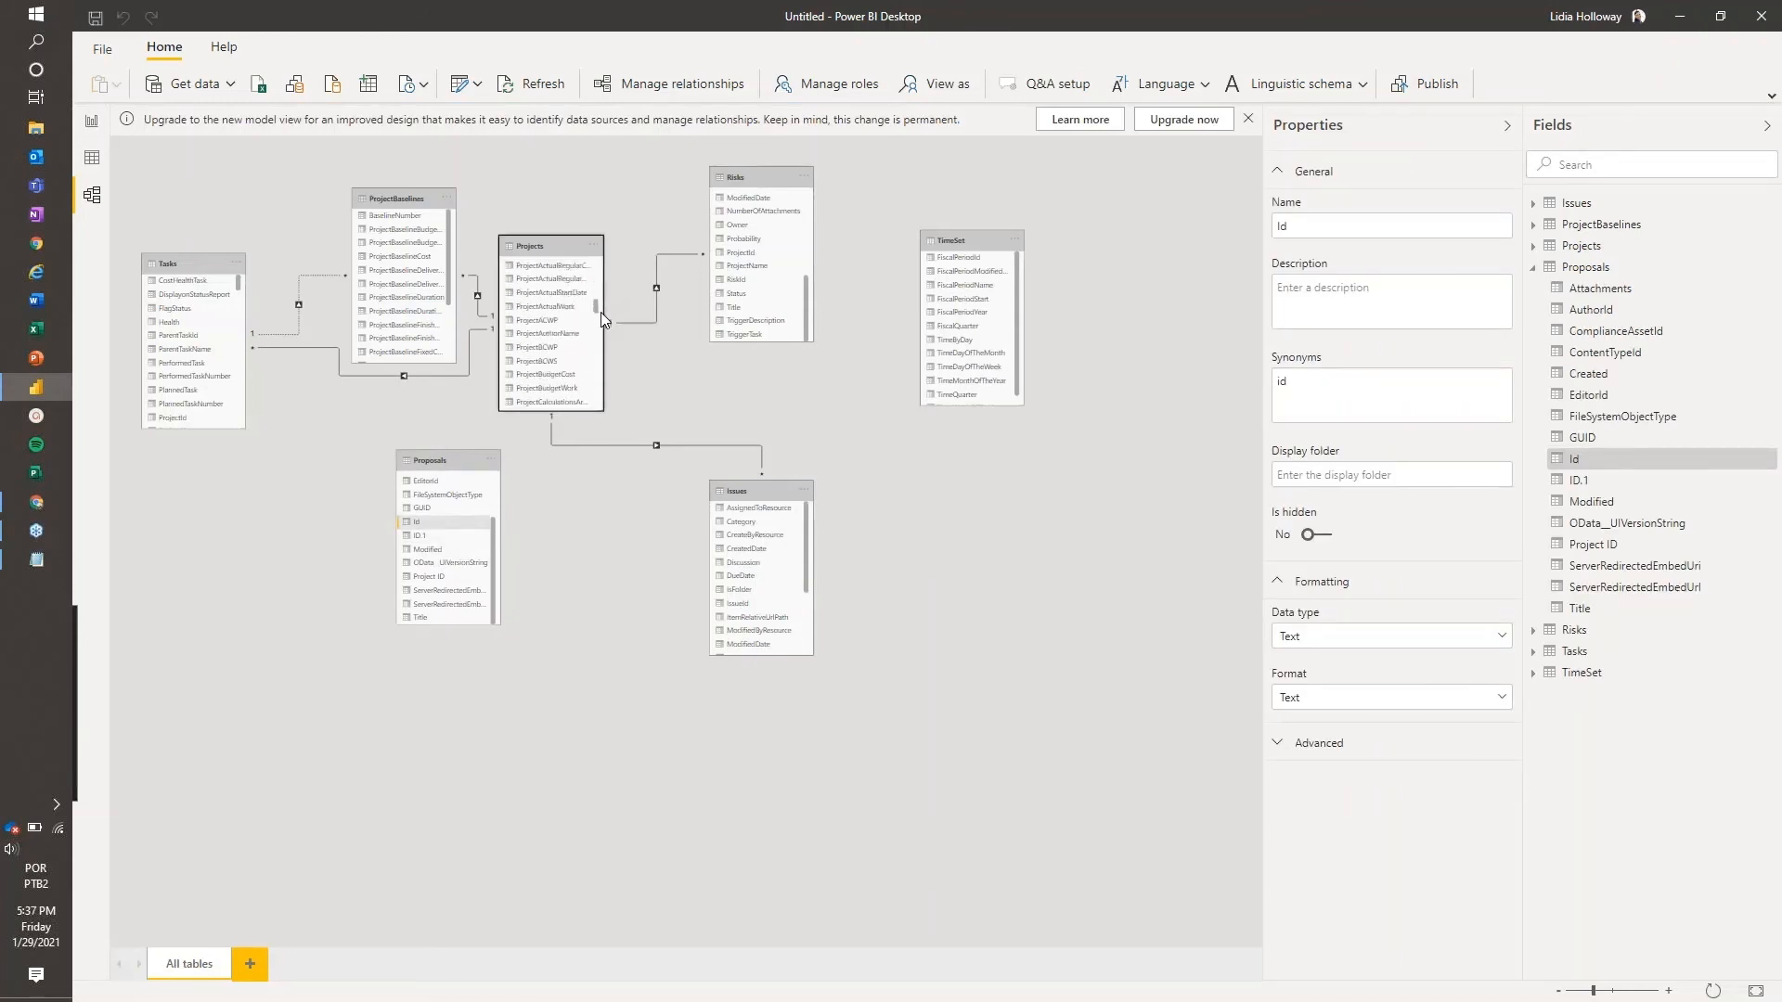
scroll("down", 3)
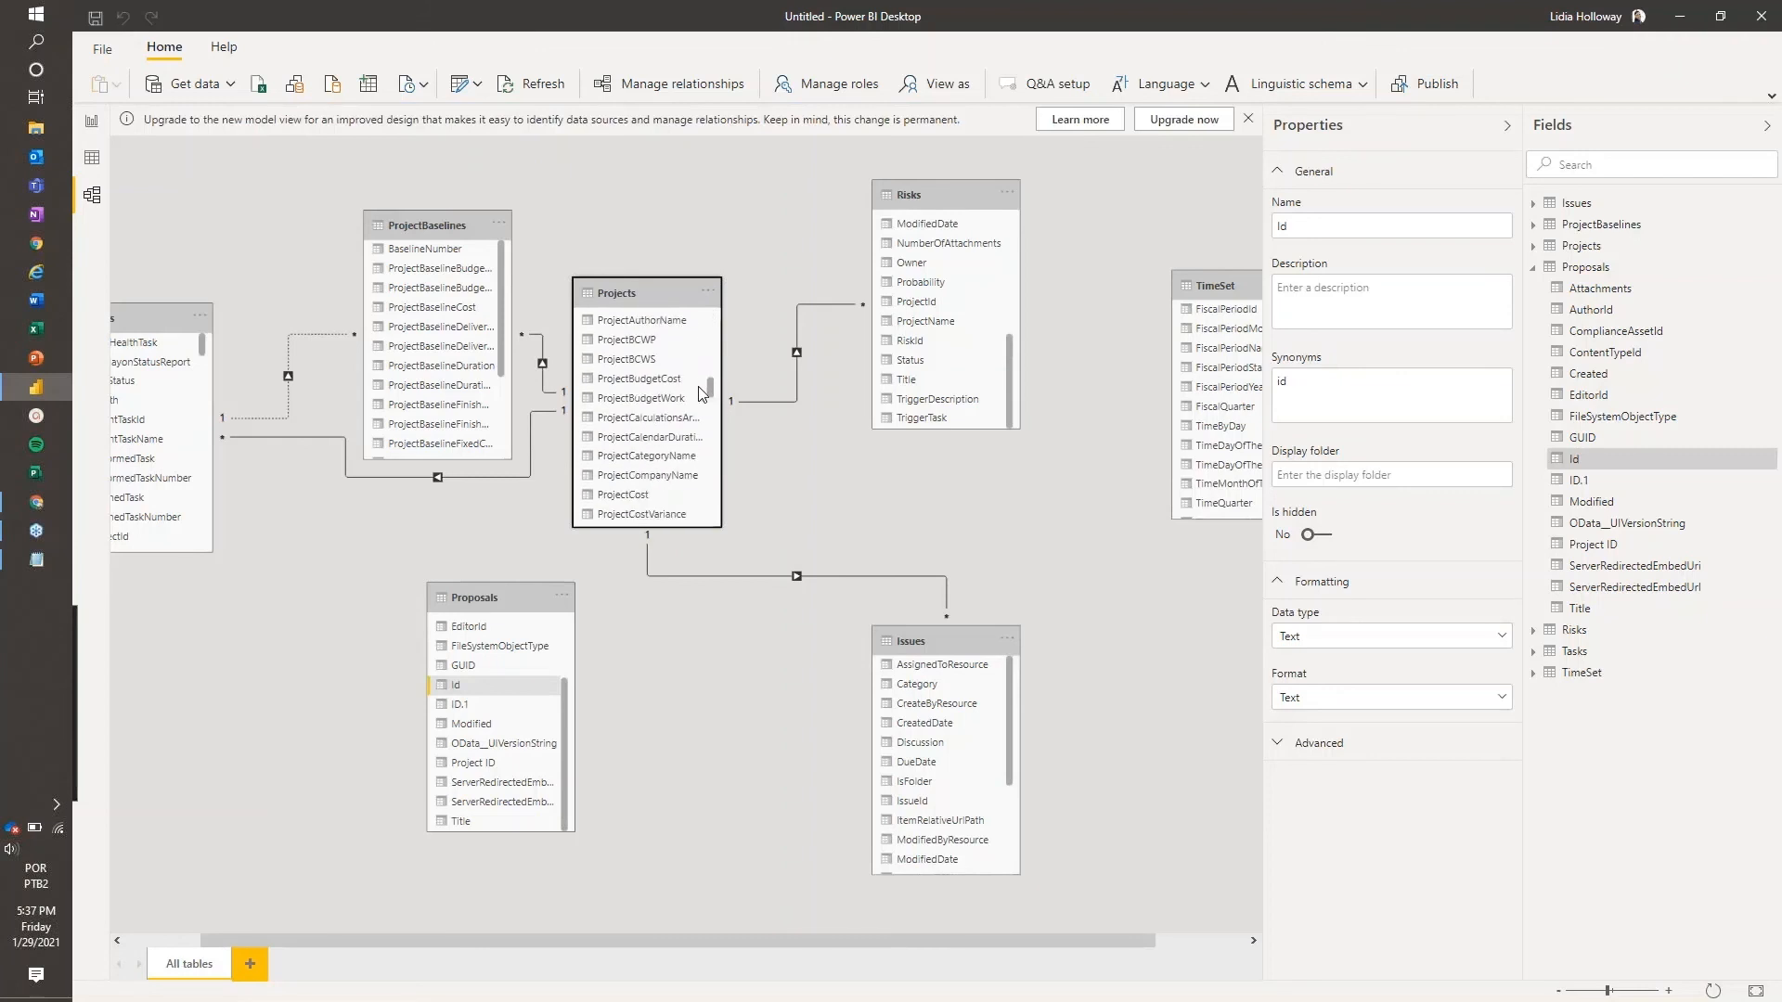
scroll("down", 3)
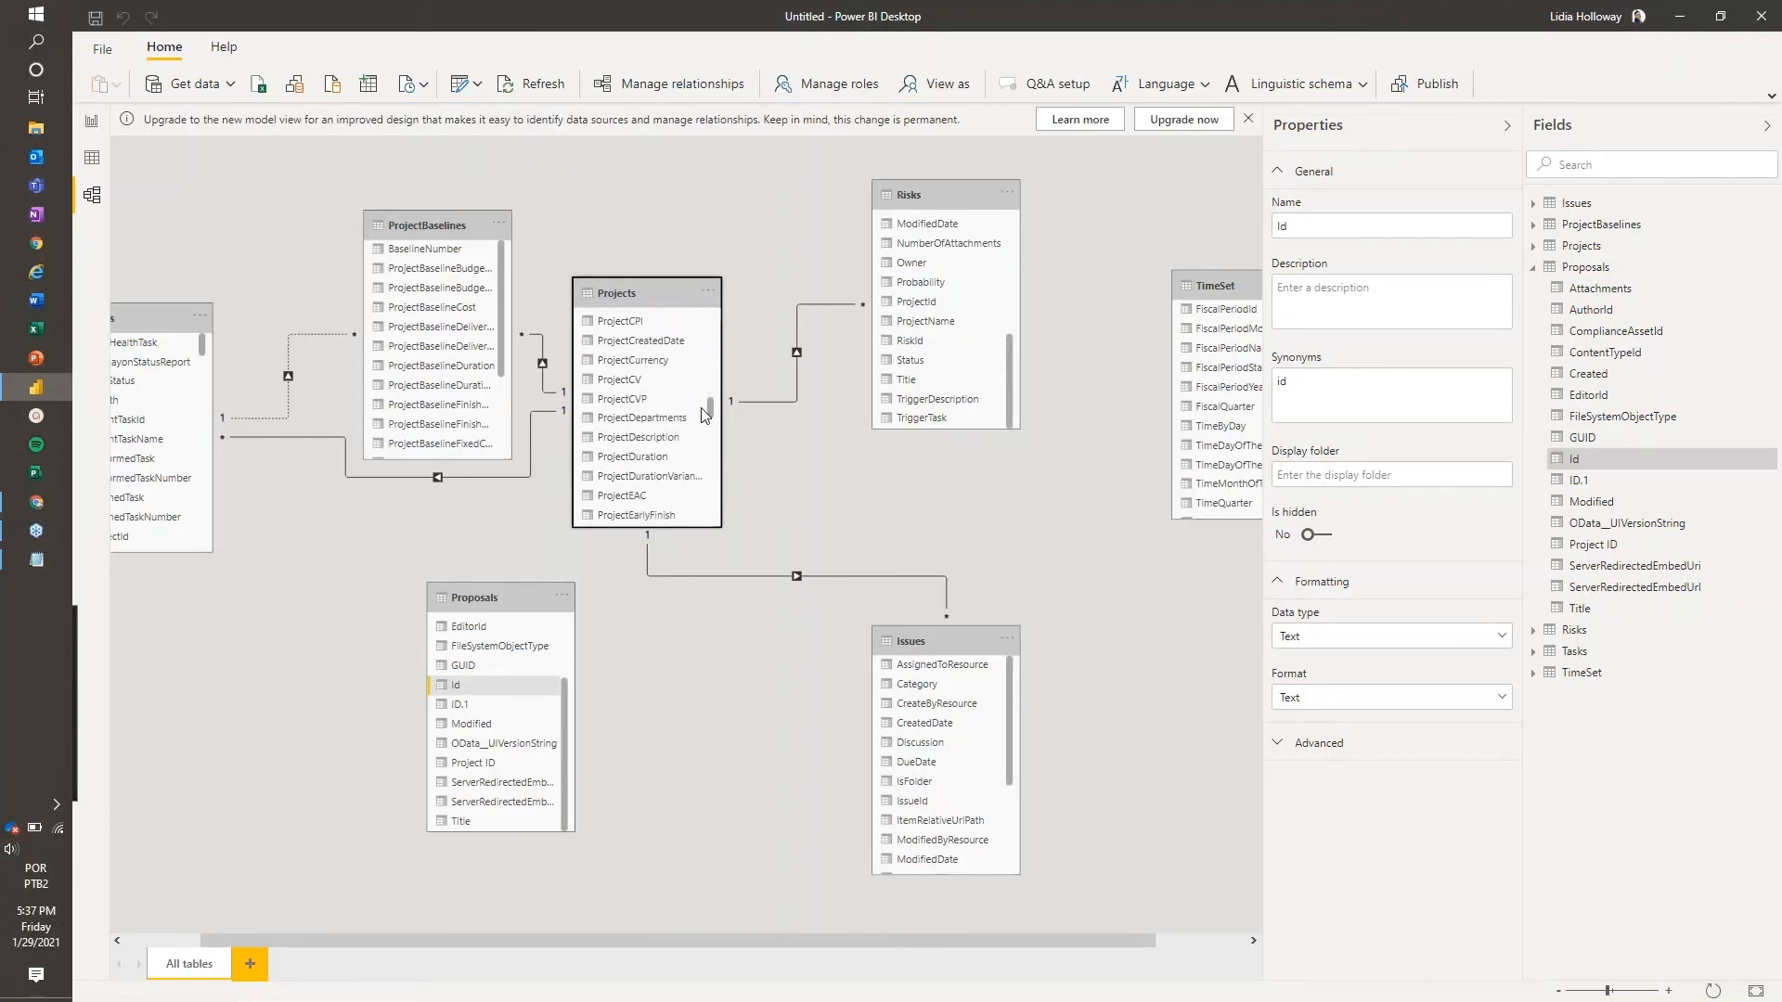
scroll("down", 3)
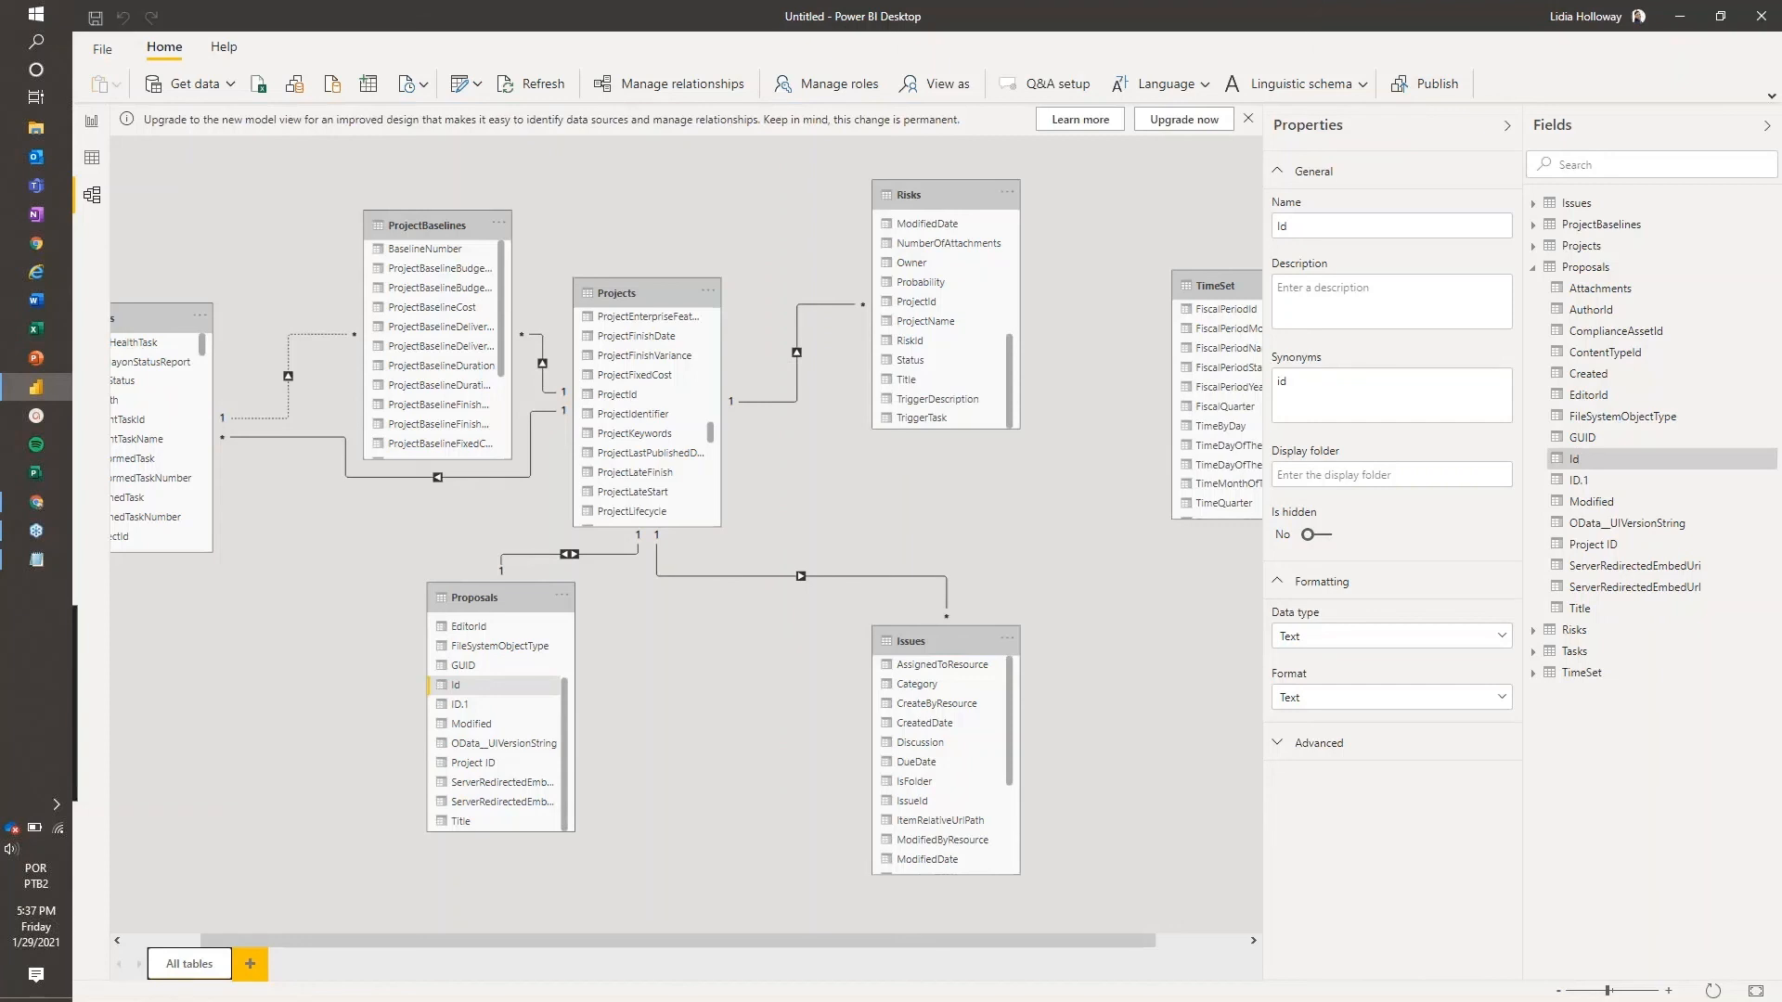
mouse_move(292, 256)
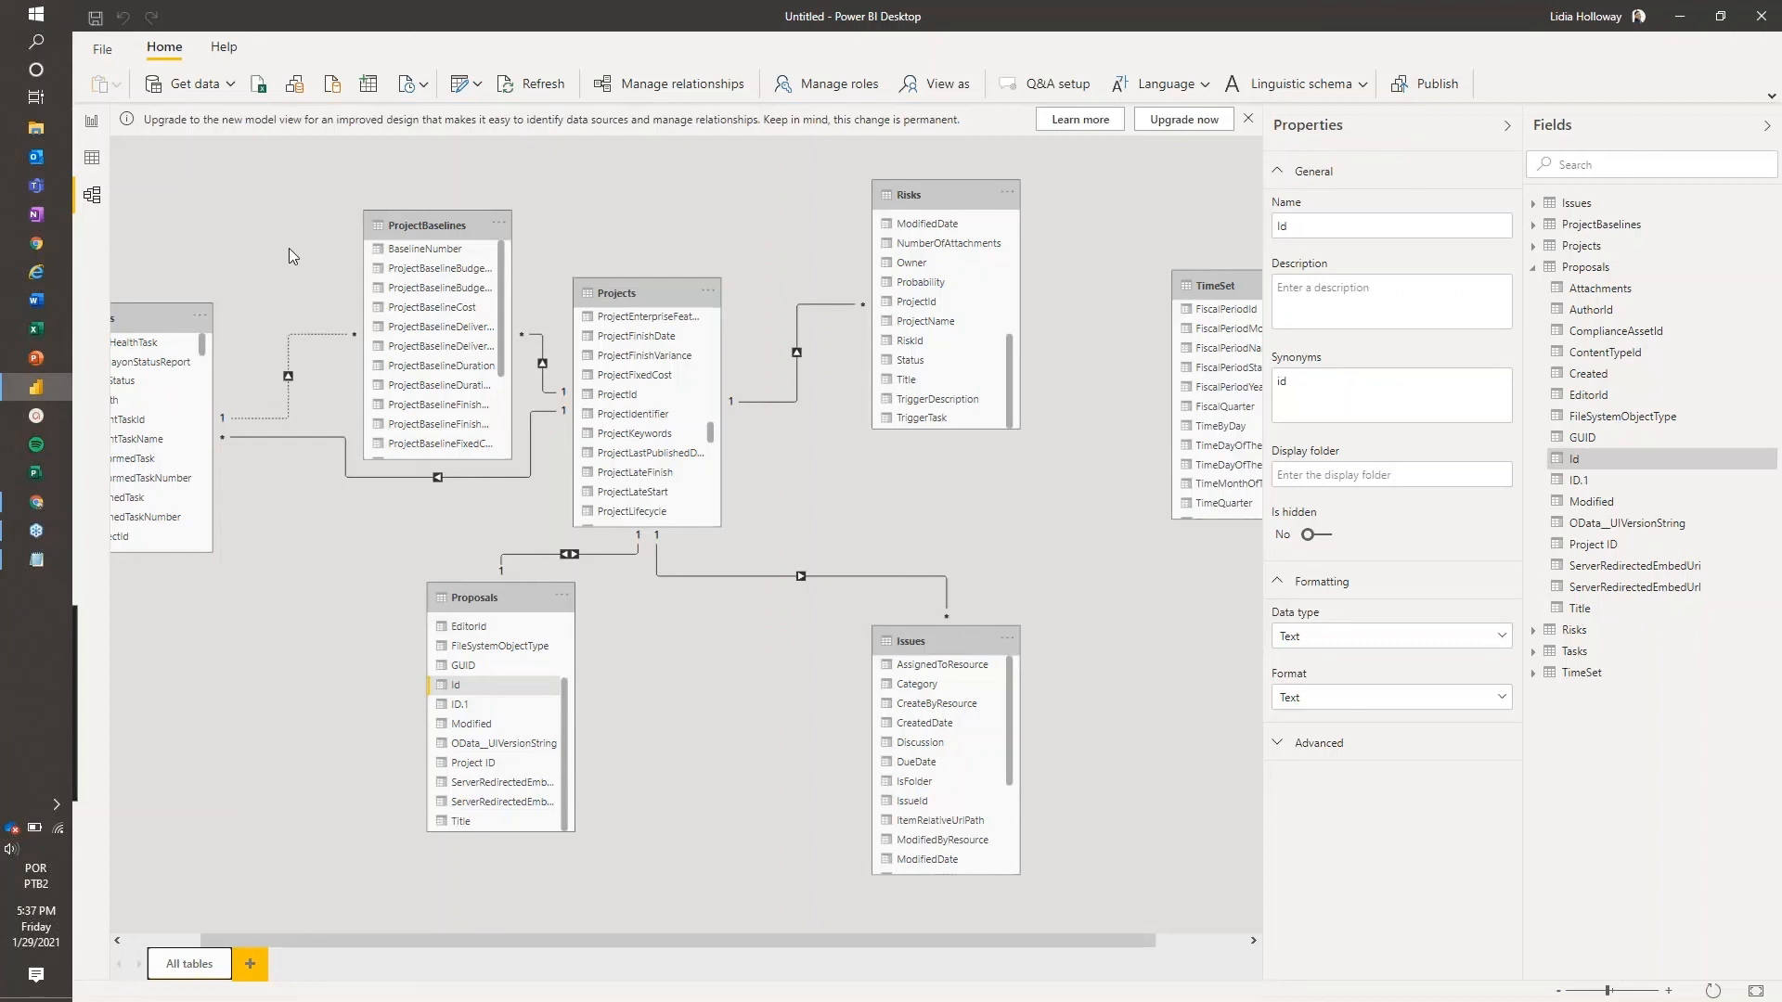
mouse_move(94, 122)
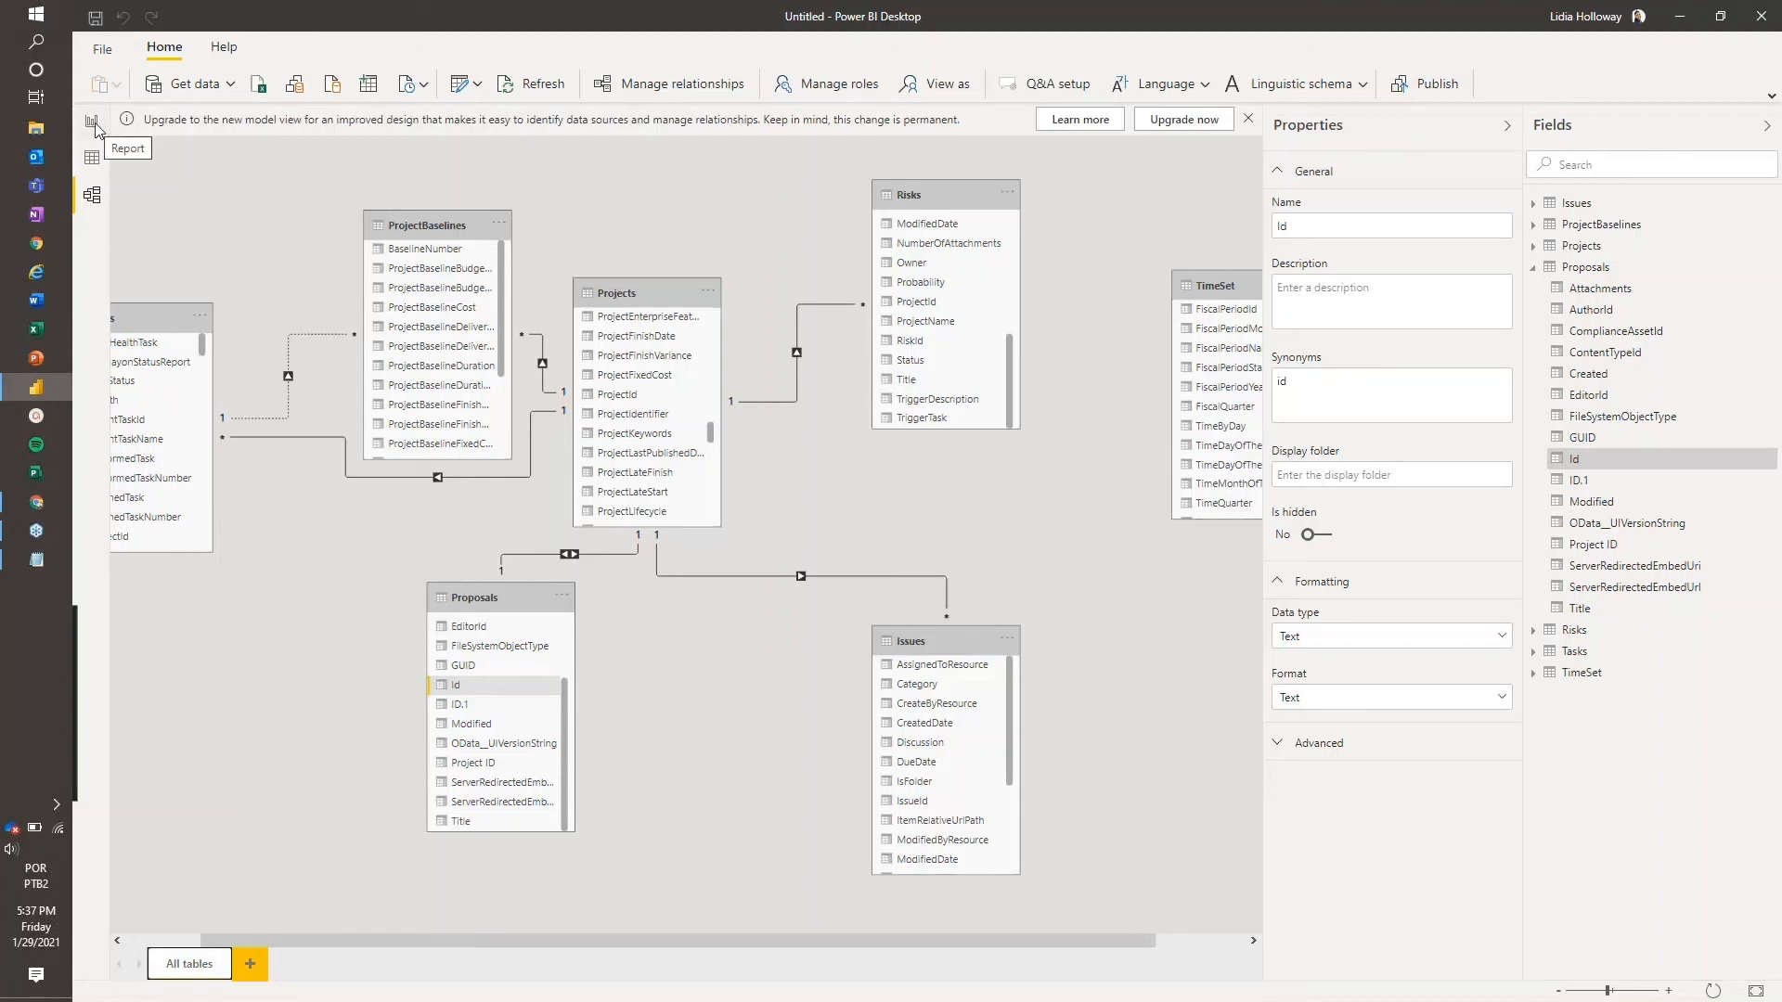